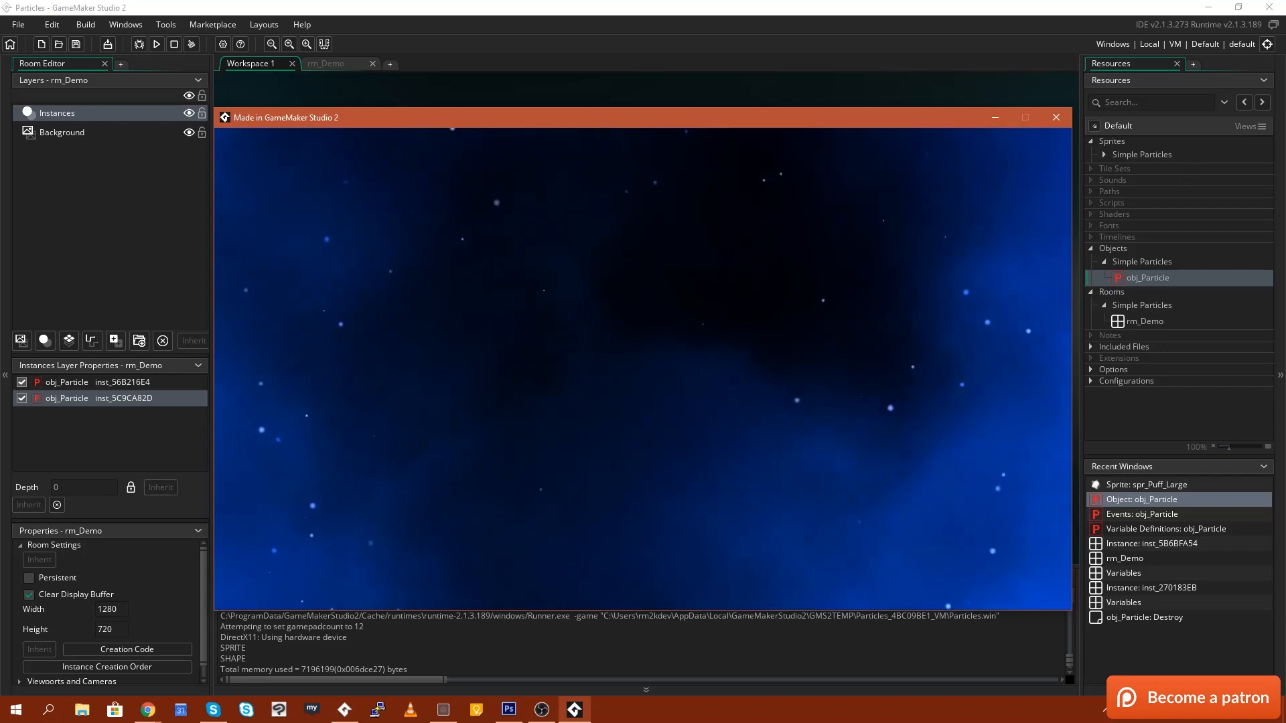
Step: Close the running demo and scroll through obj_Particle's Variable Definitions
left_click(1055, 117)
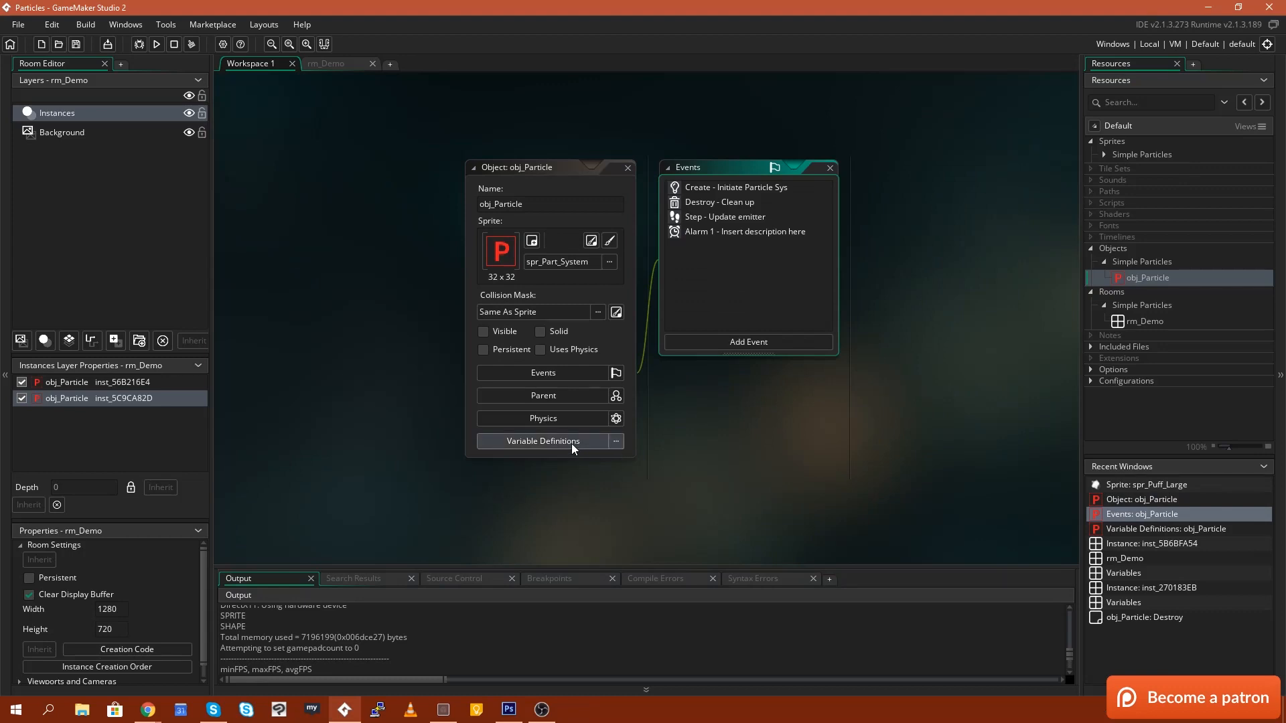
left_click(544, 441)
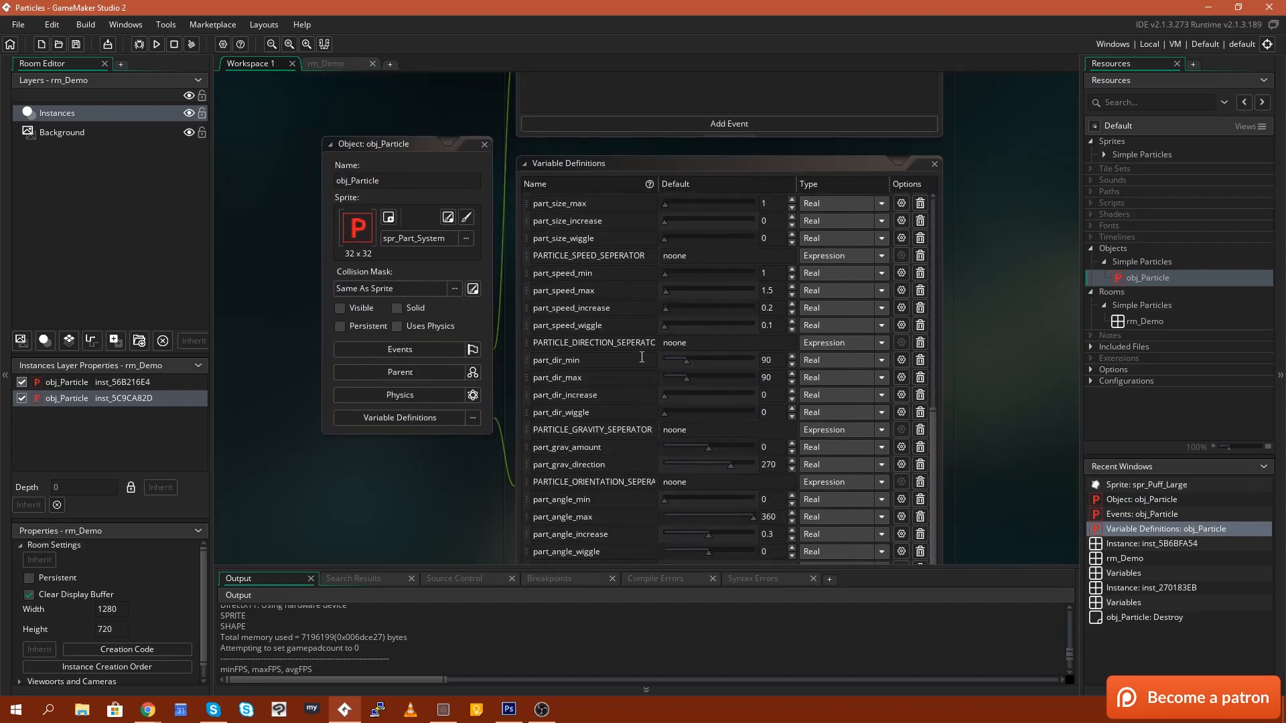
scroll("down", 3)
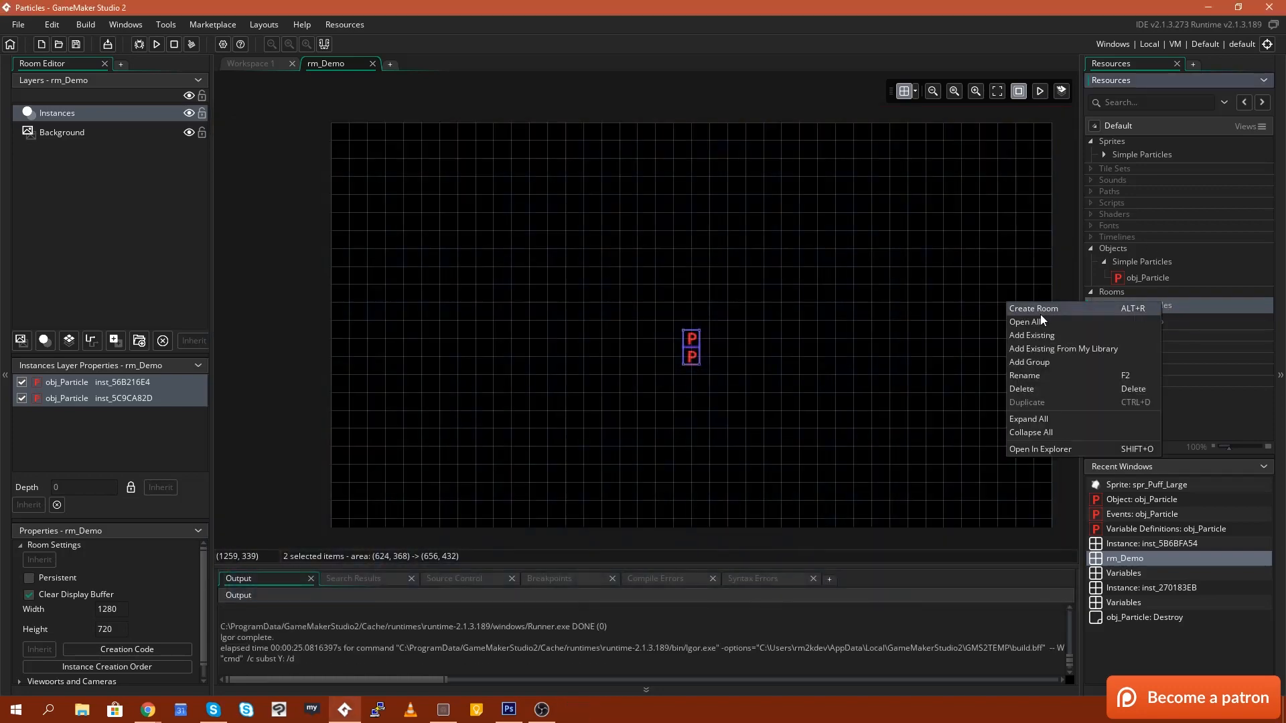
Step: Create room rm_Live_Demo with three obj_Particle instances and test-run it
left_click(1033, 308)
type("rm_Live_Demo")
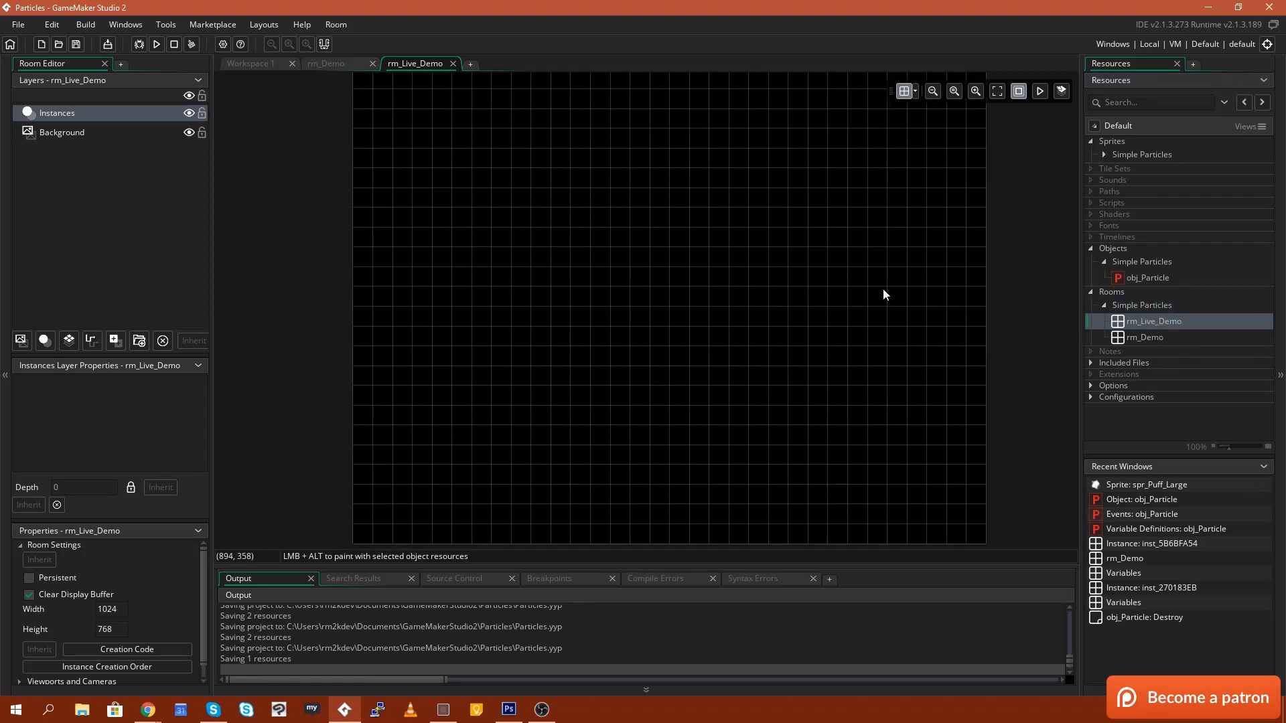
mouse_move(981, 281)
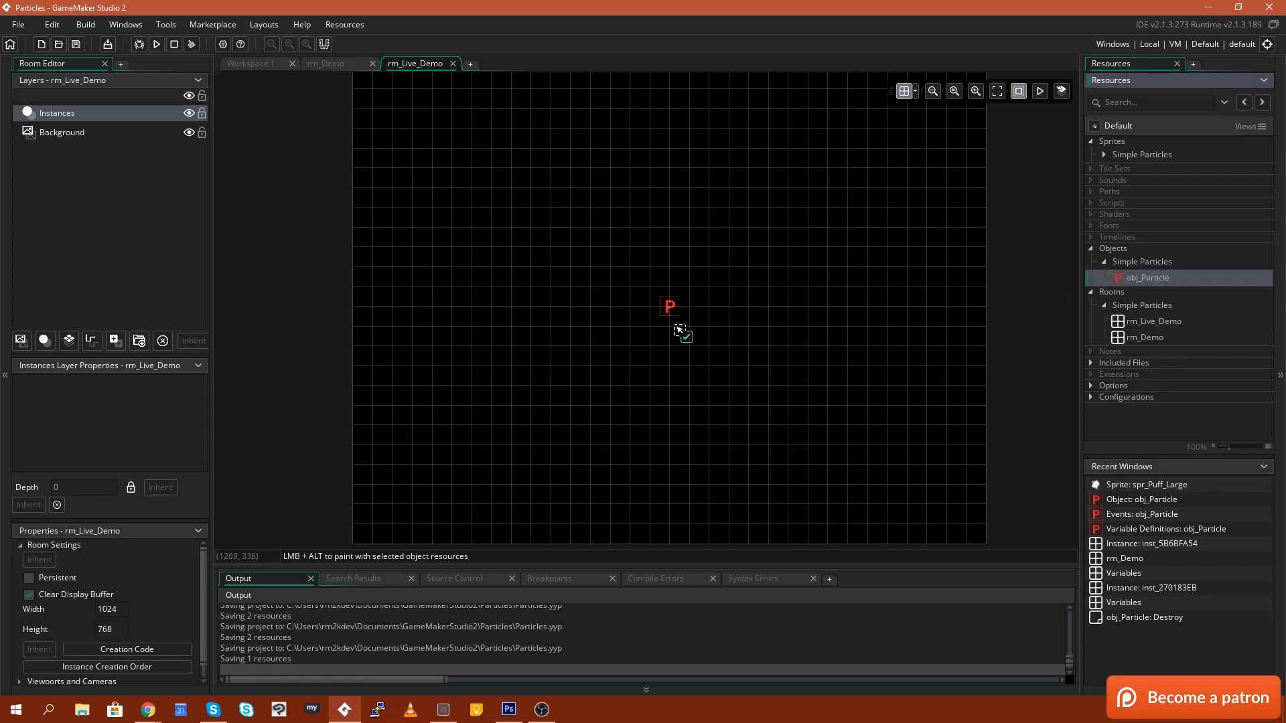
left_click(670, 316)
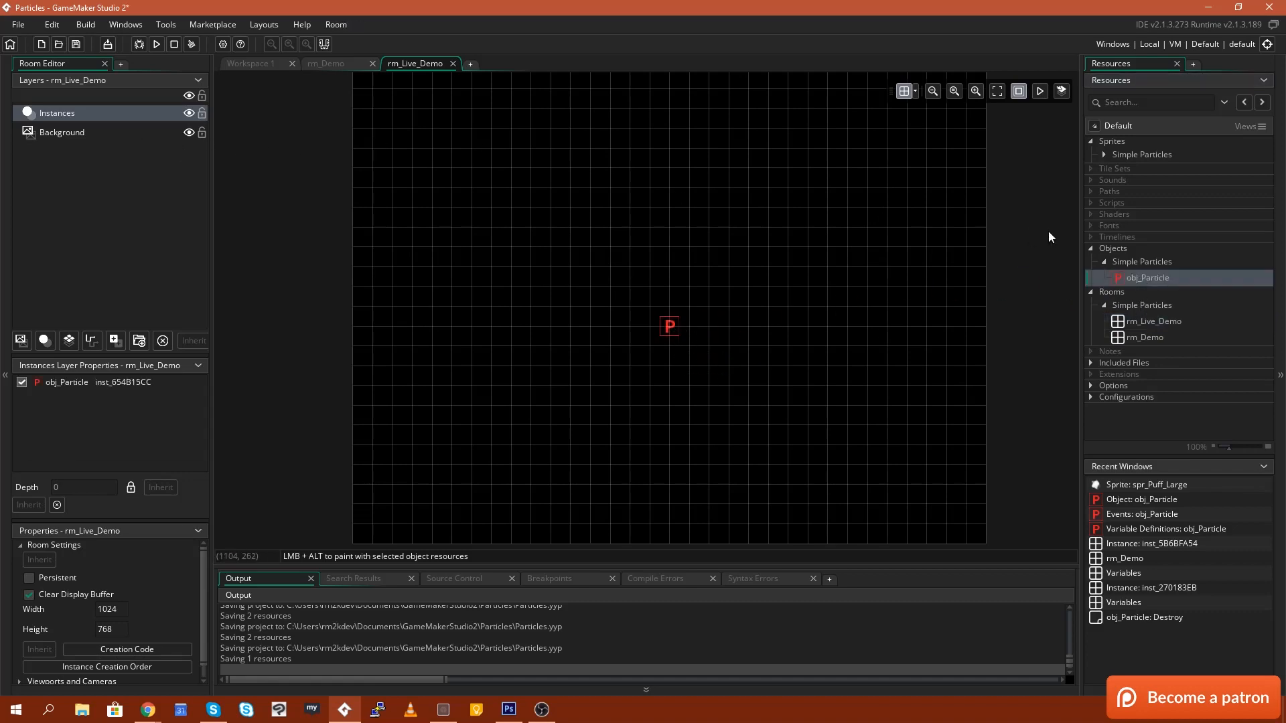
mouse_move(764, 336)
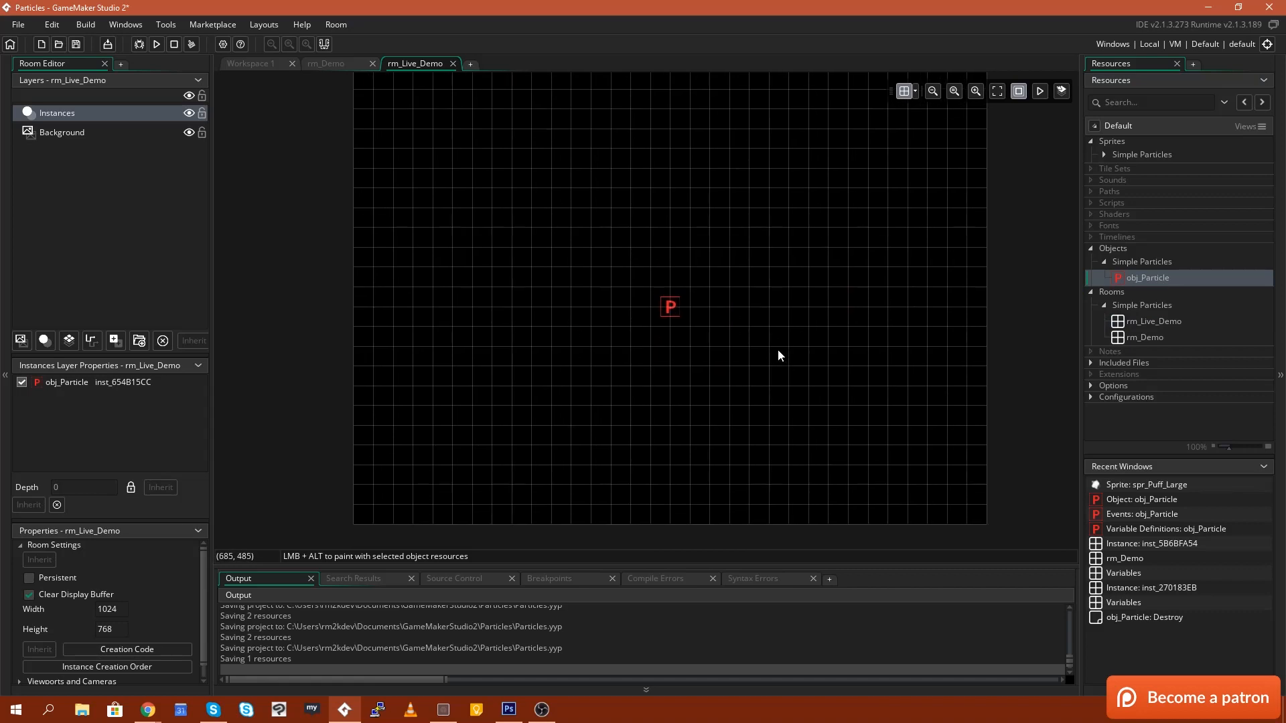
left_click(156, 44)
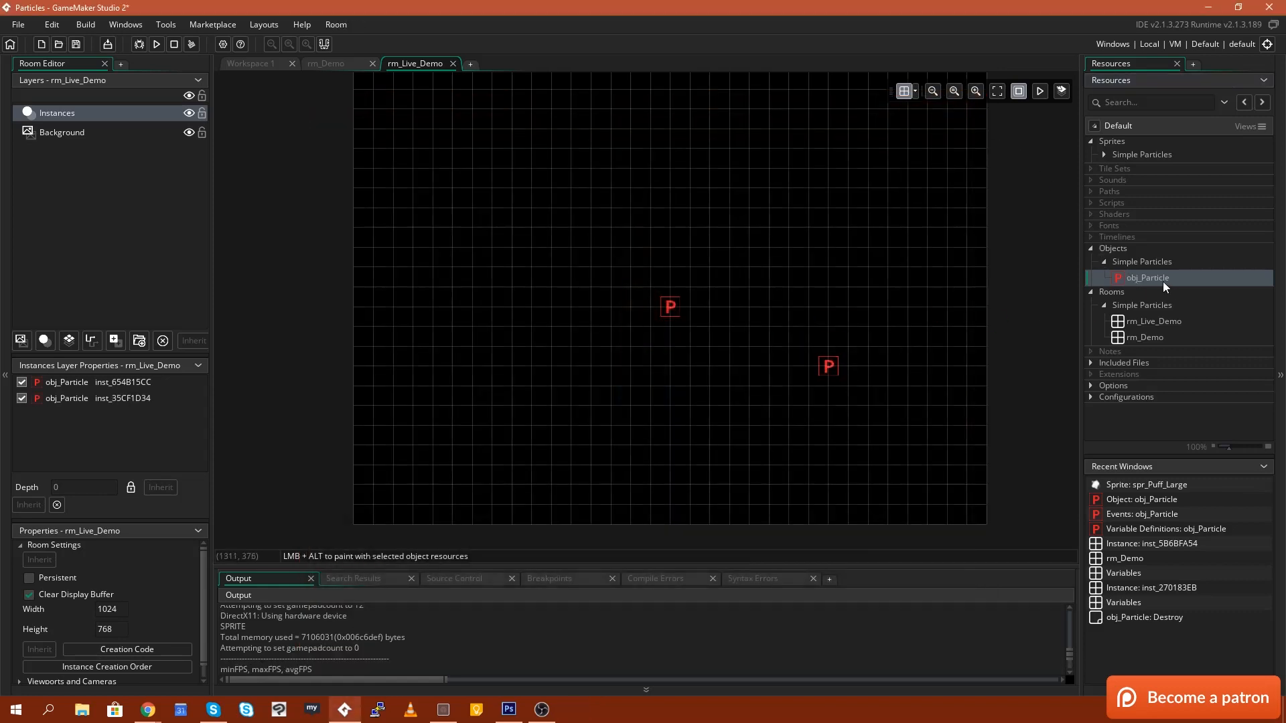
left_click(492, 386)
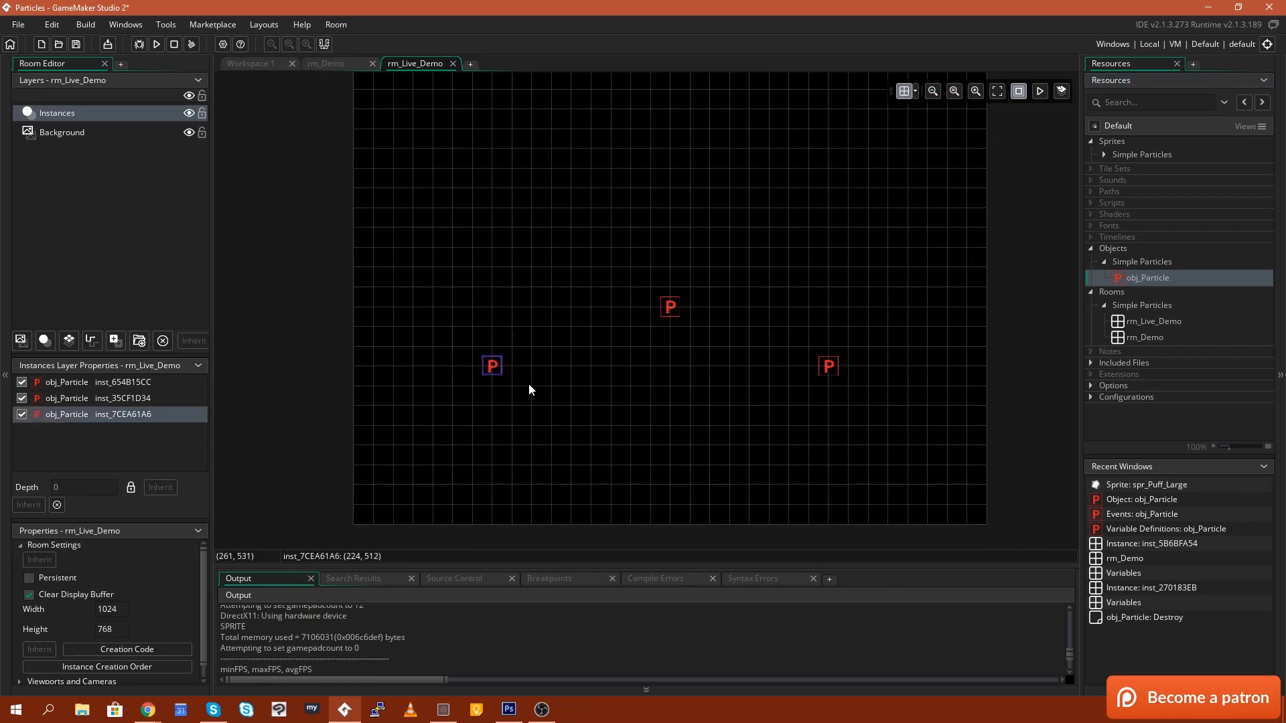
left_click(156, 44)
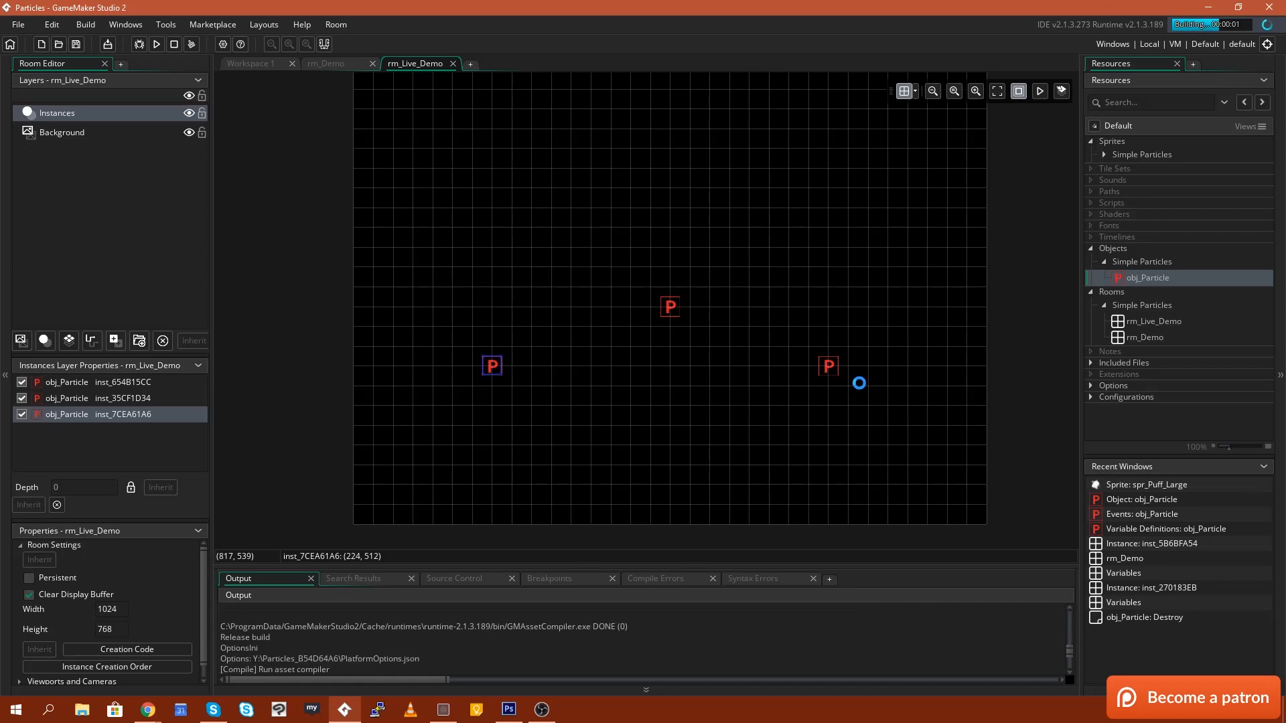
left_click(156, 45)
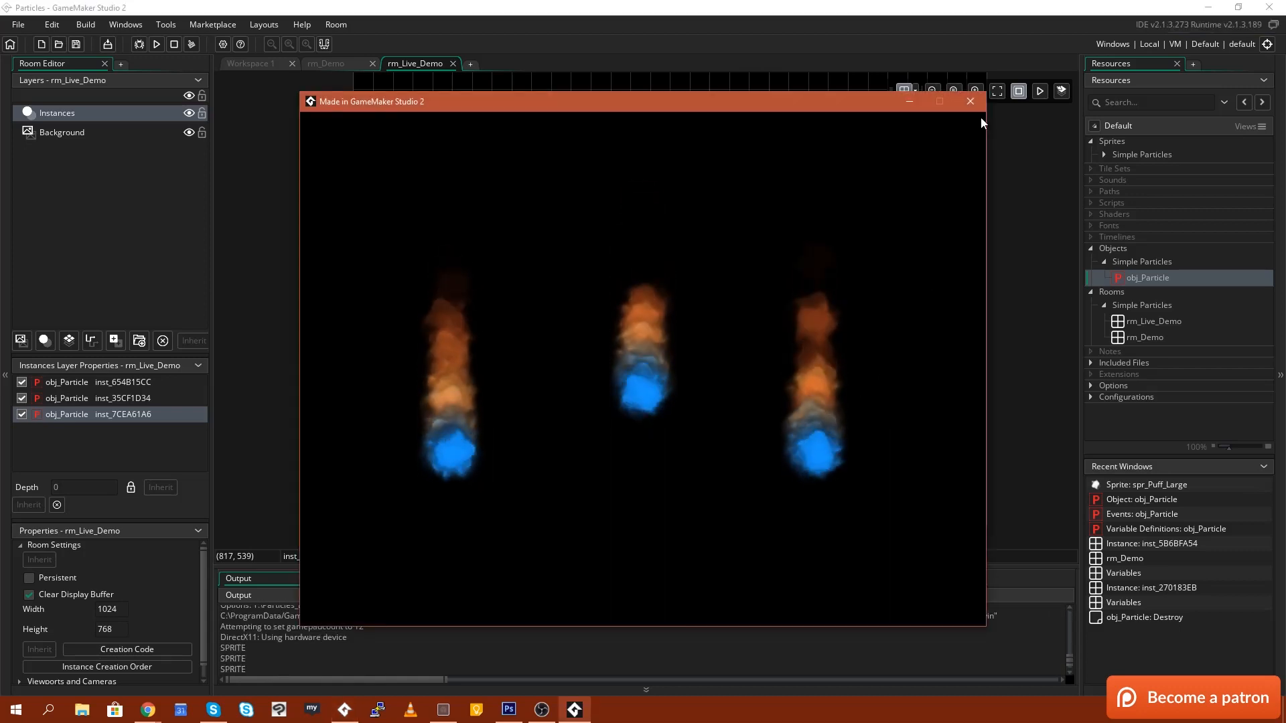
mouse_move(971, 101)
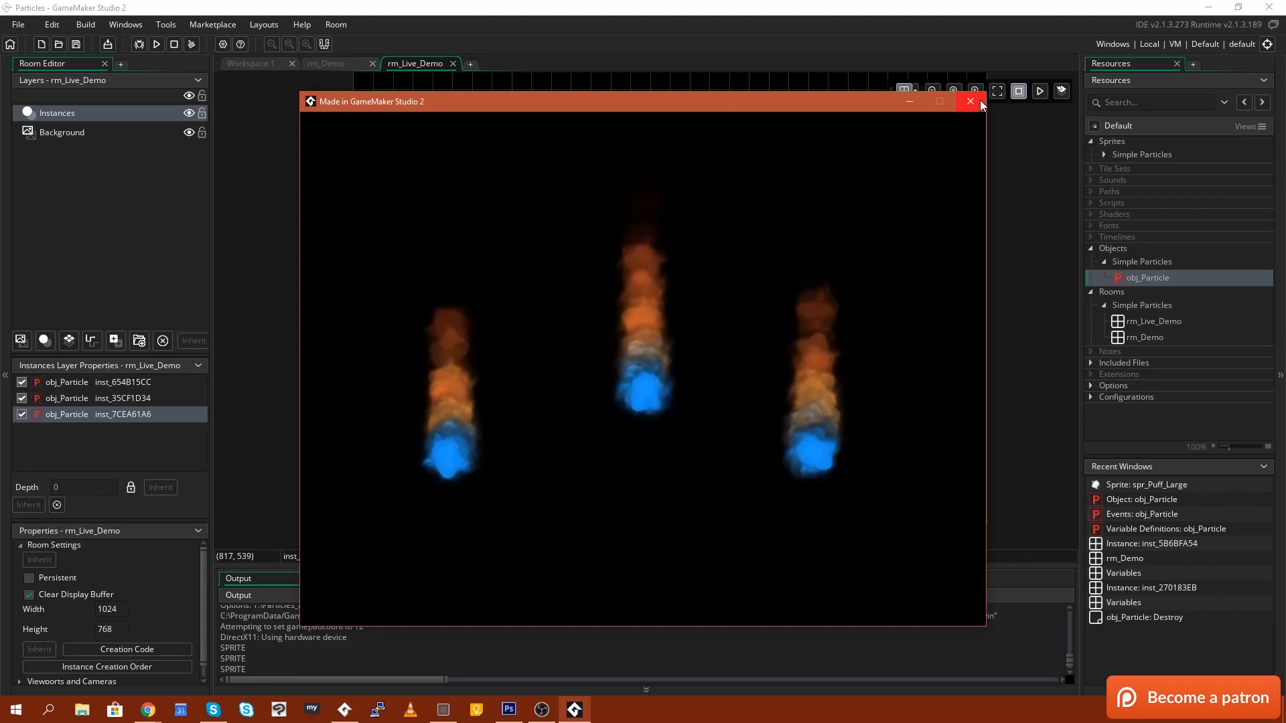
left_click(970, 101)
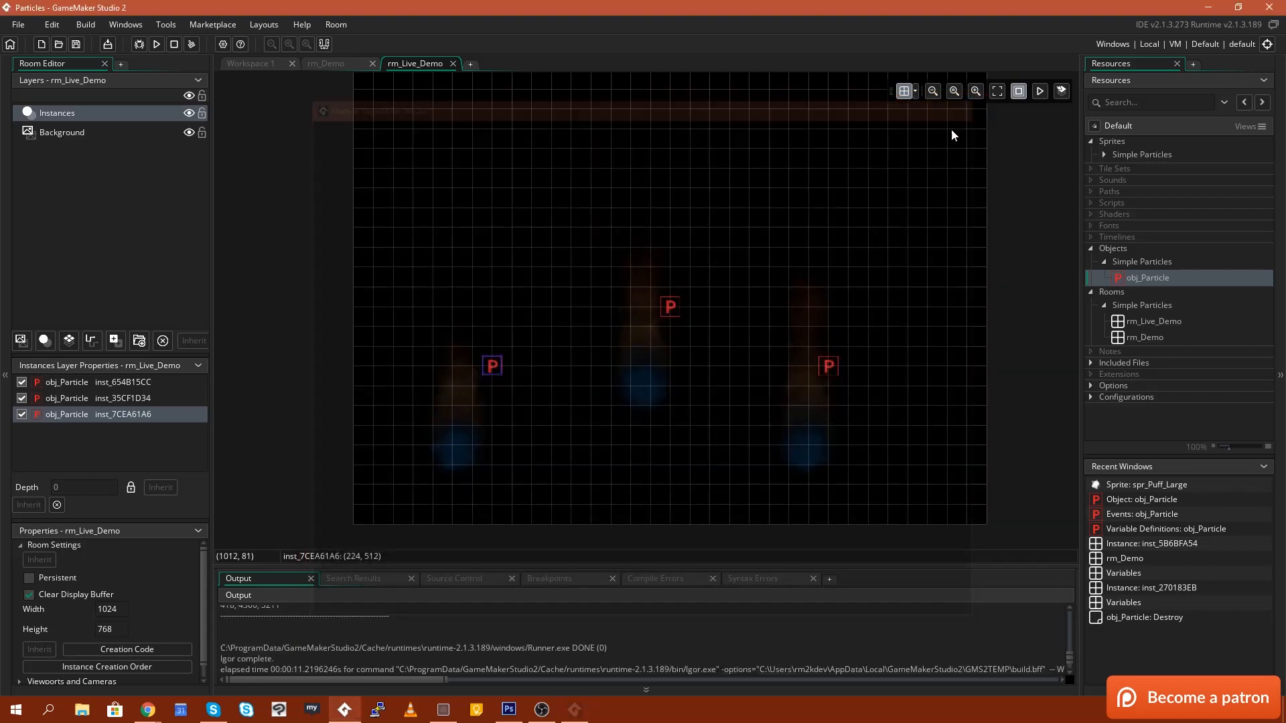
Step: Set the centre instance's part_color_1–3 to bright blue 0022FF, dark navy and near-black
double_click(670, 307)
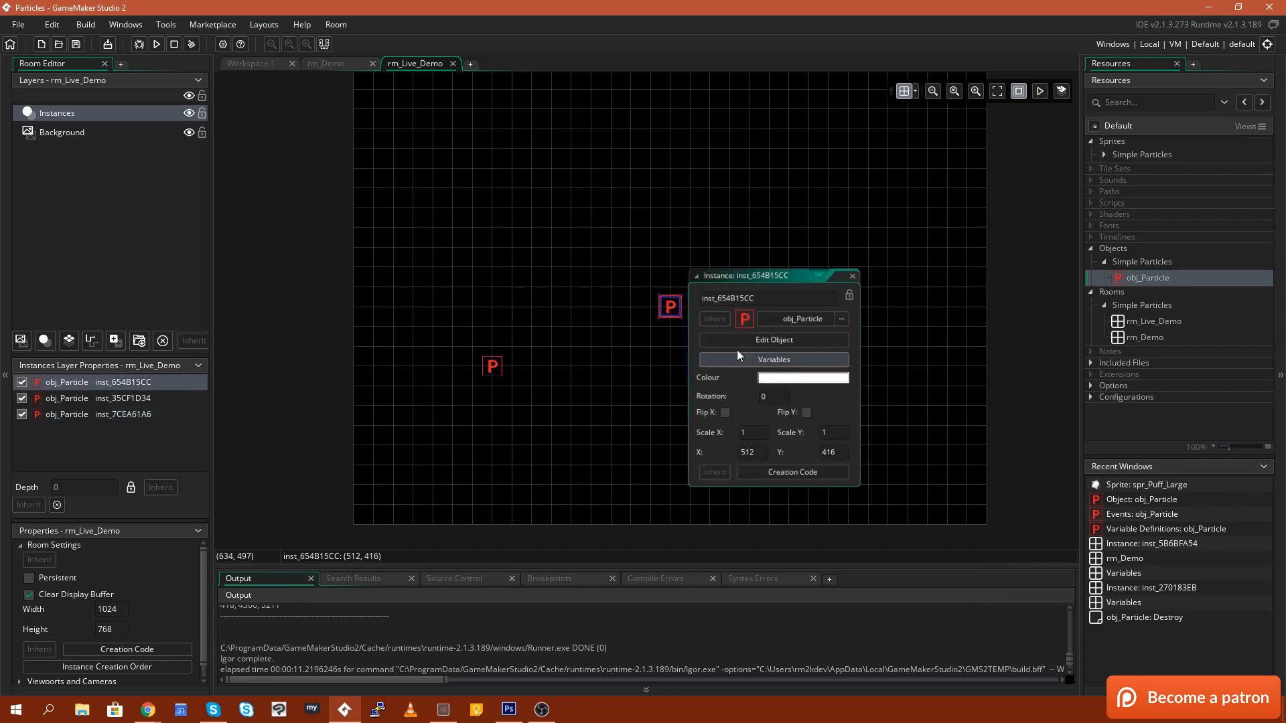
mouse_move(496, 369)
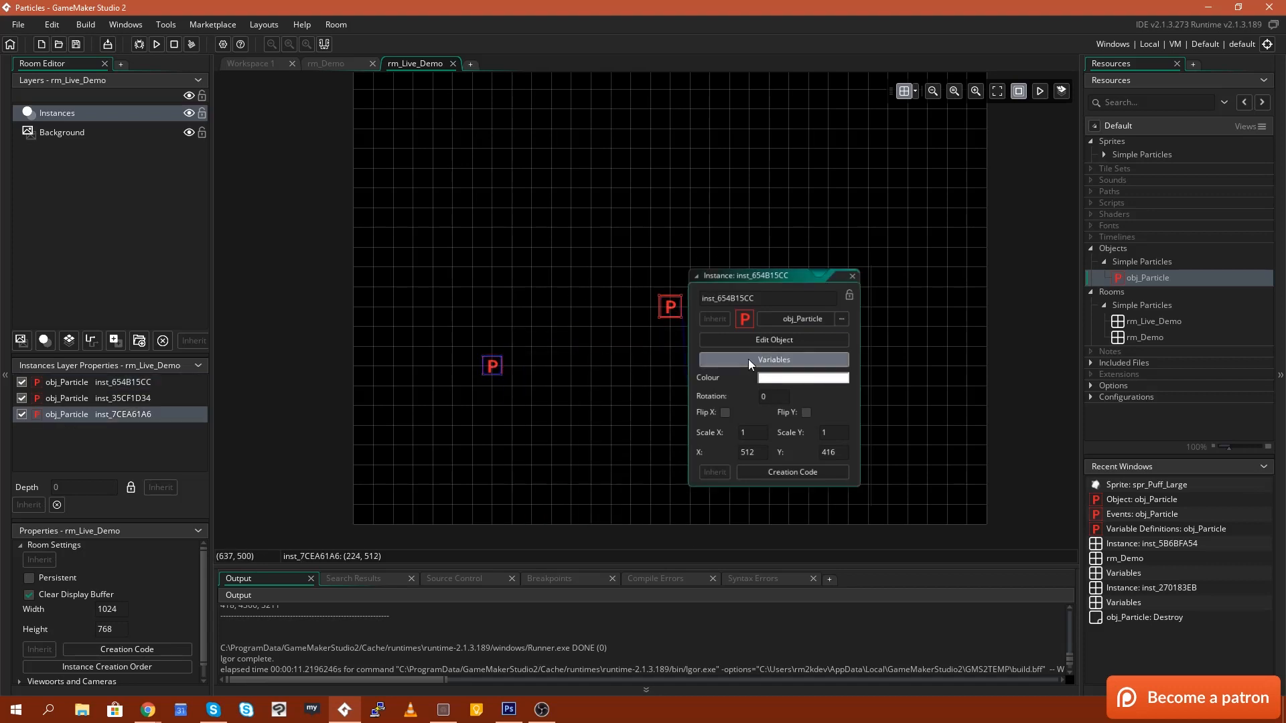
left_click(772, 358)
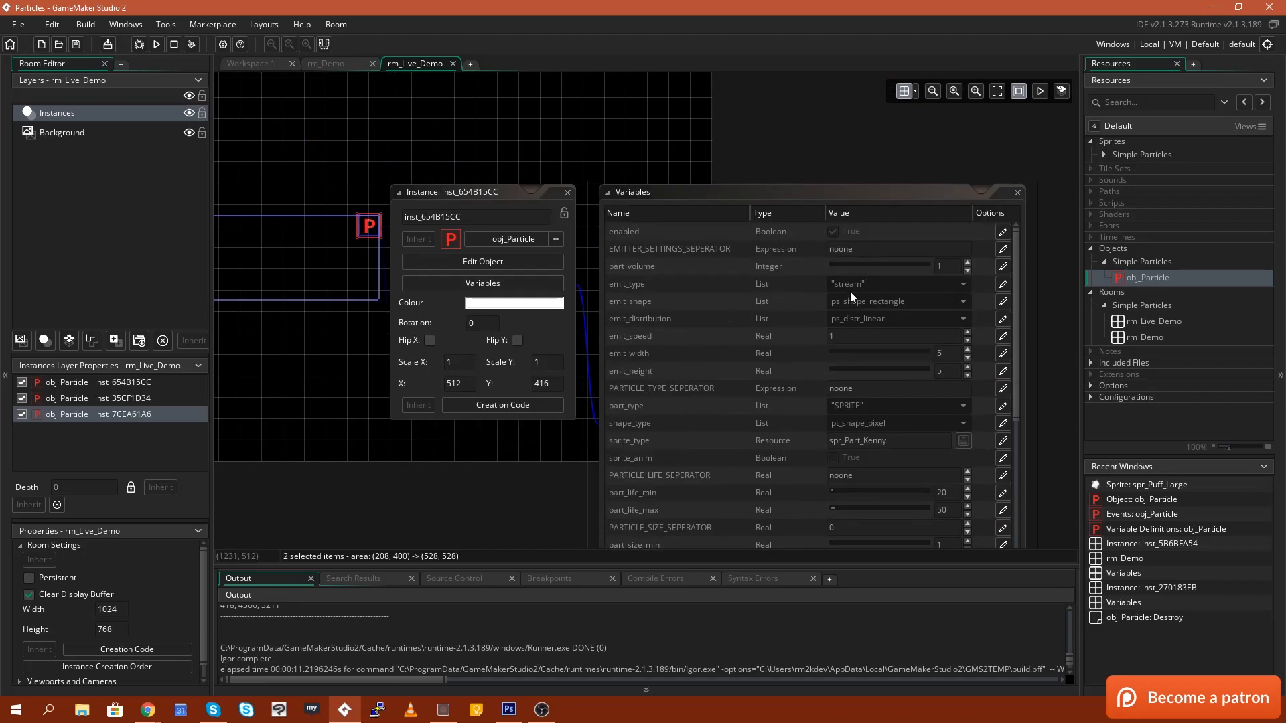
scroll("down", 3)
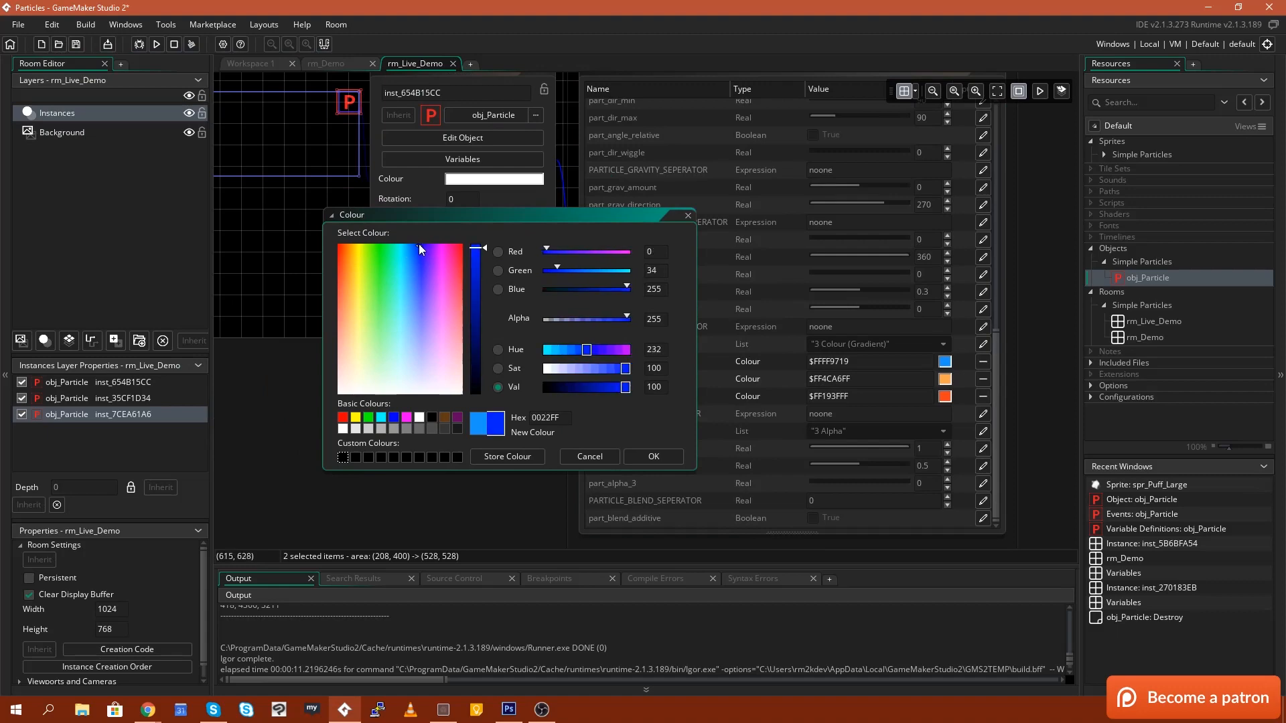
left_click(944, 379)
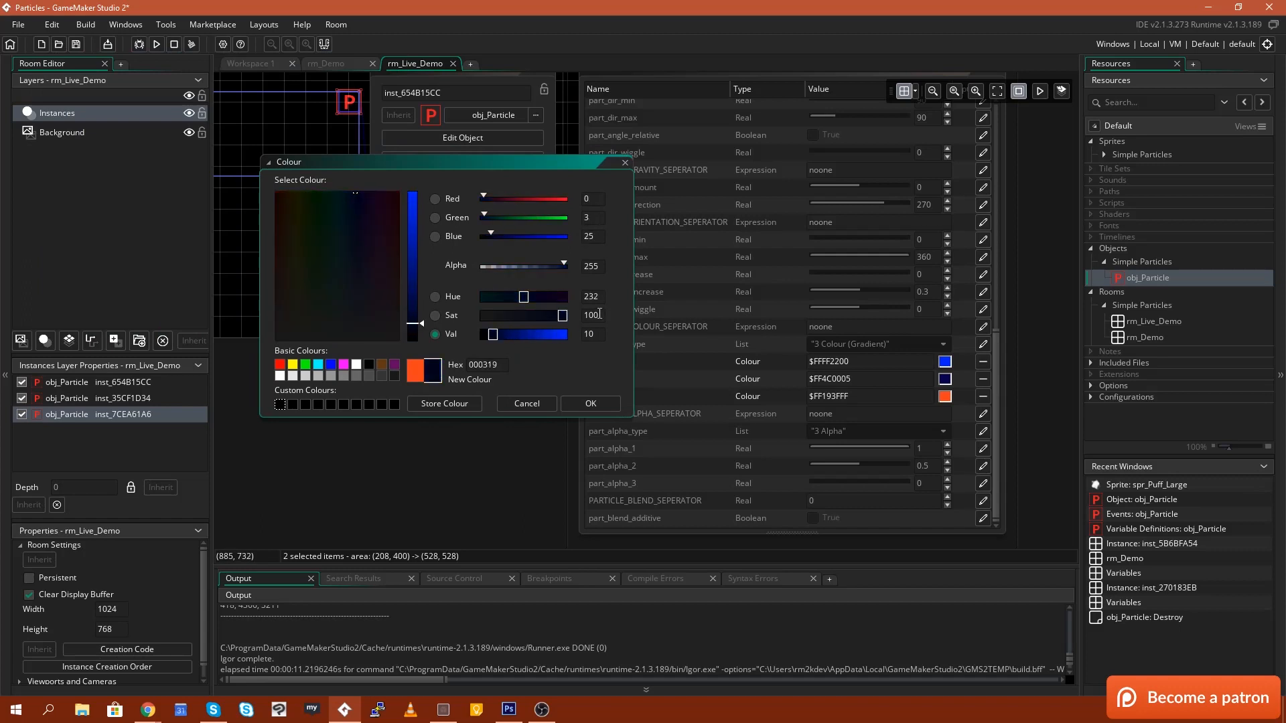
left_click(590, 403)
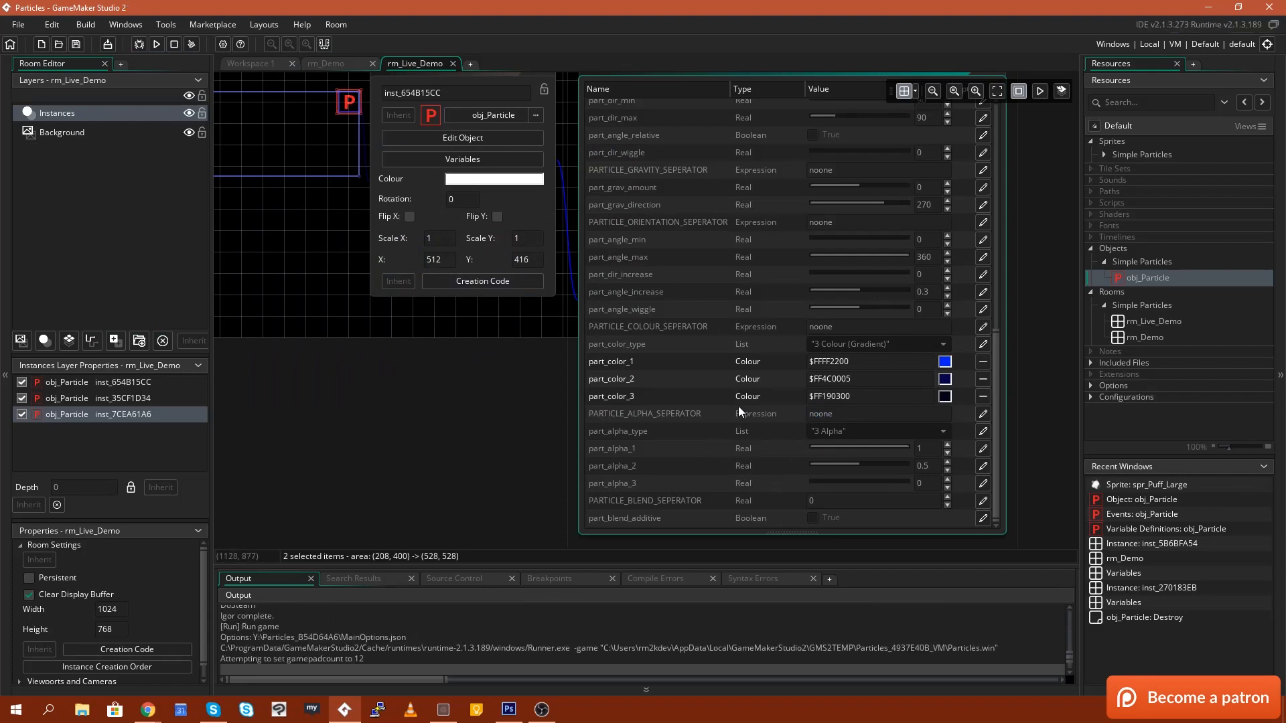
Step: Preview the blue plume, then override the particle type to SPRITE using spr_Puff_Large
left_click(156, 44)
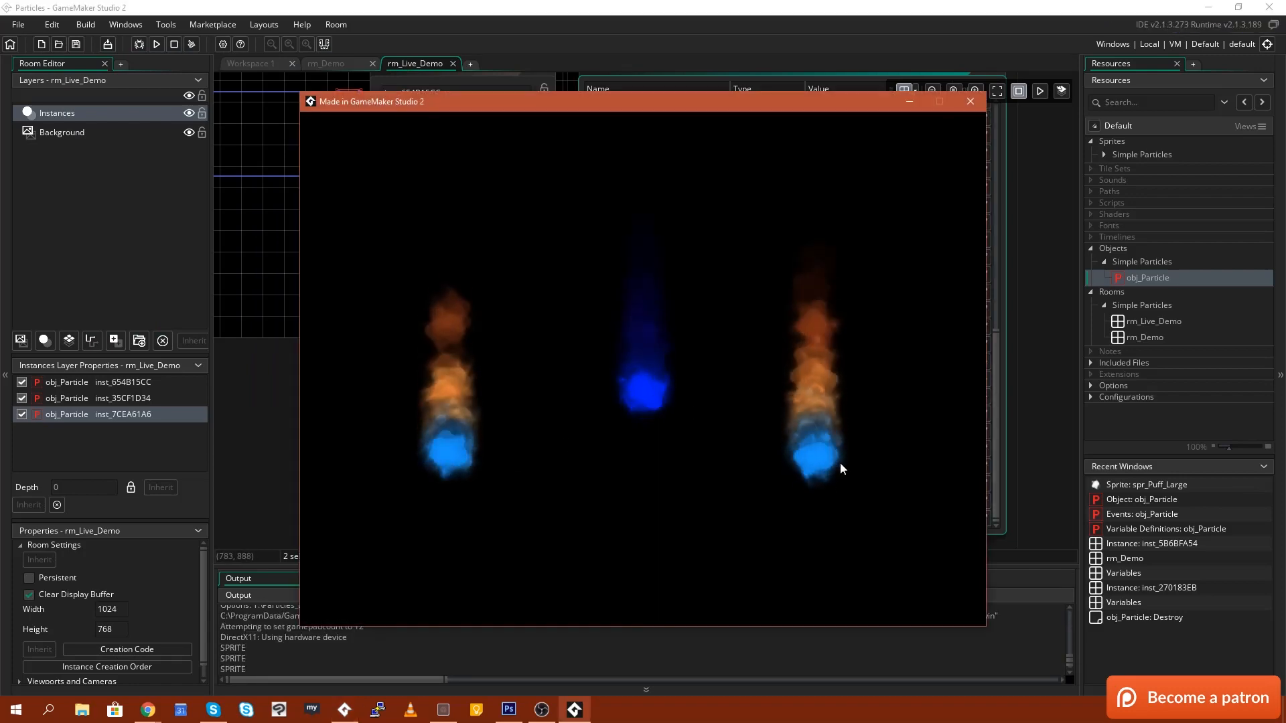
mouse_move(747, 283)
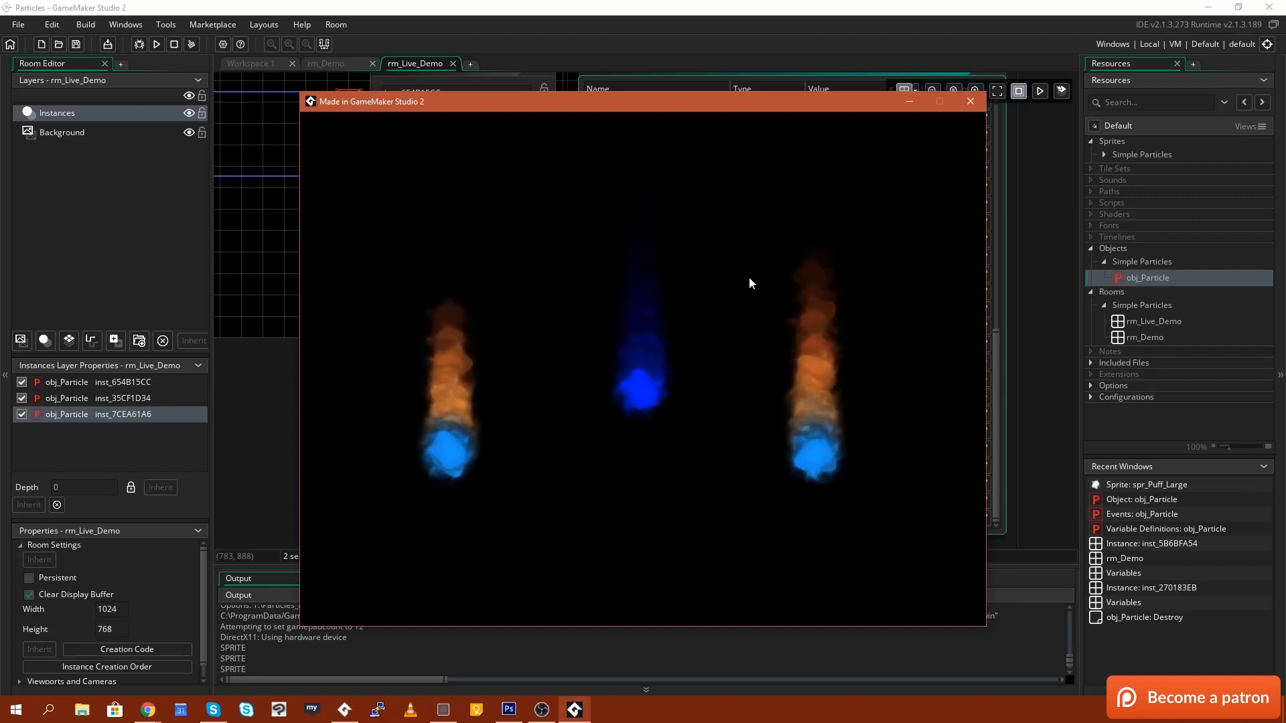
left_click(971, 101)
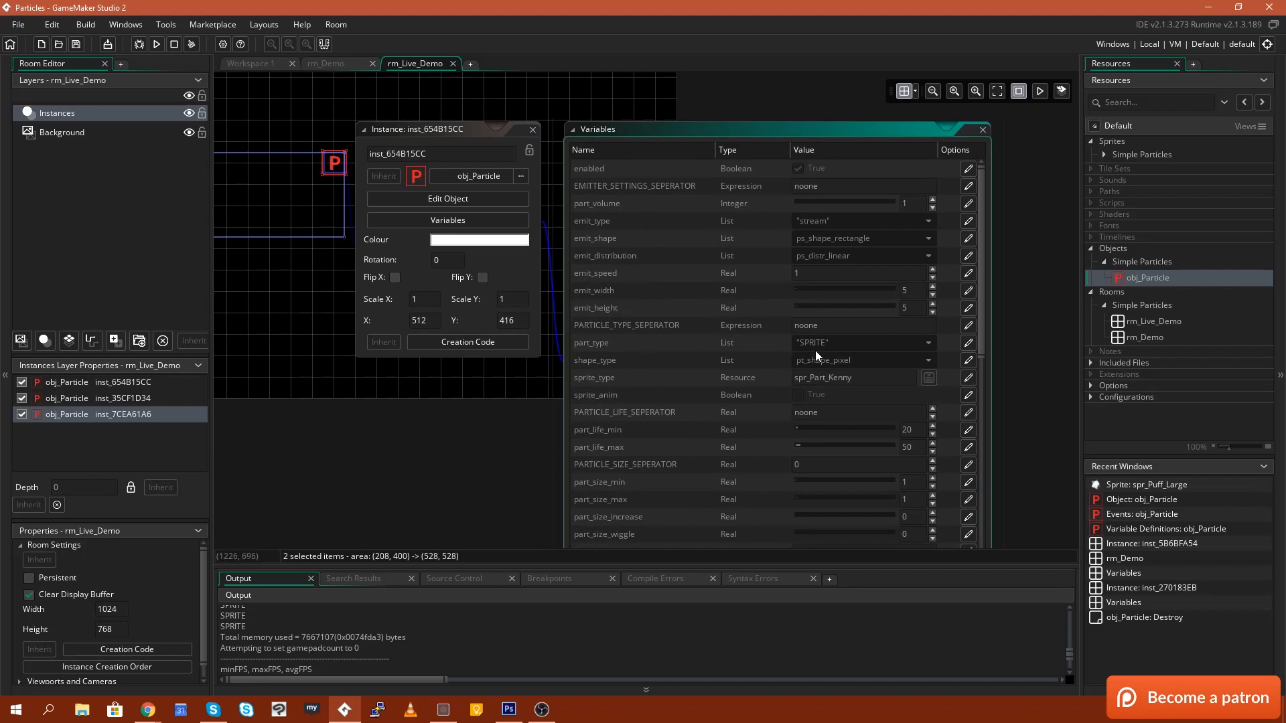
left_click(927, 343)
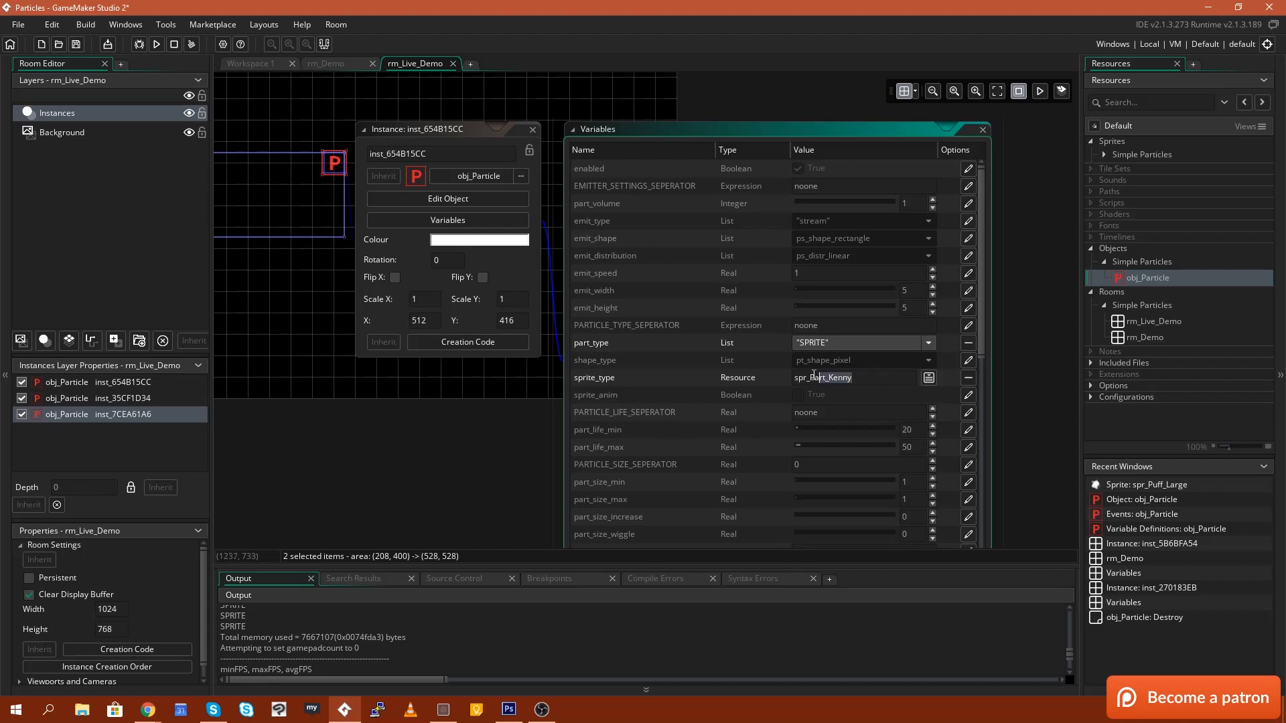
left_click(929, 377)
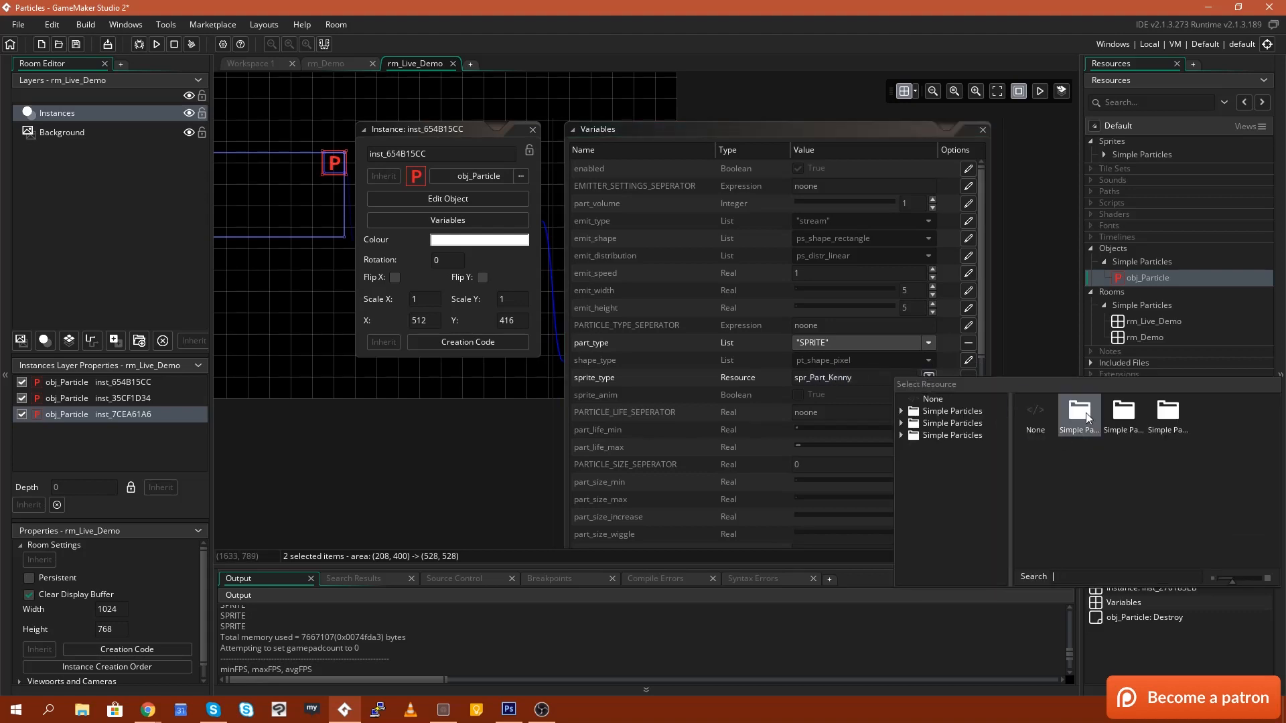
left_click(1078, 415)
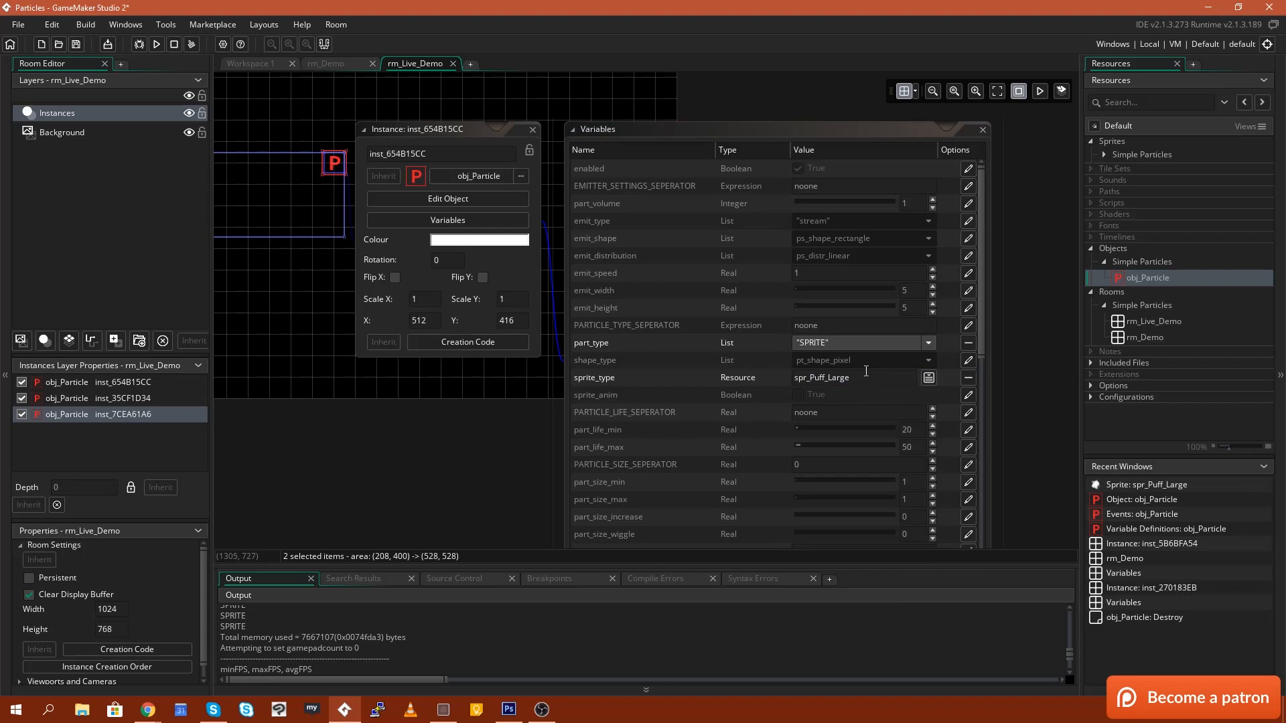
mouse_move(862, 377)
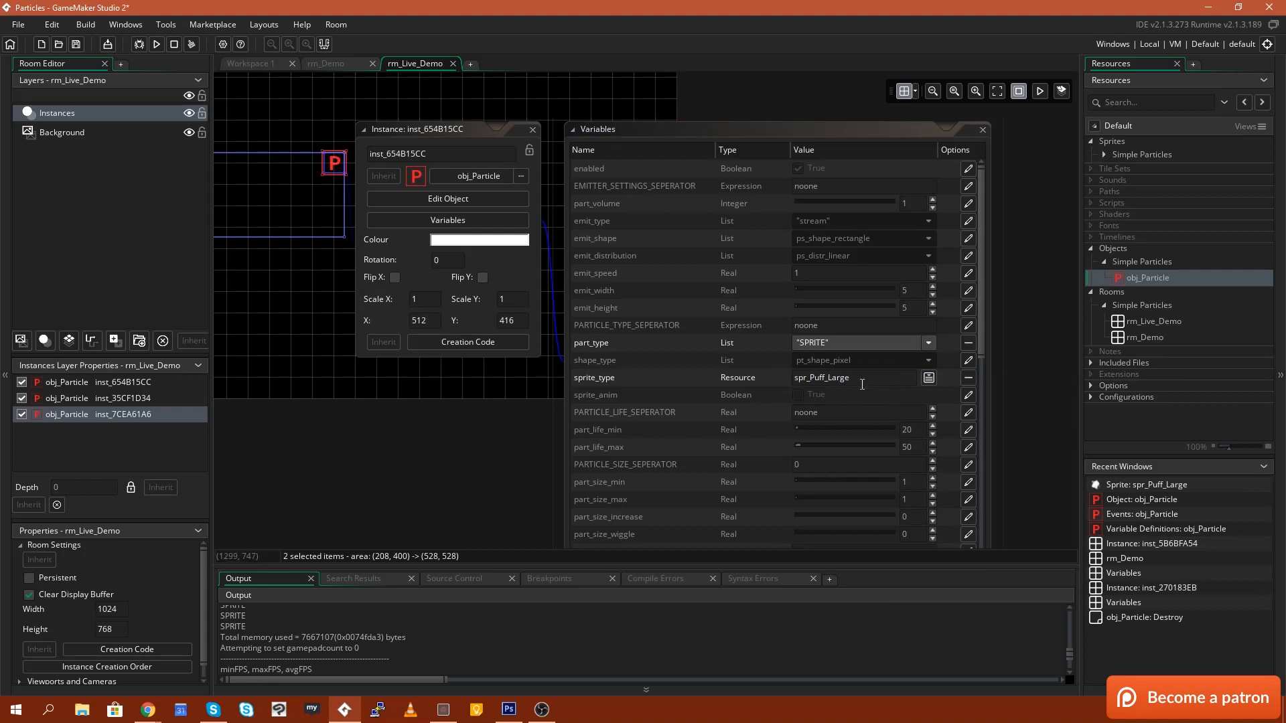
scroll("down", 3)
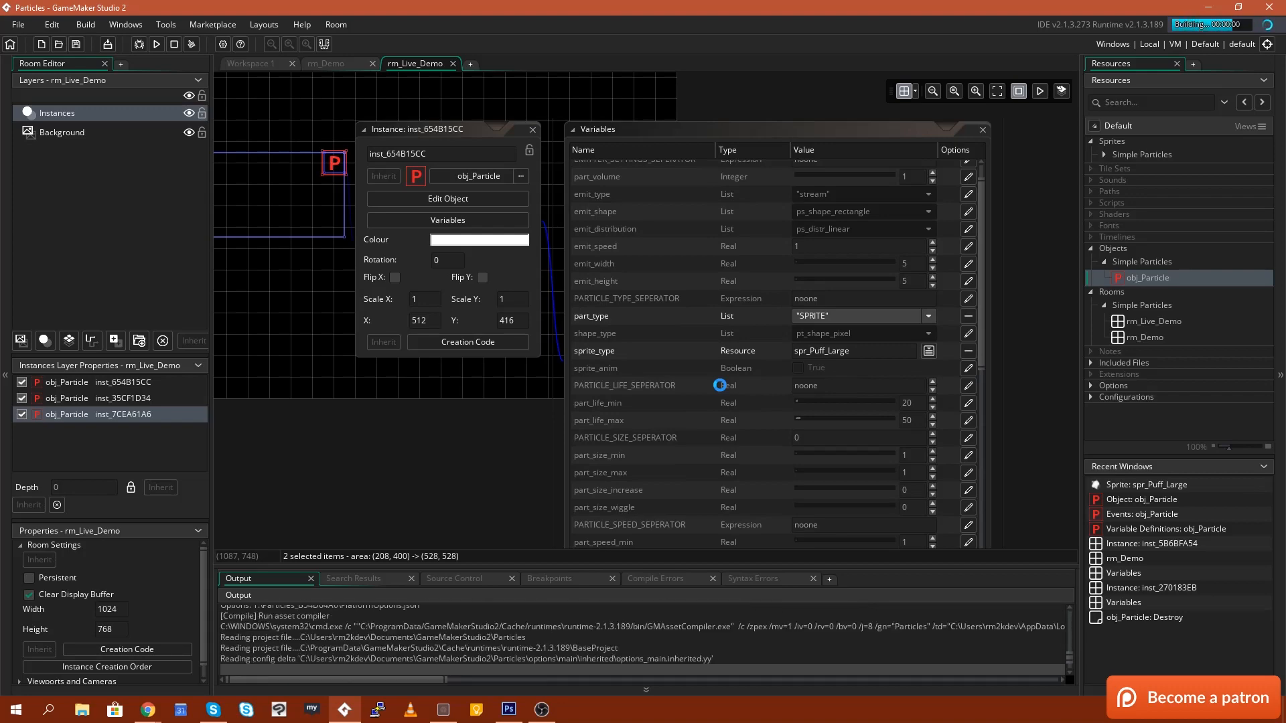
Step: Set part_life_min to 50 and run the room to view the denser fog
left_click(156, 44)
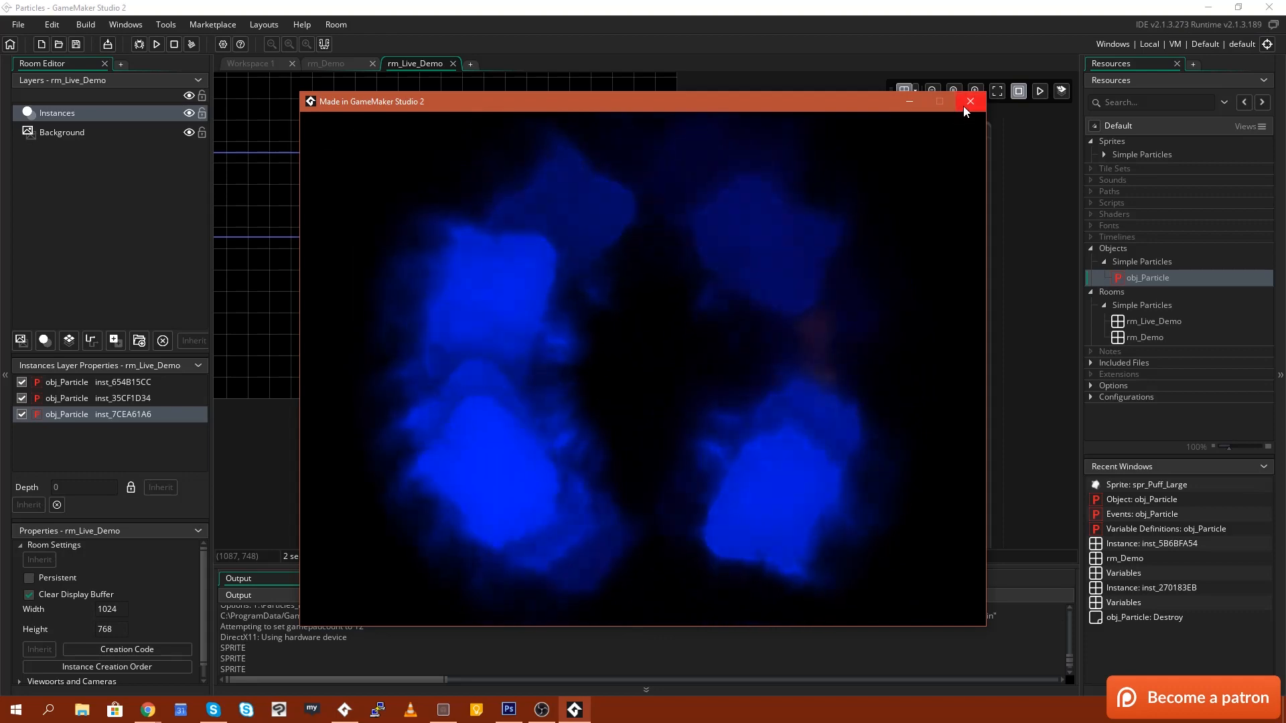
left_click(970, 101)
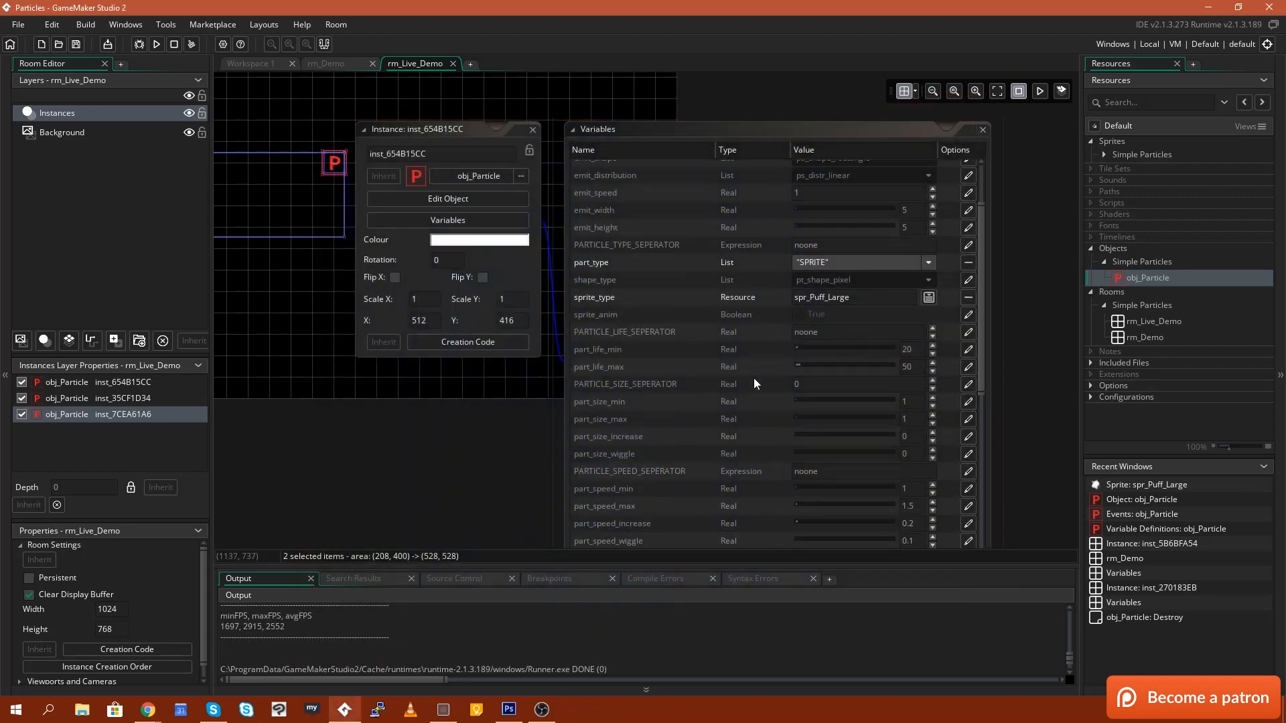
scroll("down", 3)
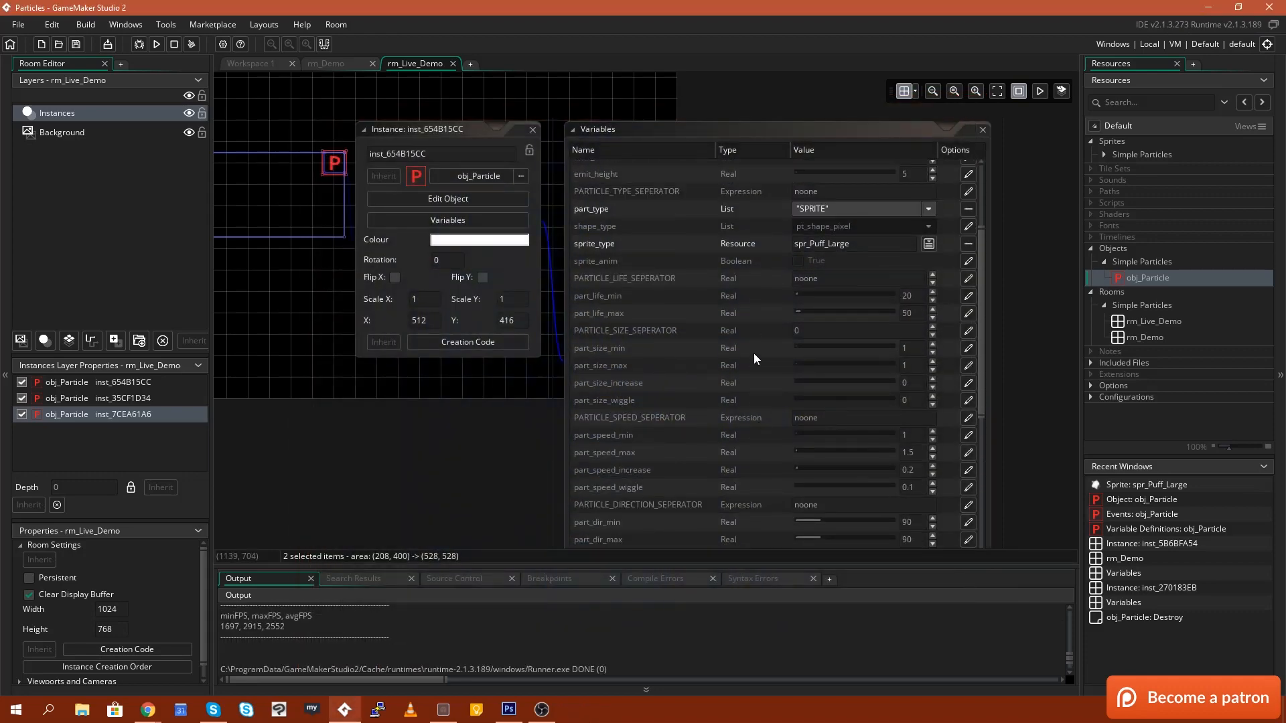
scroll("up", 3)
type("50")
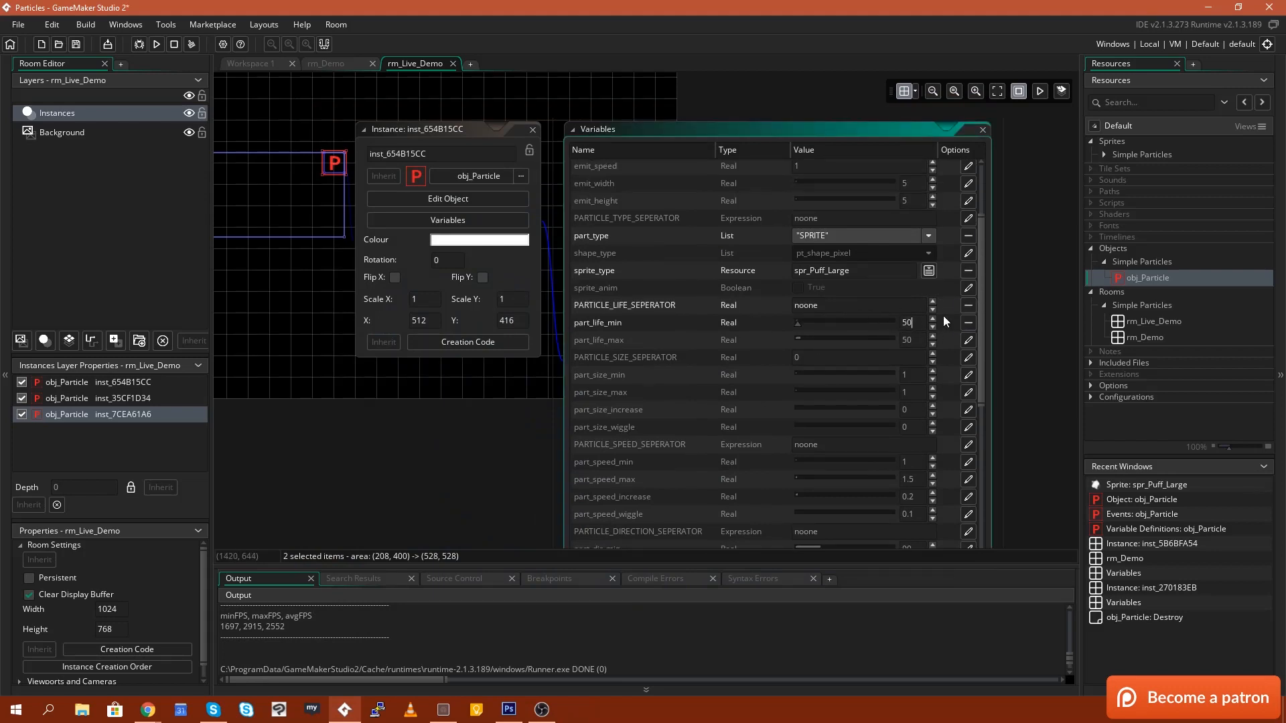
left_click(906, 339)
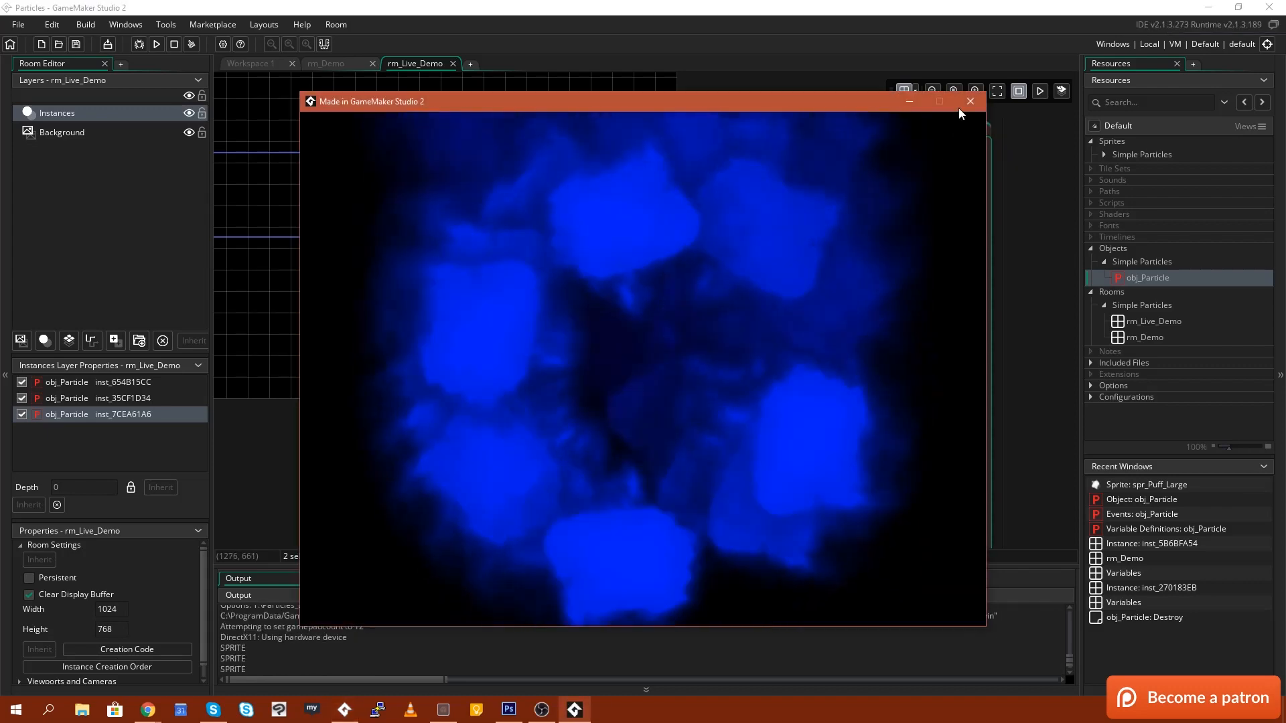
left_click(970, 101)
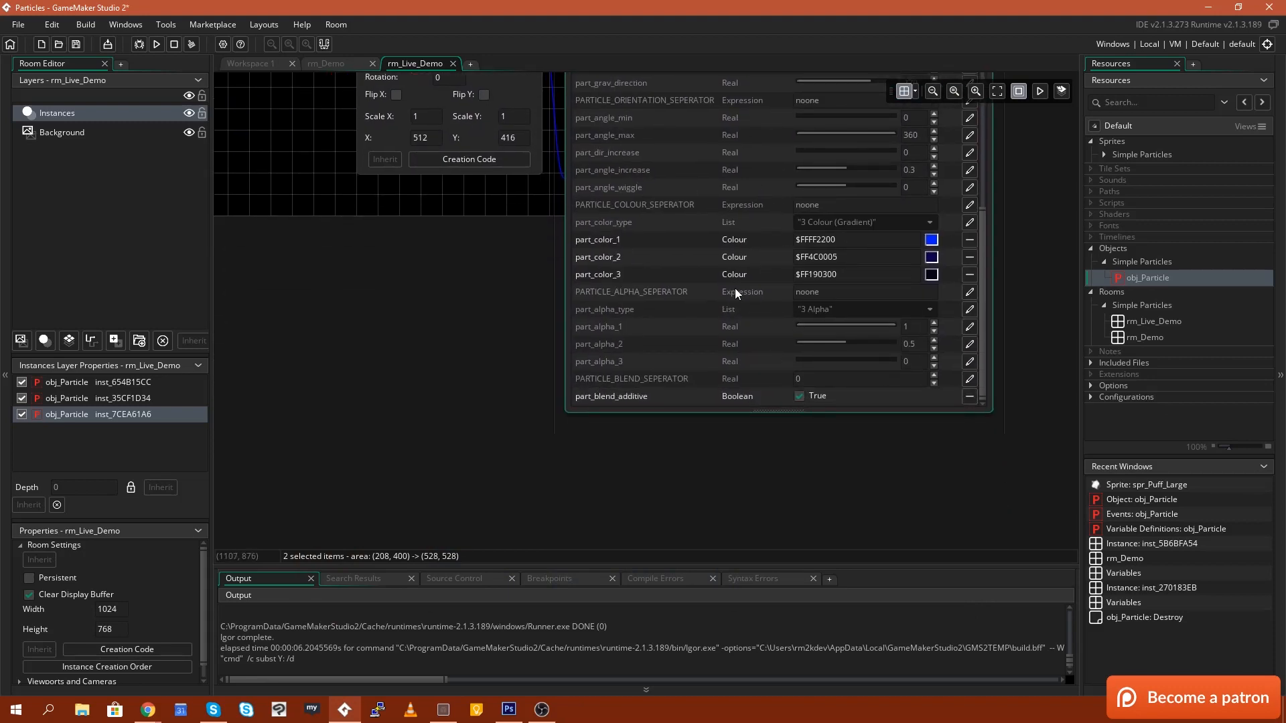
left_click(155, 44)
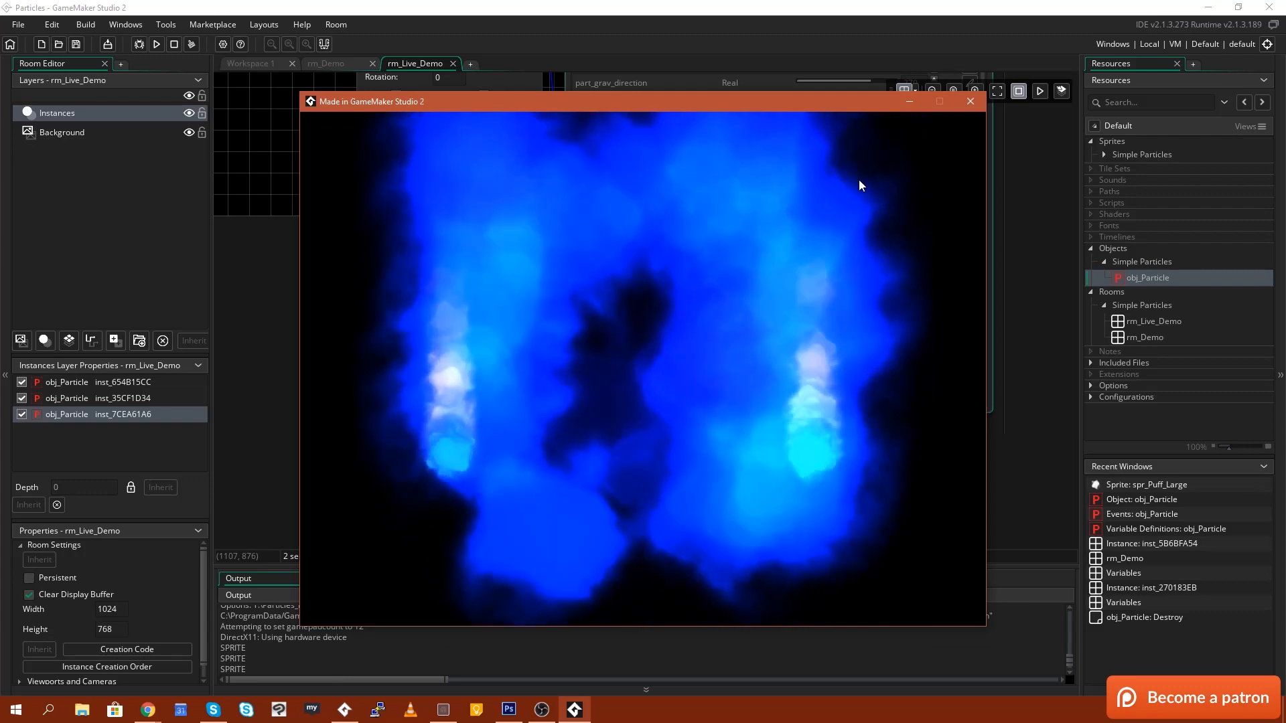
mouse_move(971, 101)
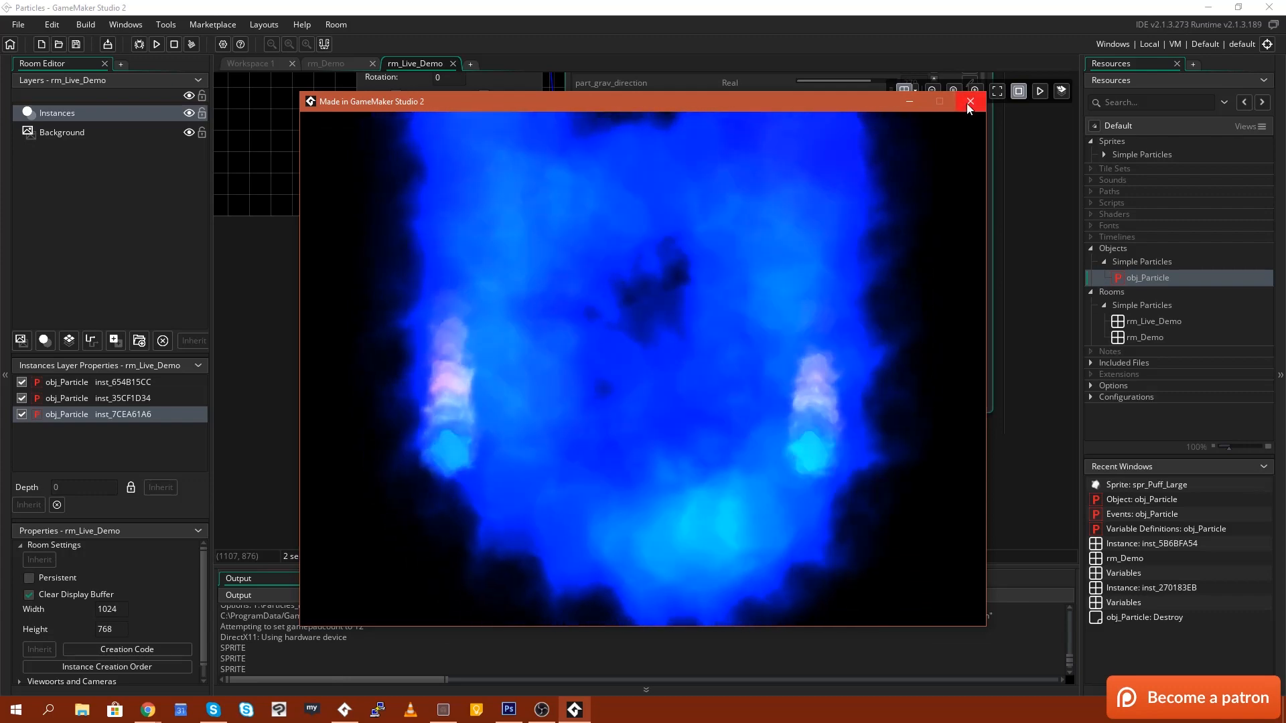
Step: Set part_size_min to 0.5 and part_size_max to 1.5 for the fog particles
left_click(970, 101)
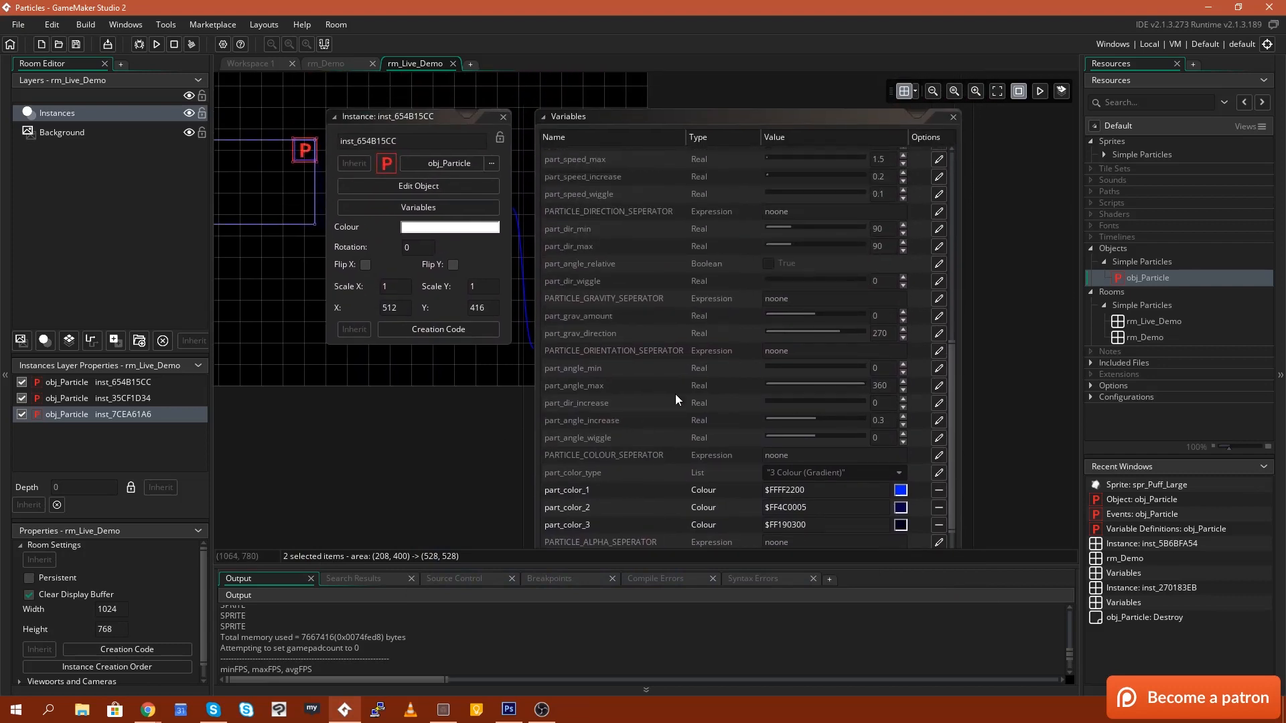
scroll("up", 3)
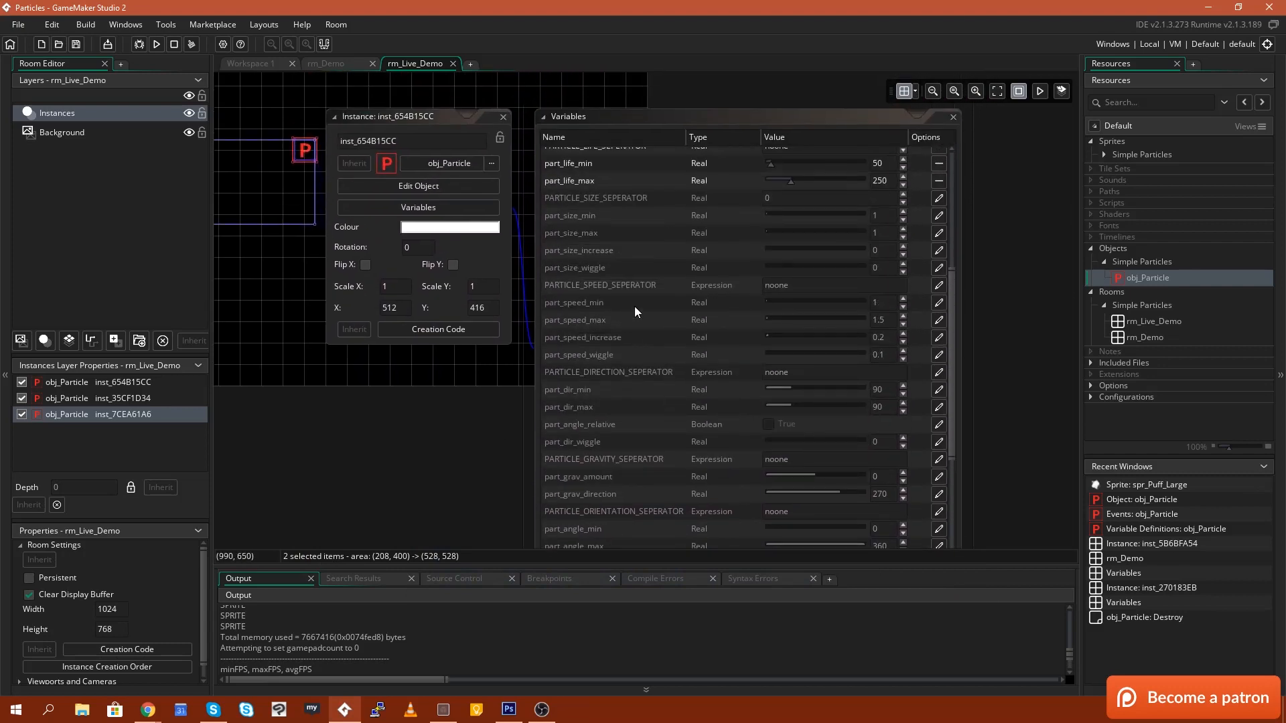
scroll("up", 3)
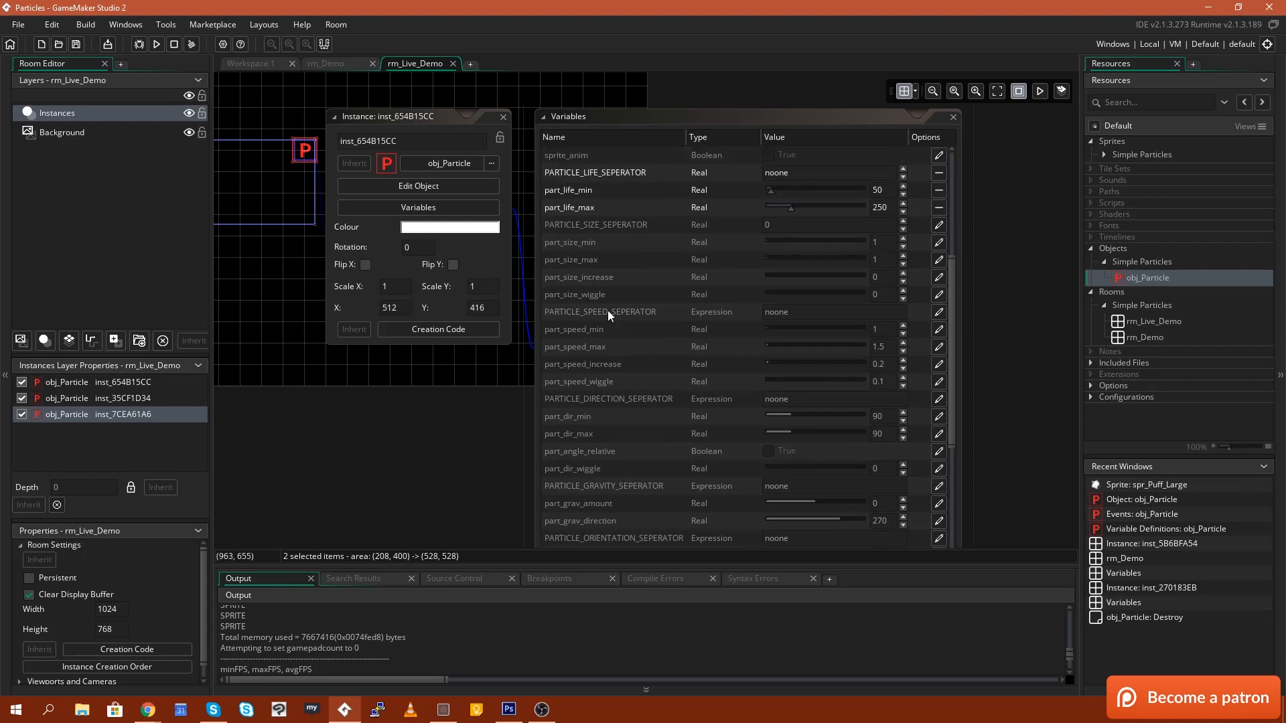
scroll("up", 3)
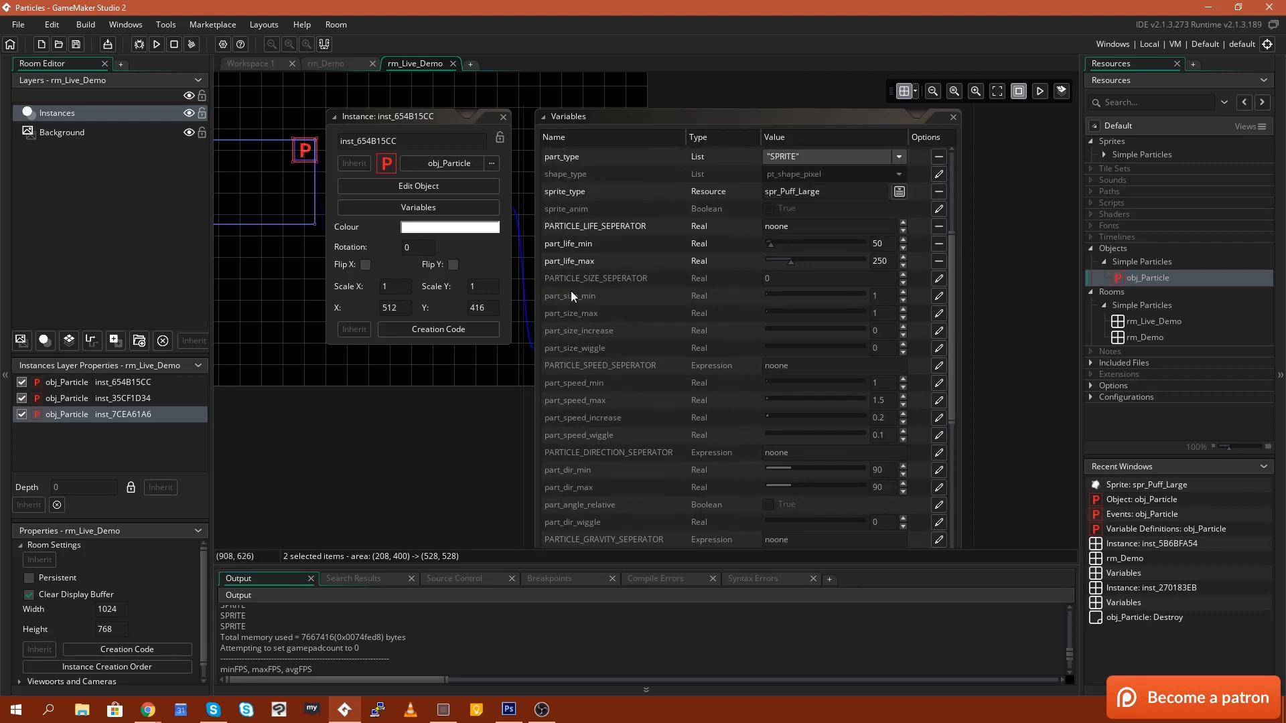
mouse_move(938, 297)
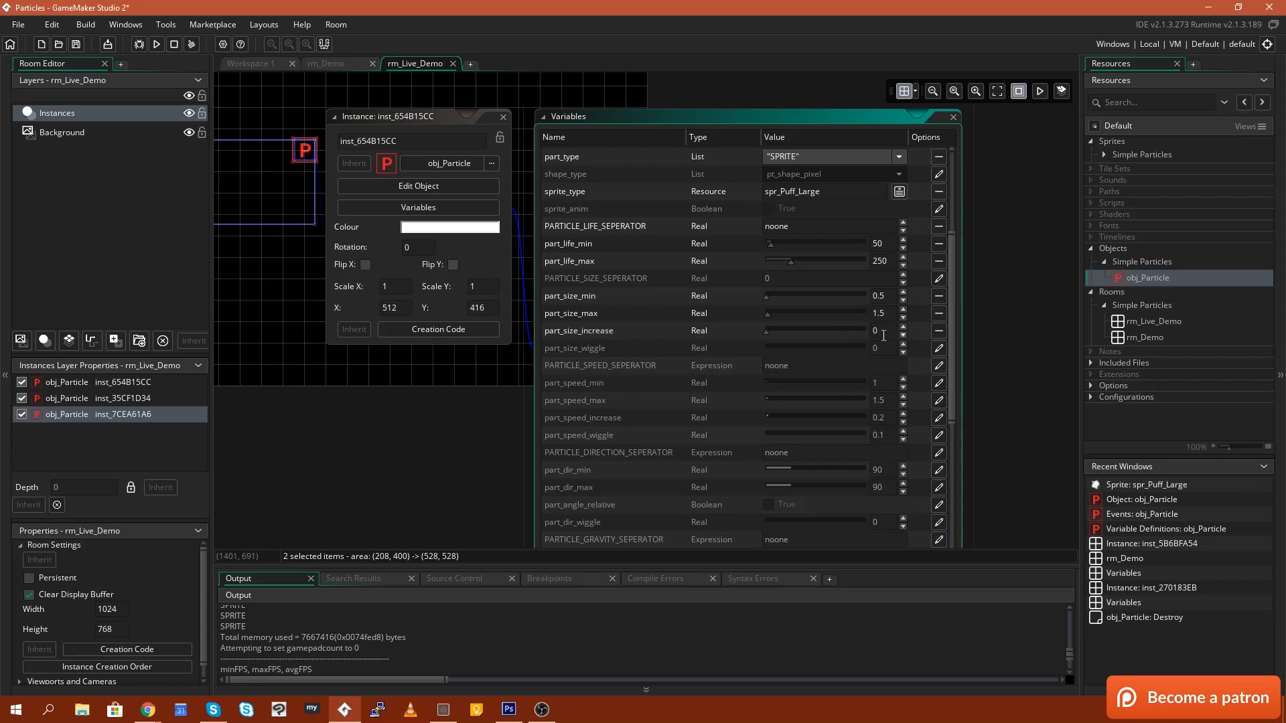
left_click(902, 328)
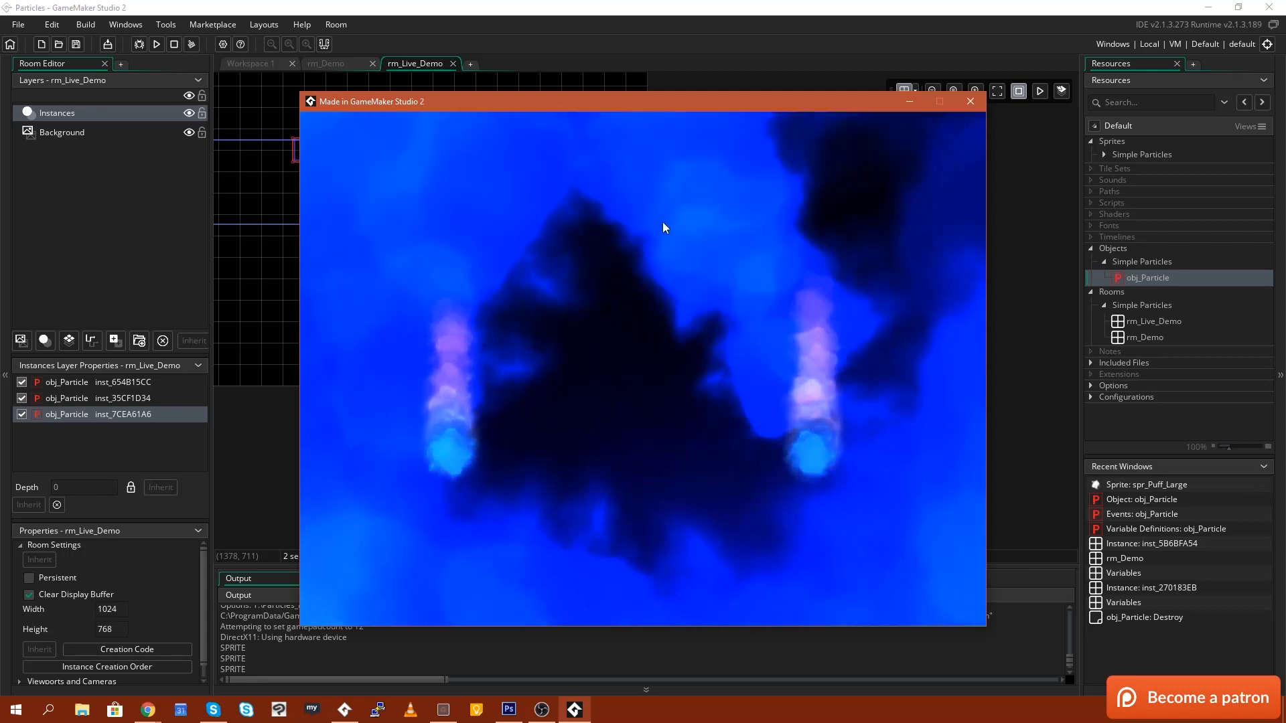
Step: Set part_size_increase to 0.1 and preview with alpha type '1 Alpha'
left_click(970, 102)
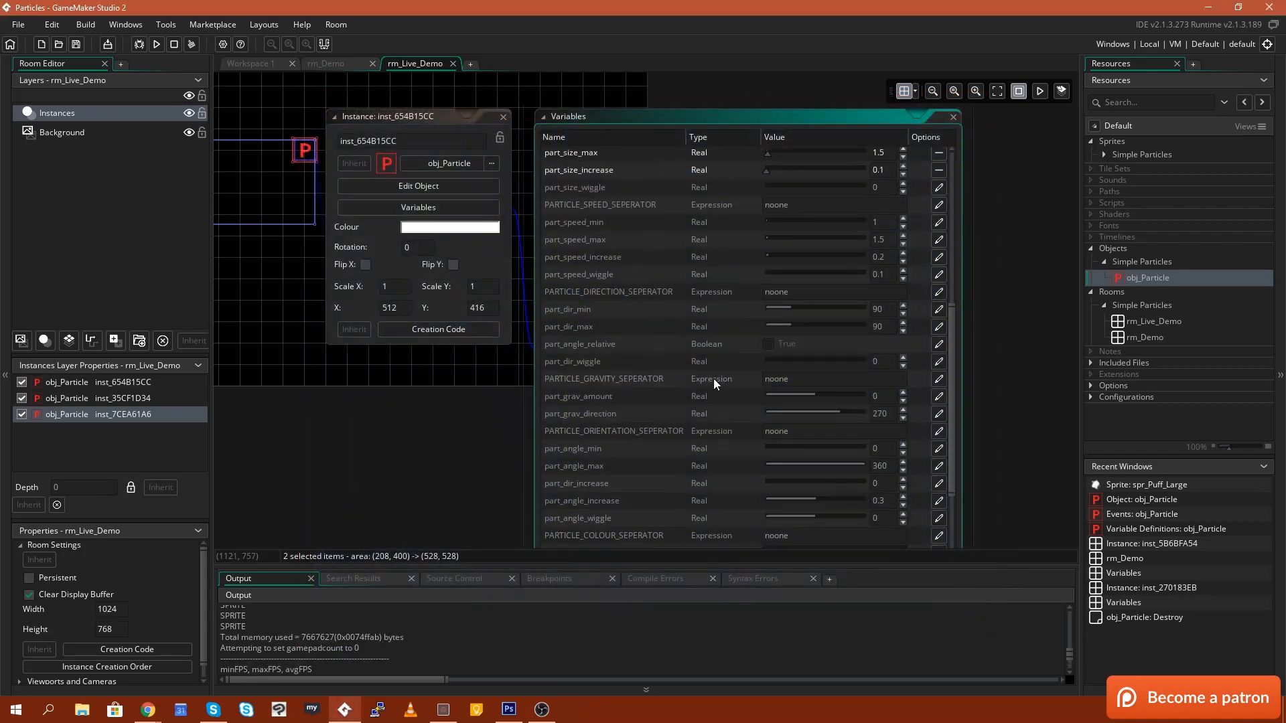
scroll("down", 3)
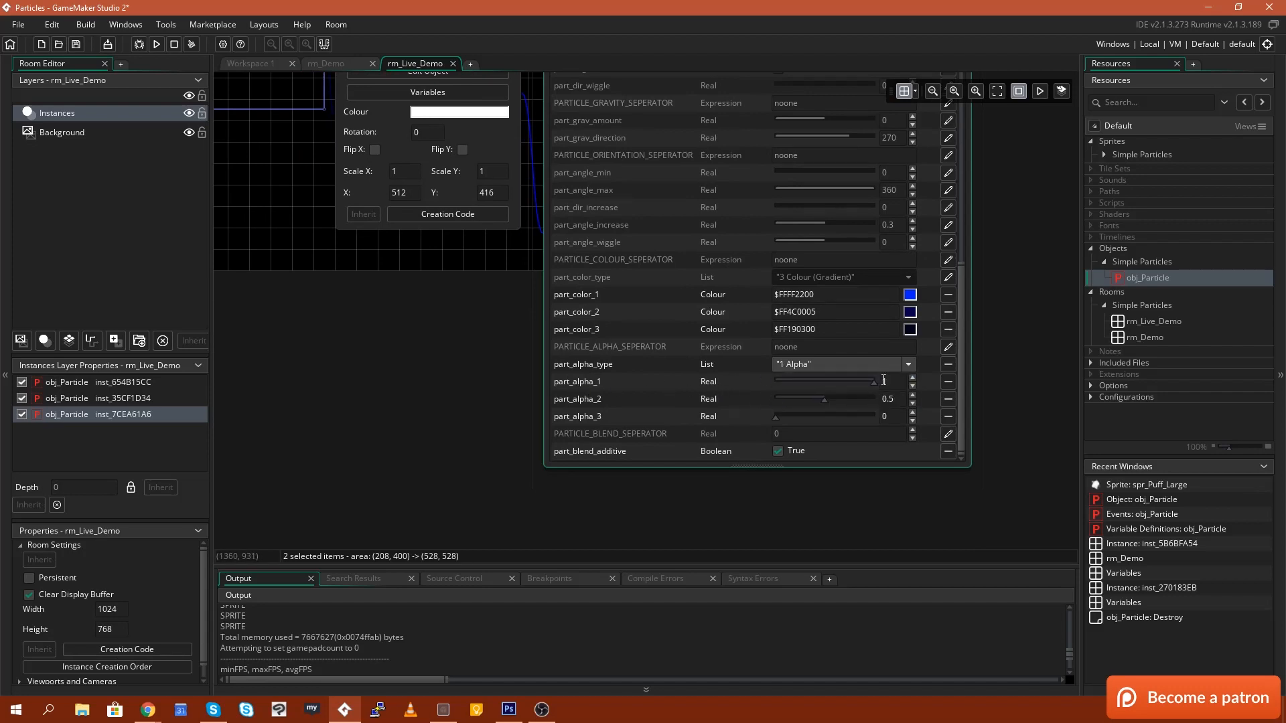
left_click(156, 44)
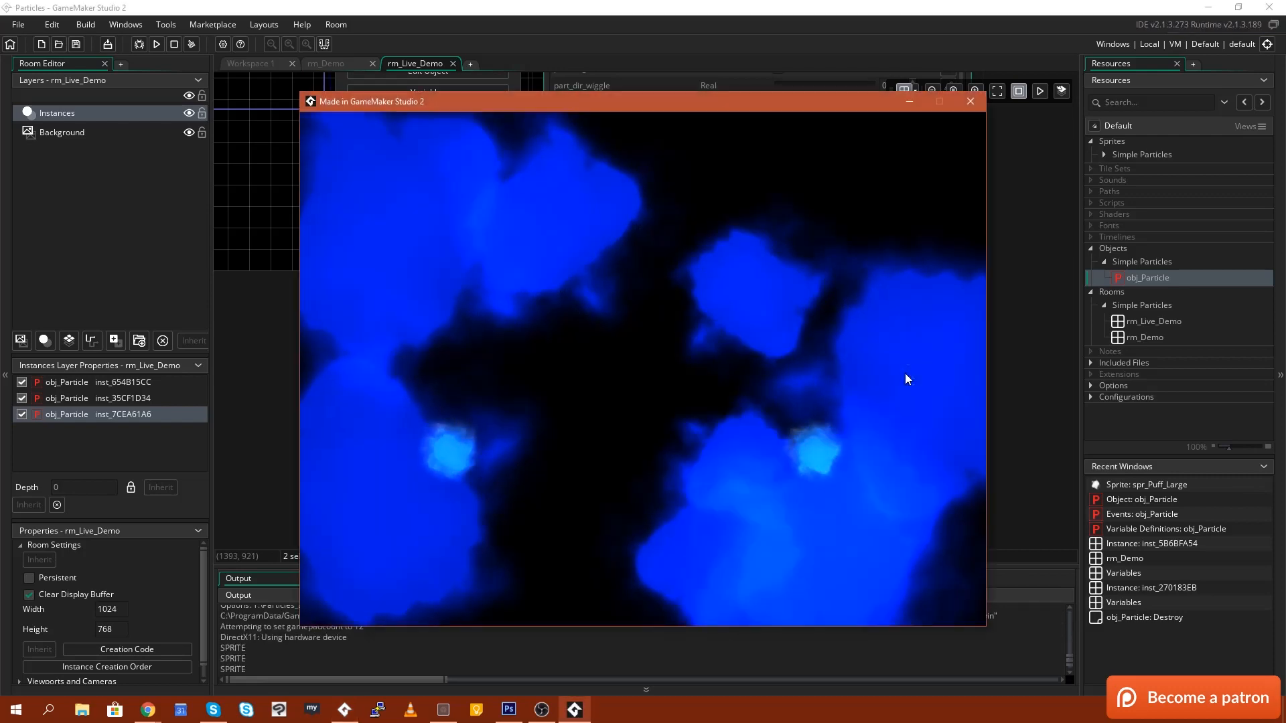
mouse_move(982, 141)
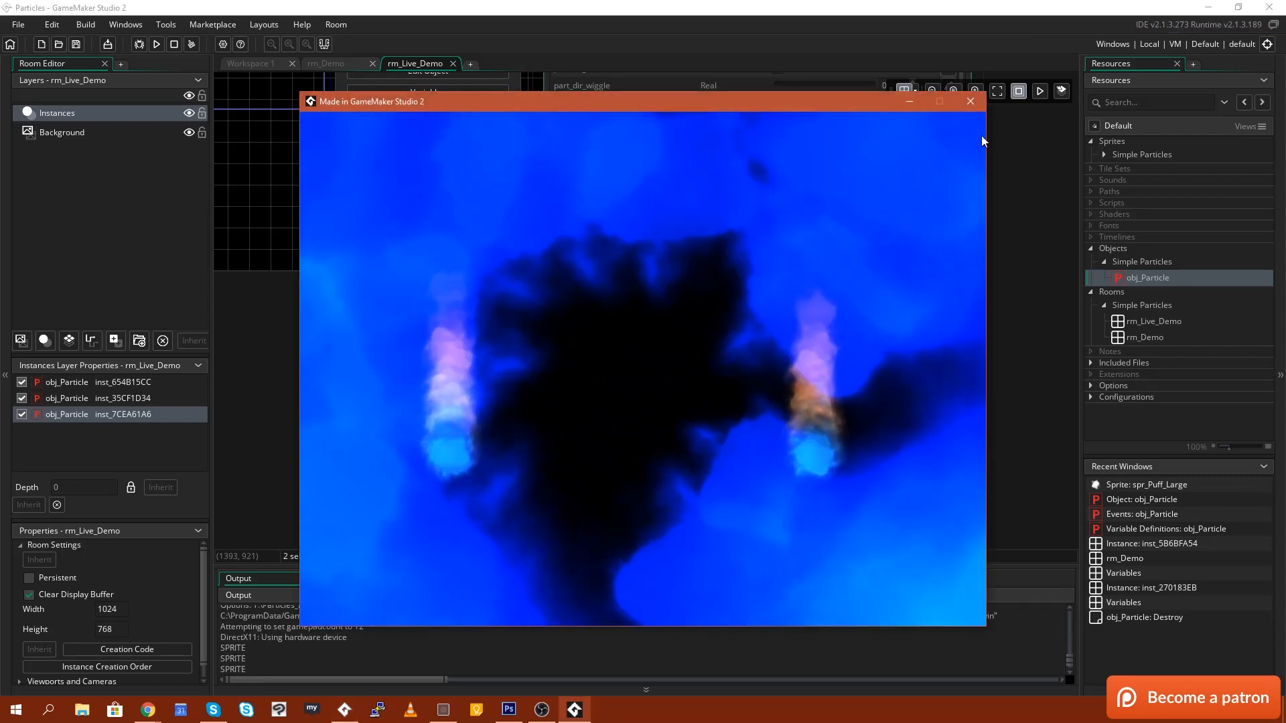
Step: Switch the alpha type to '2 Alpha' and set part_alpha_2
left_click(971, 101)
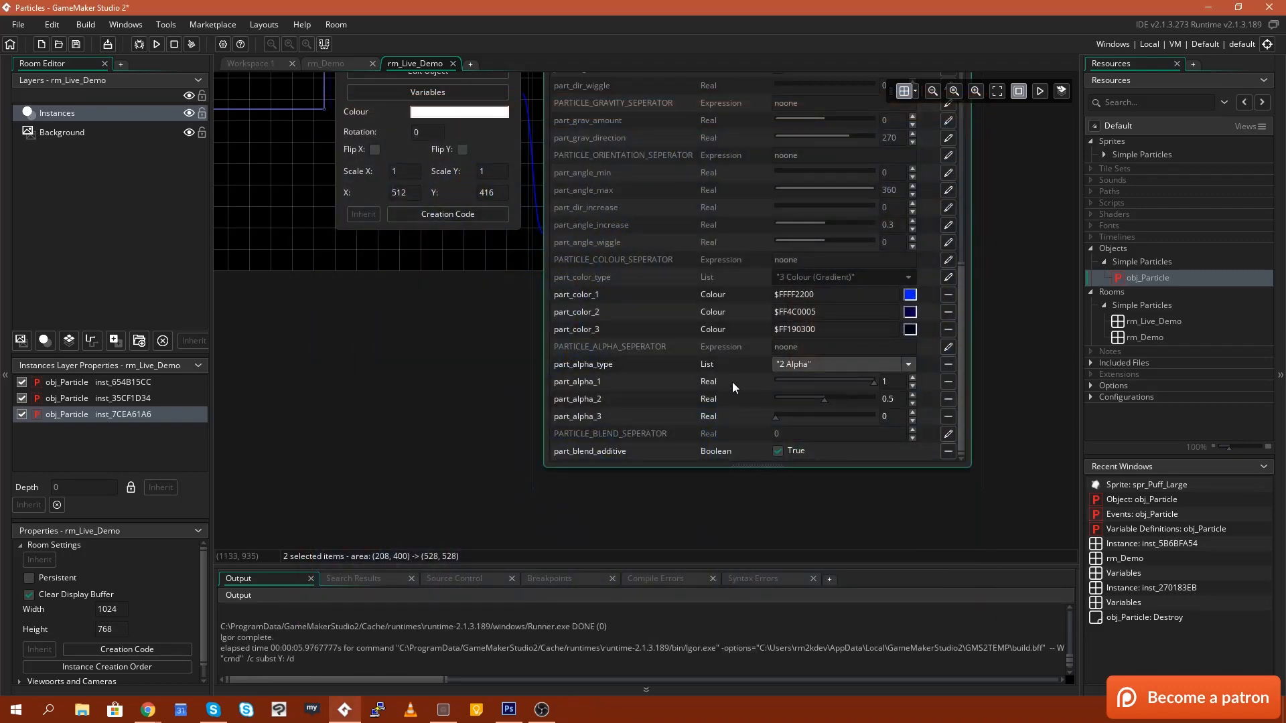
left_click(890, 381)
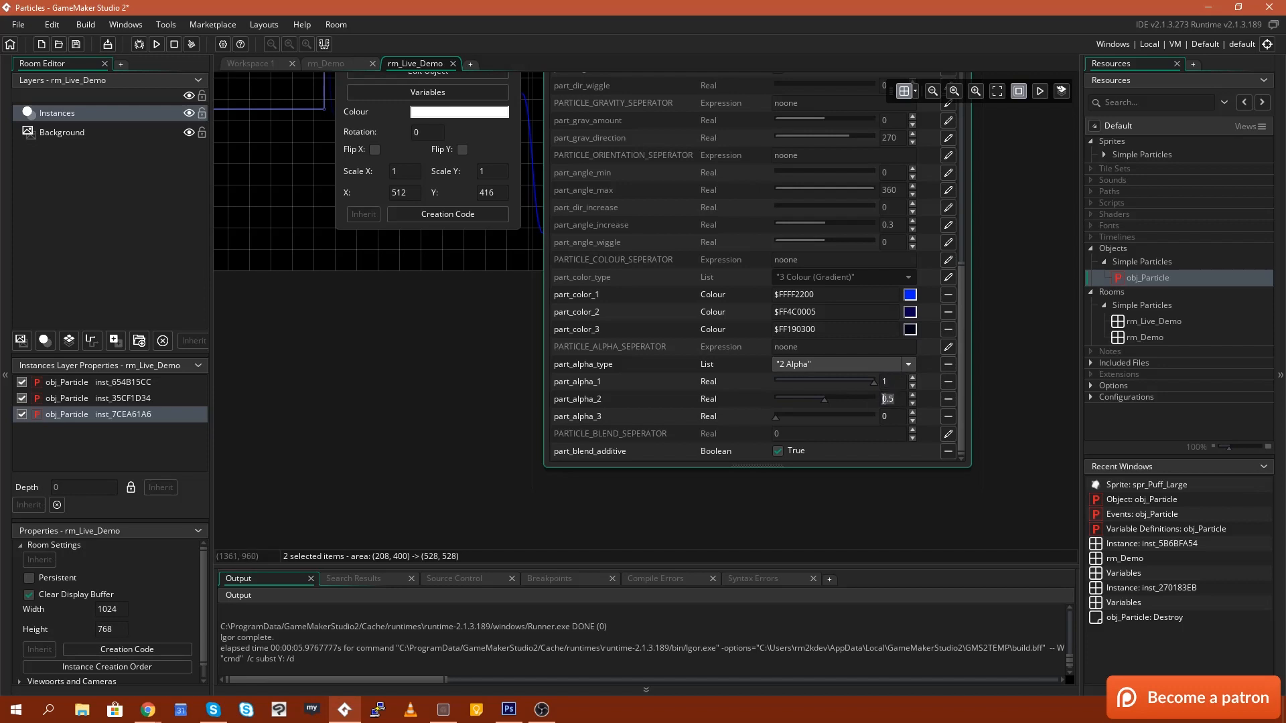
left_click(911, 403)
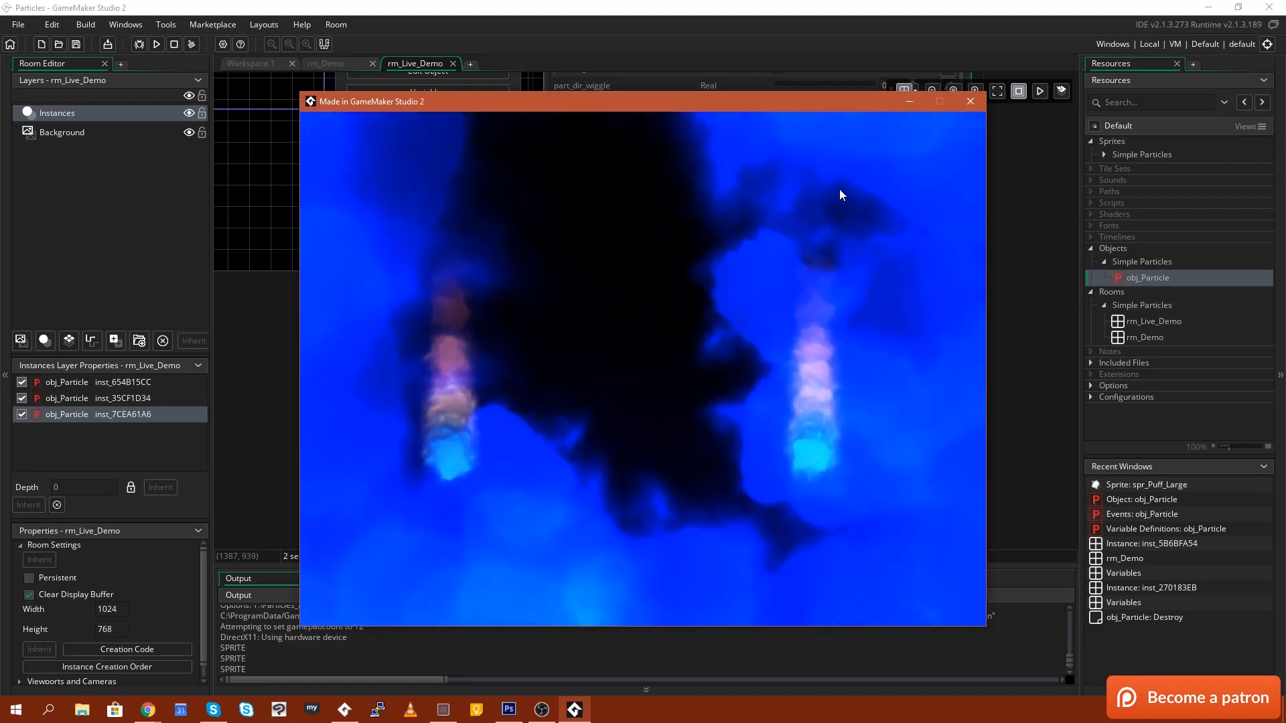
Step: Slow the fog particle speeds to 0.1–0.2 and run rm_Live_Demo again
left_click(970, 101)
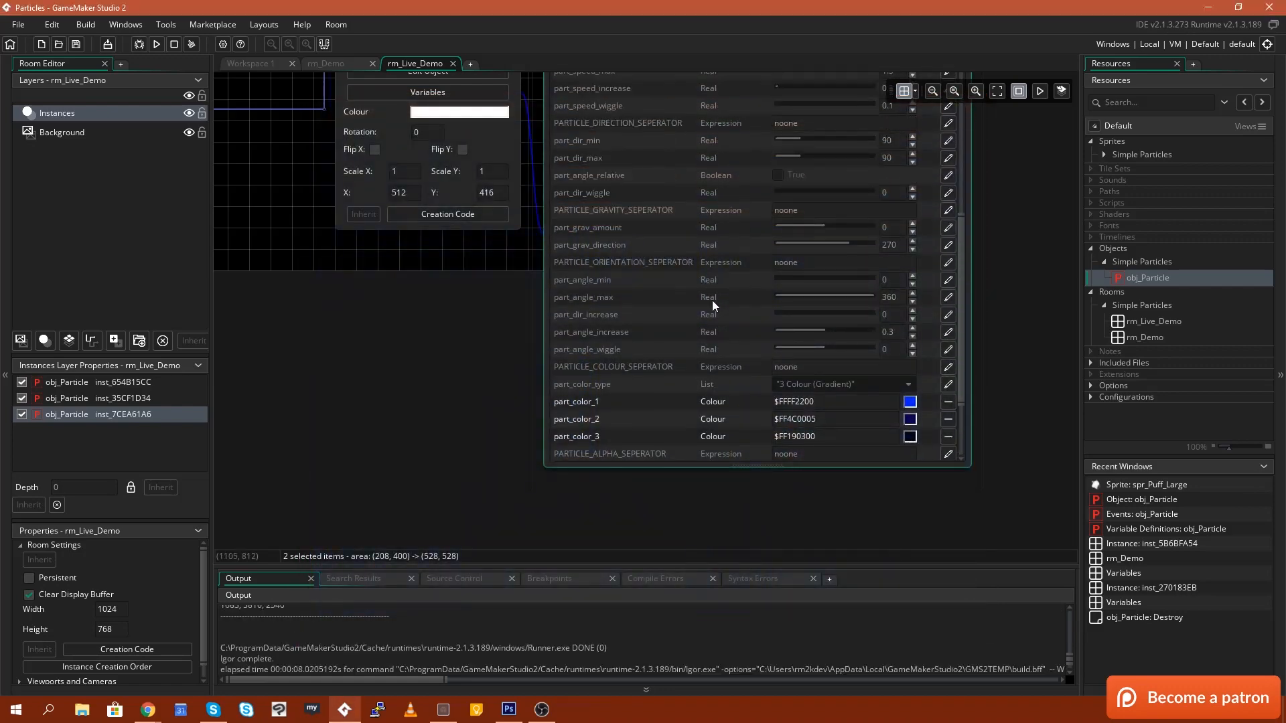
scroll("up", 3)
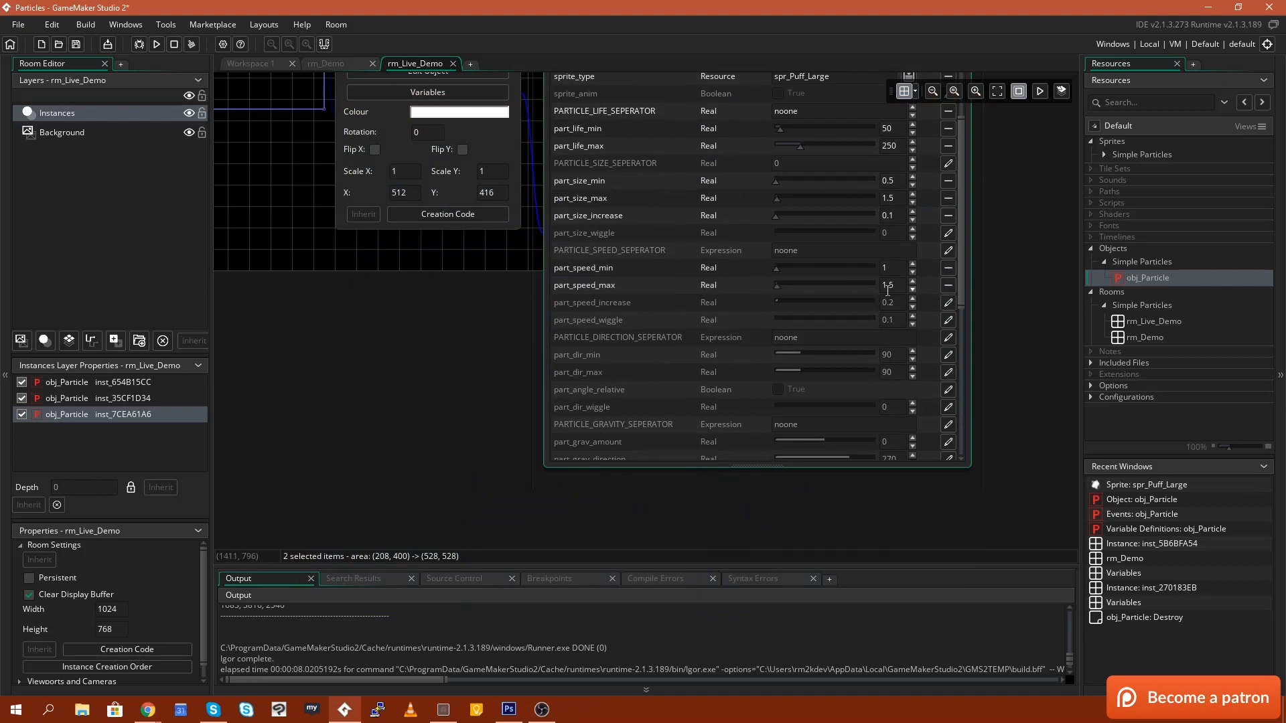
mouse_move(873, 274)
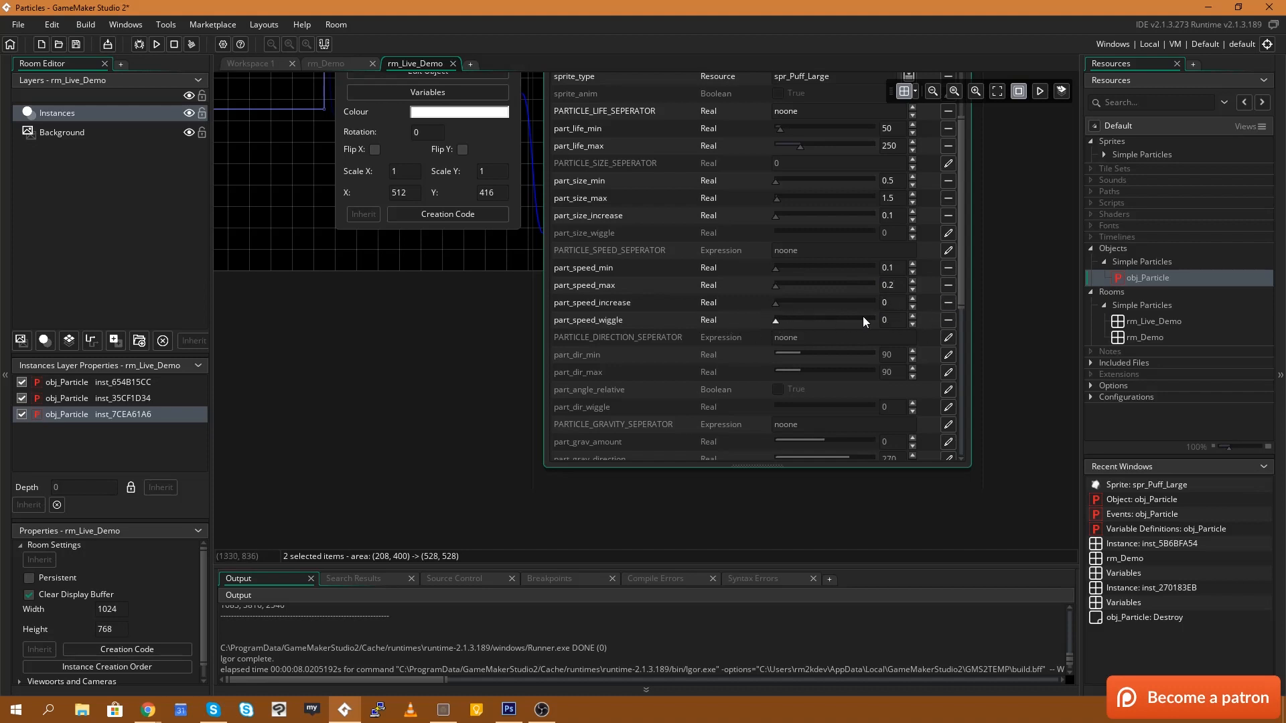
left_click(138, 45)
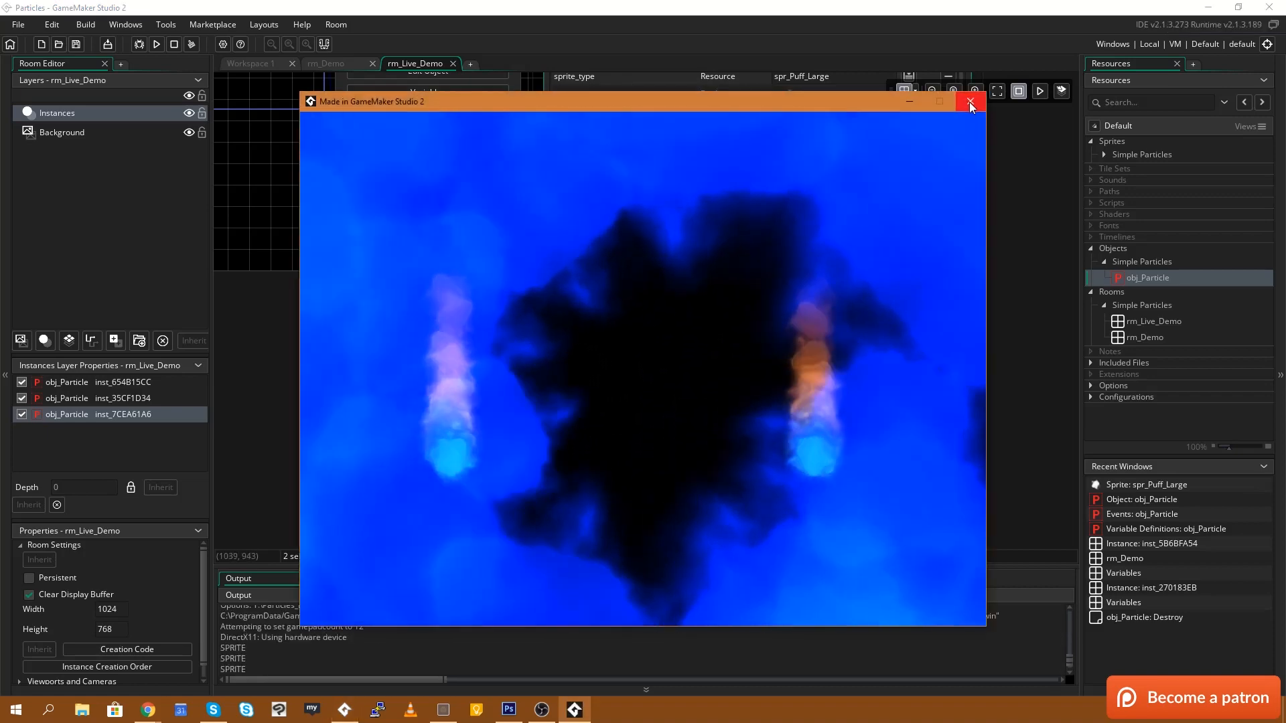
left_click(970, 102)
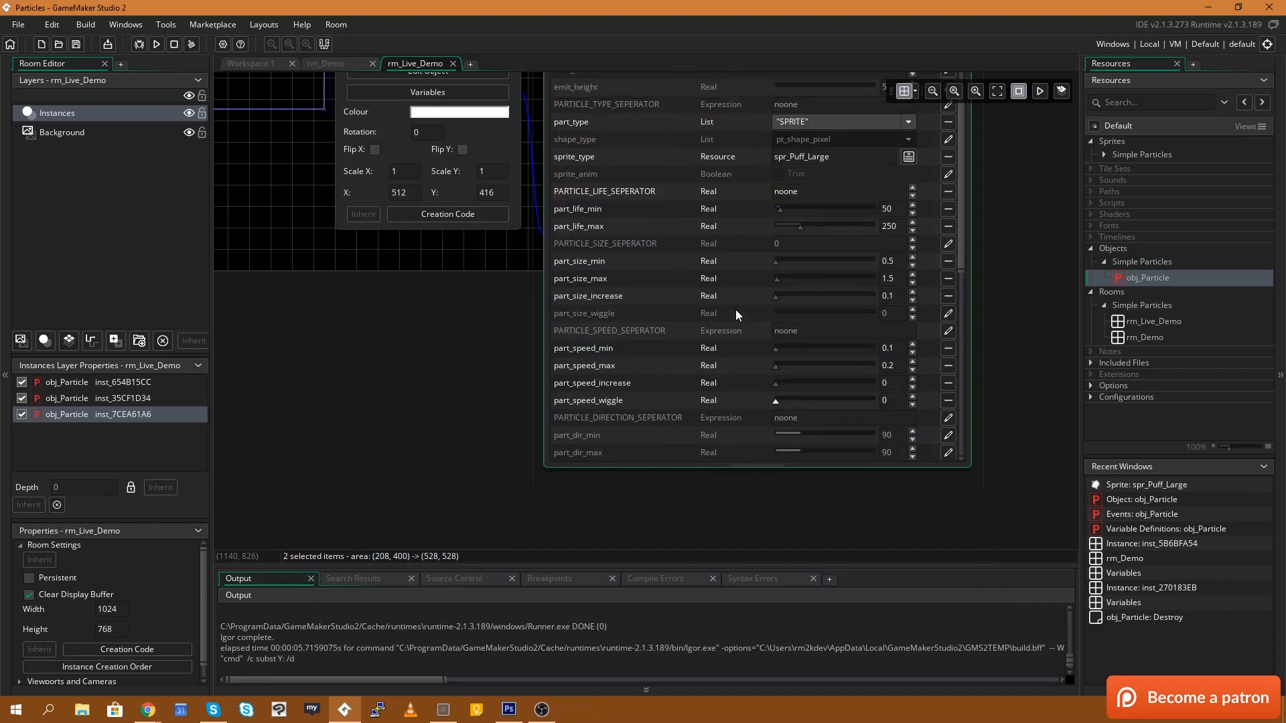
scroll("down", 3)
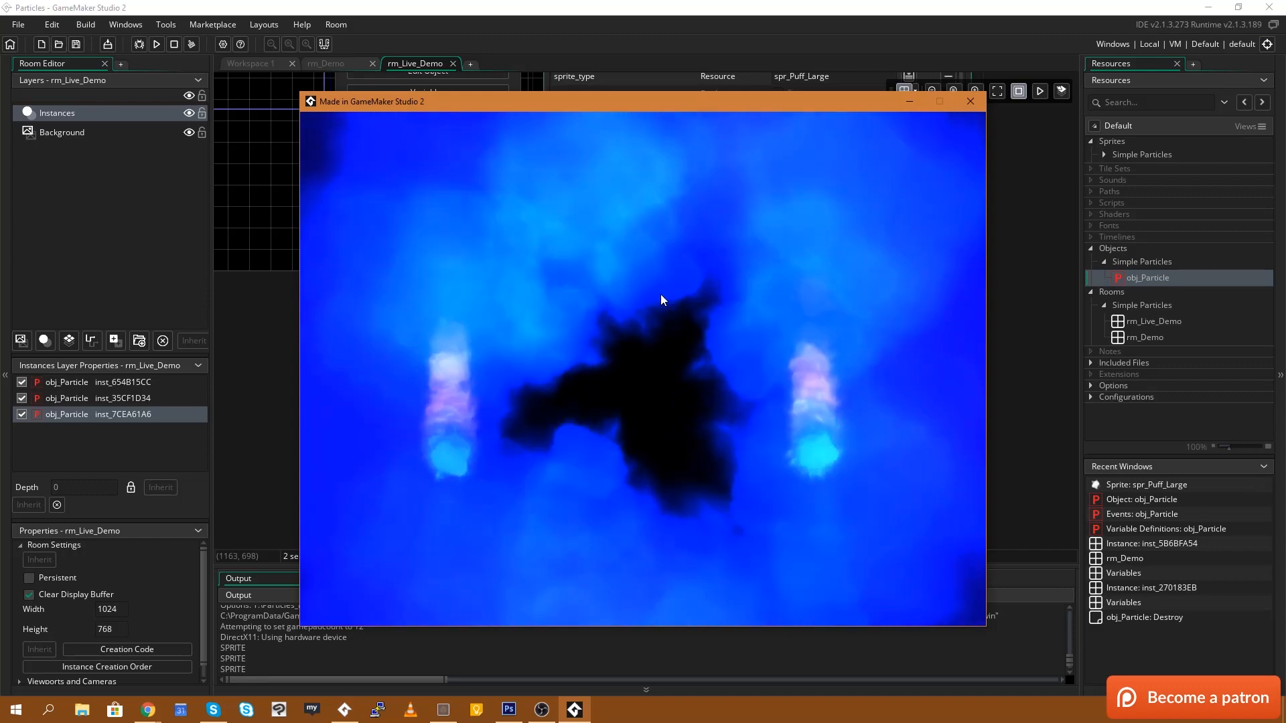
Step: Set emit_width and emit_height to 500, run the room, then close the preview
left_click(970, 101)
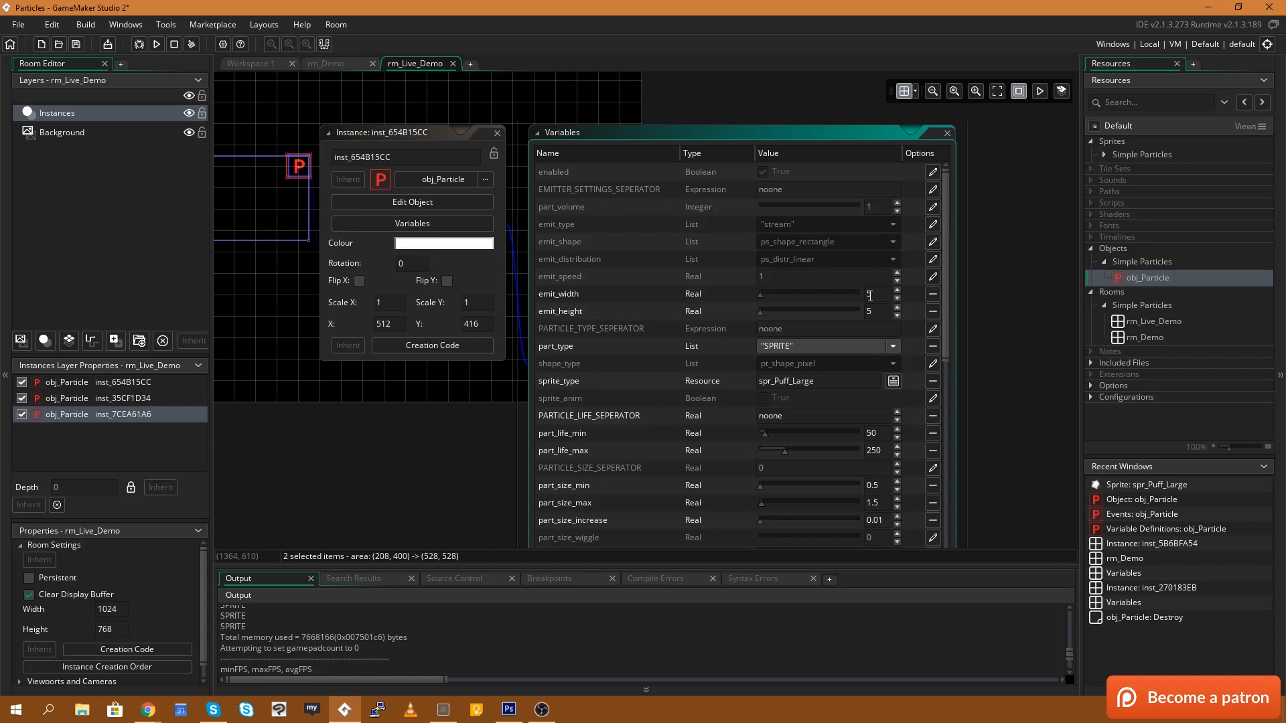
mouse_move(932, 293)
type("00")
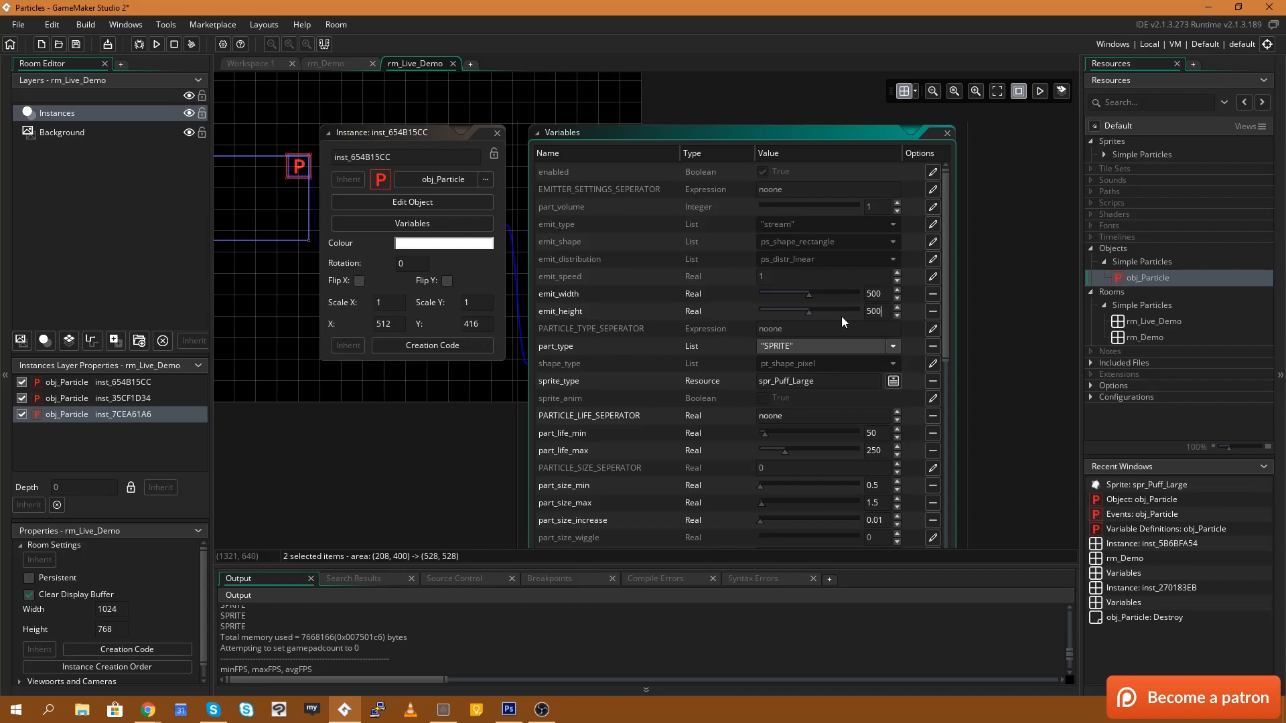
left_click(156, 44)
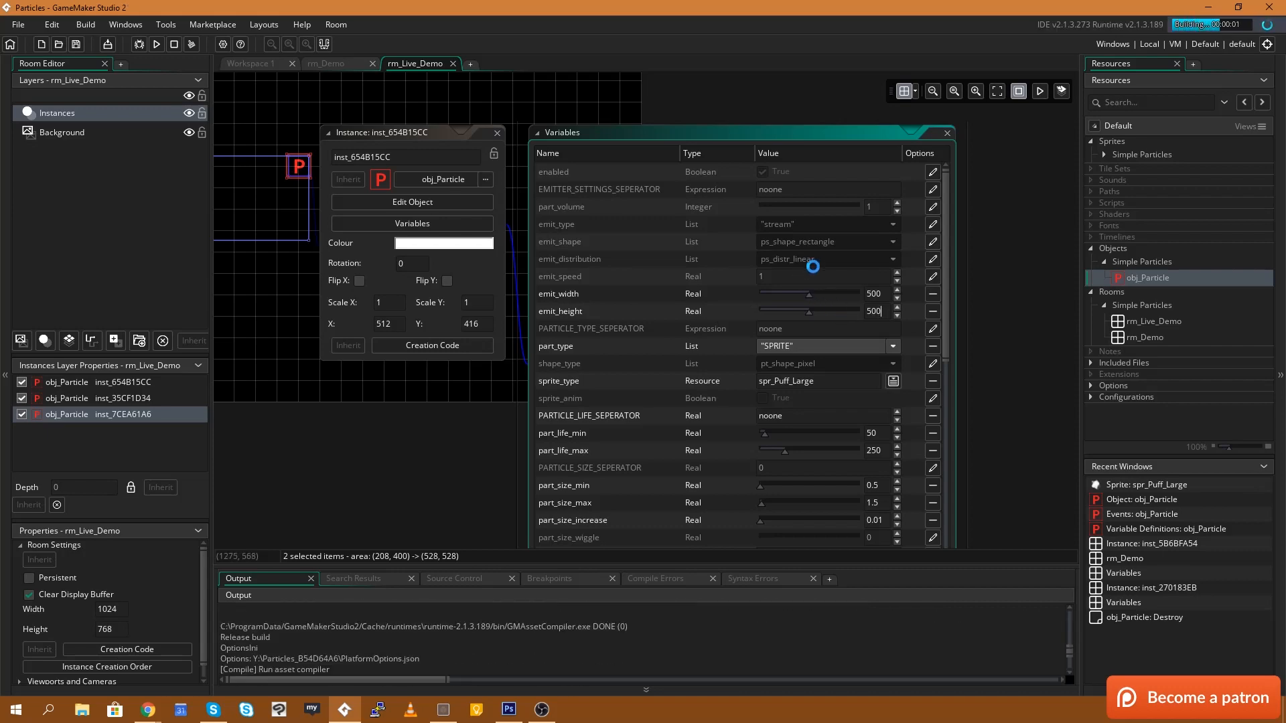
left_click(1037, 91)
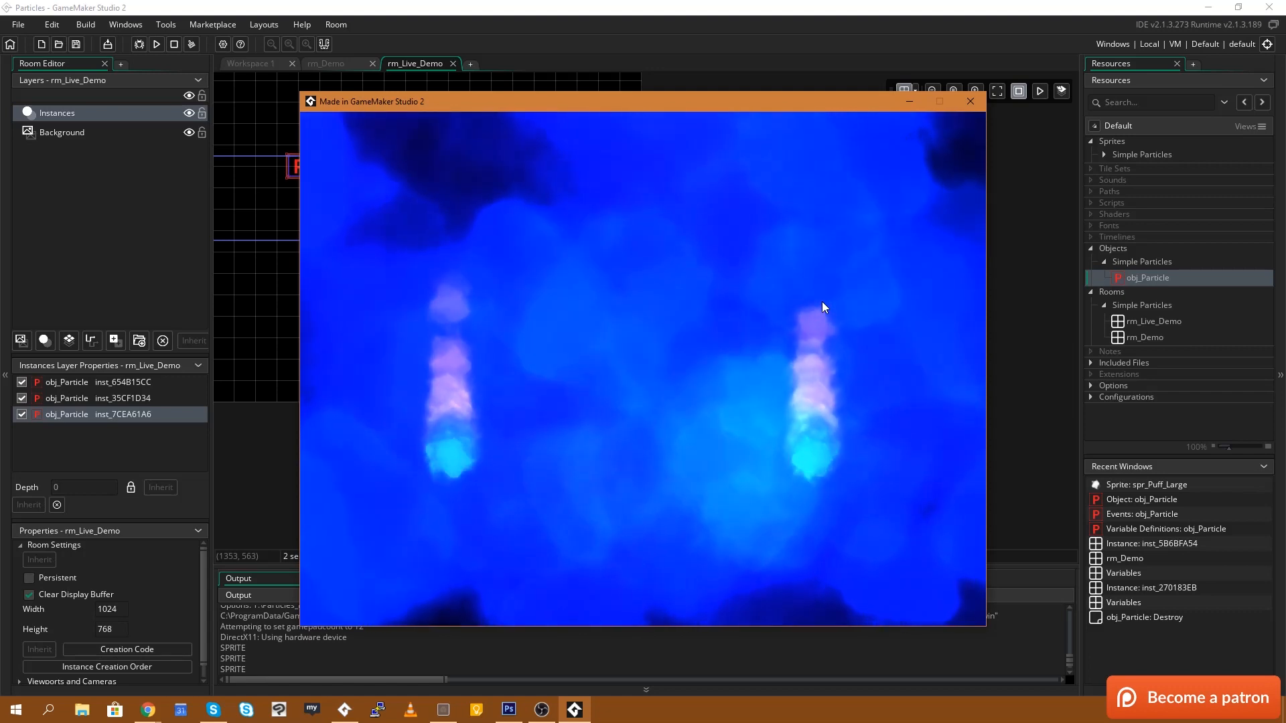
mouse_move(918, 238)
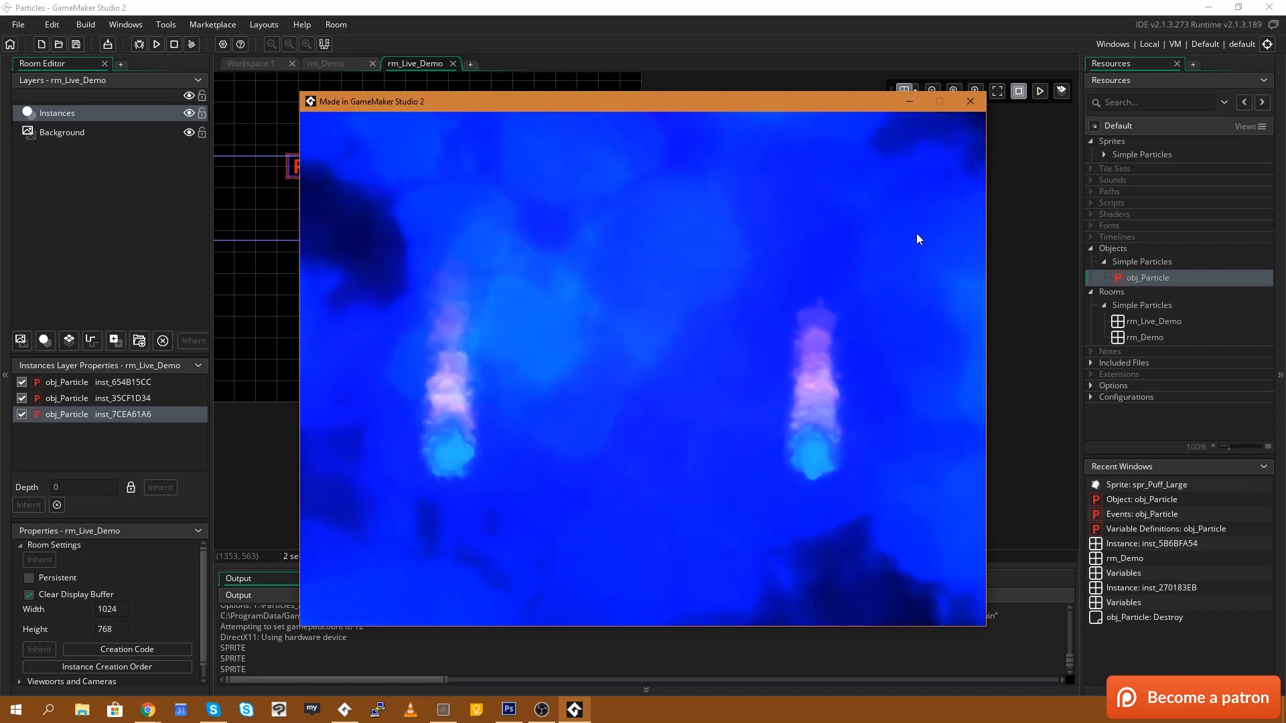
mouse_move(770, 250)
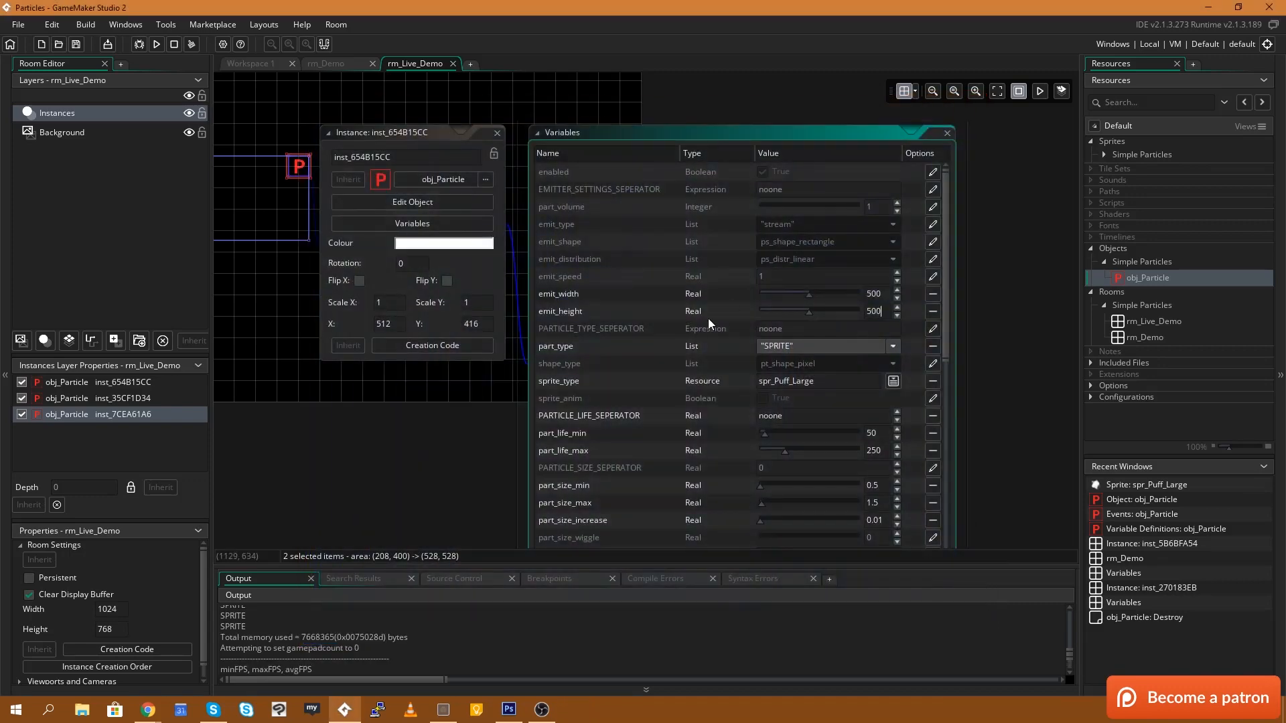
scroll("down", 3)
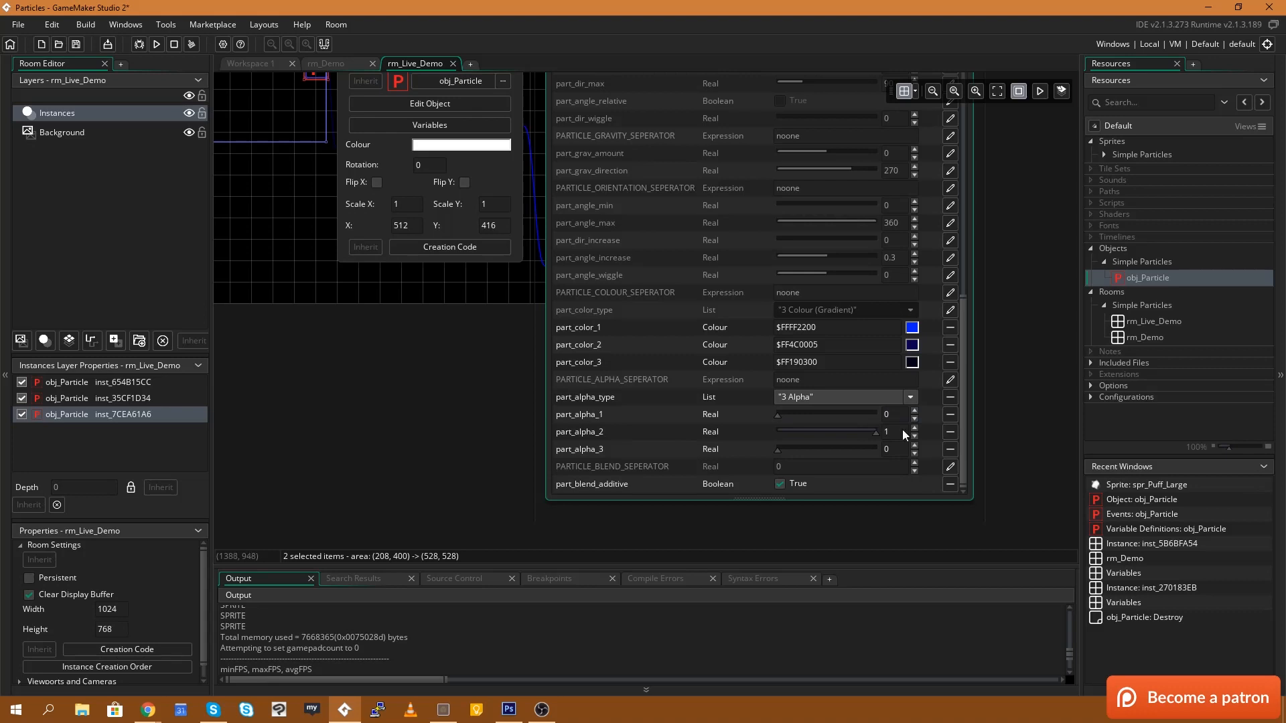
mouse_move(898, 451)
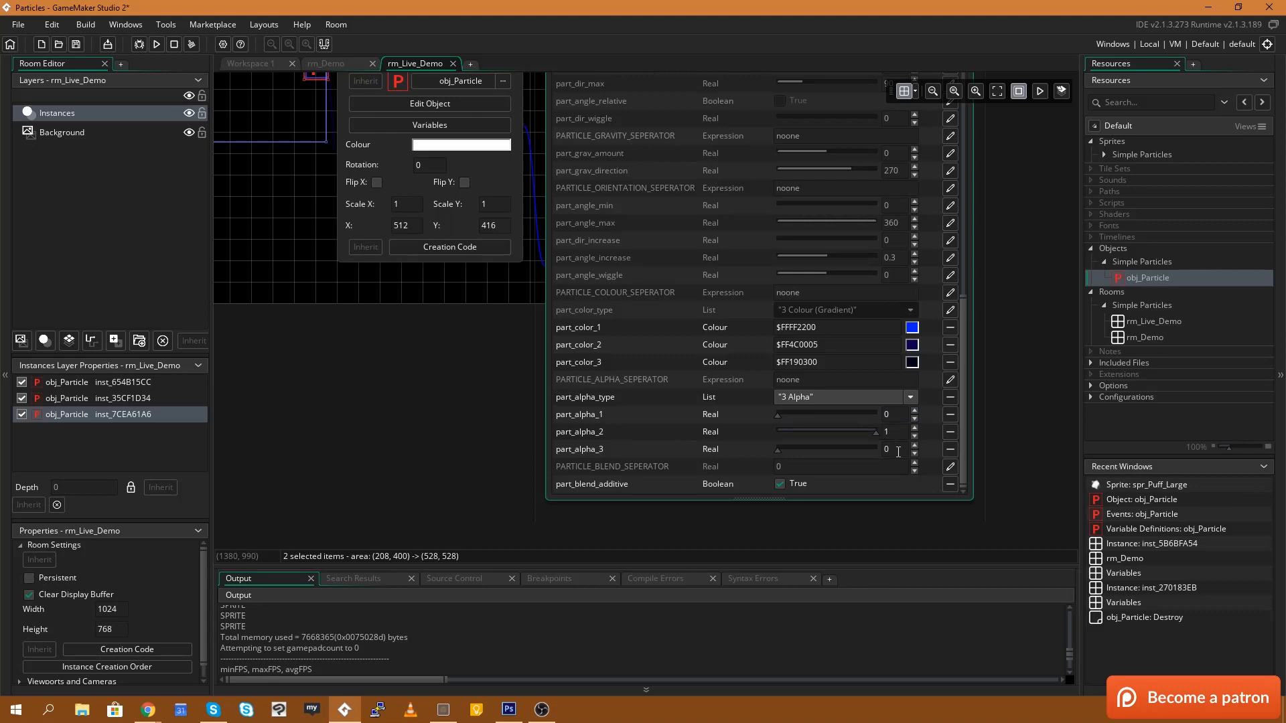
left_click(156, 45)
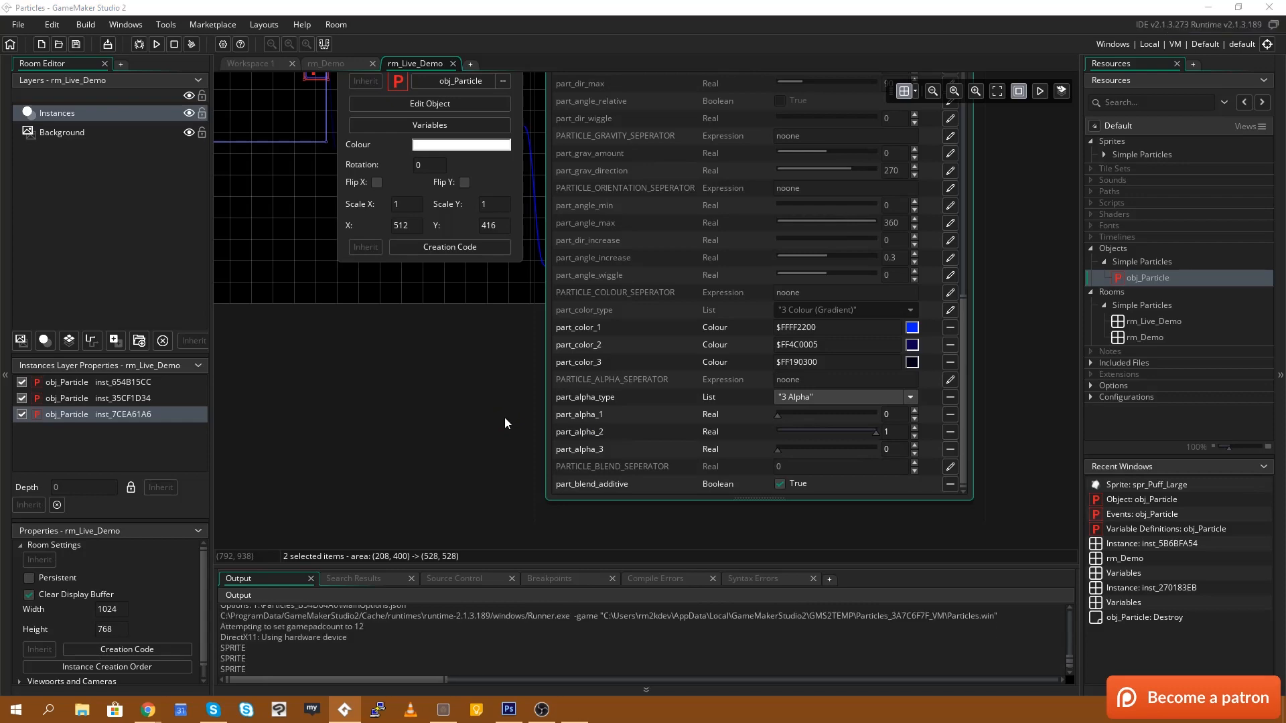
left_click(156, 45)
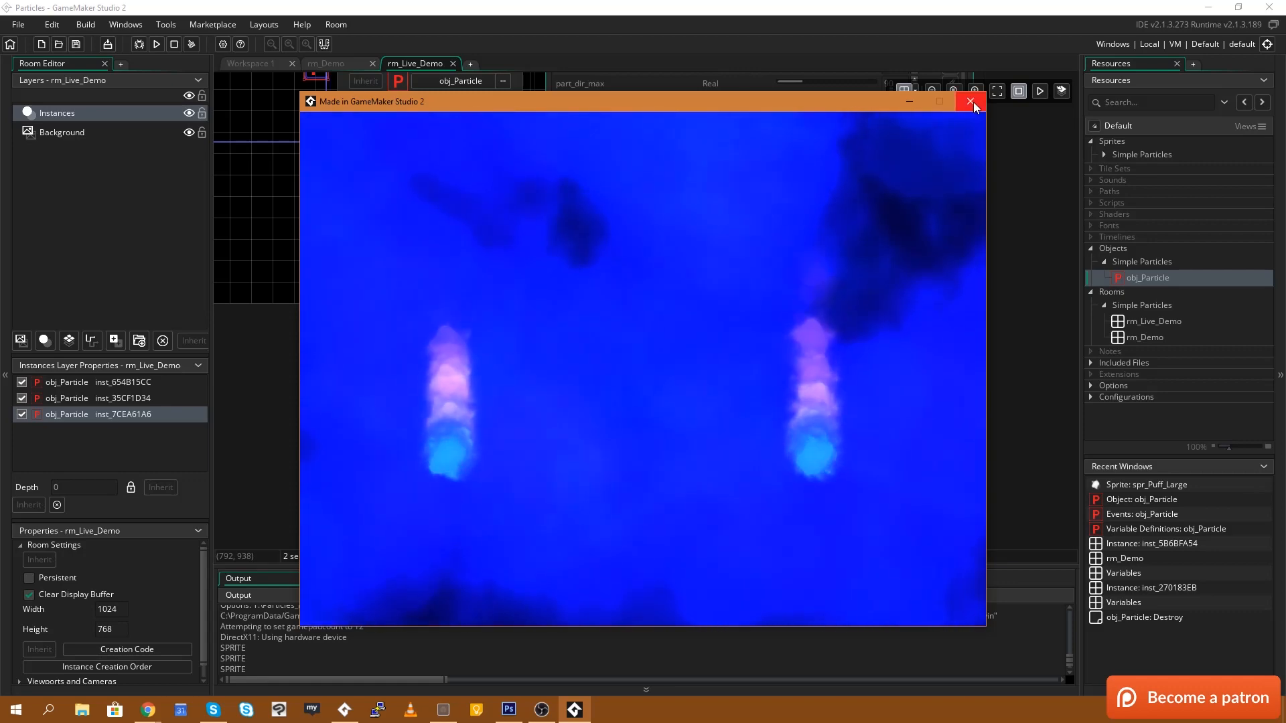
left_click(971, 101)
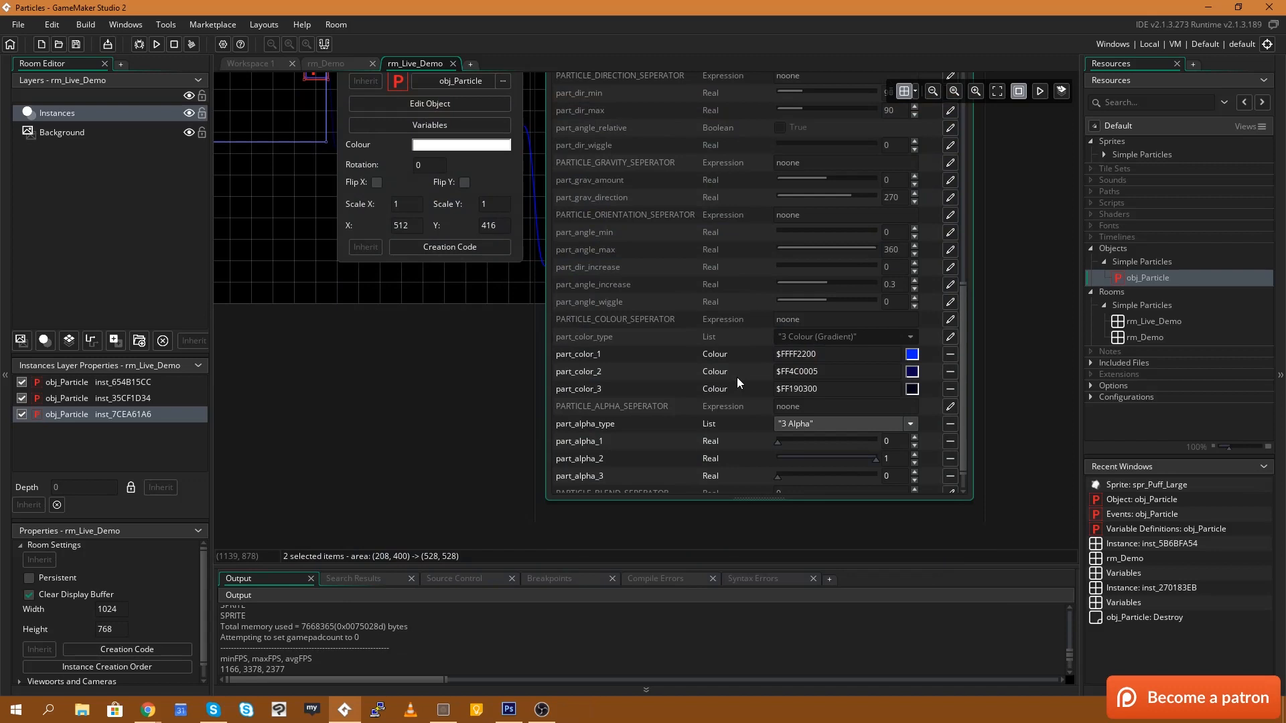
scroll("up", 3)
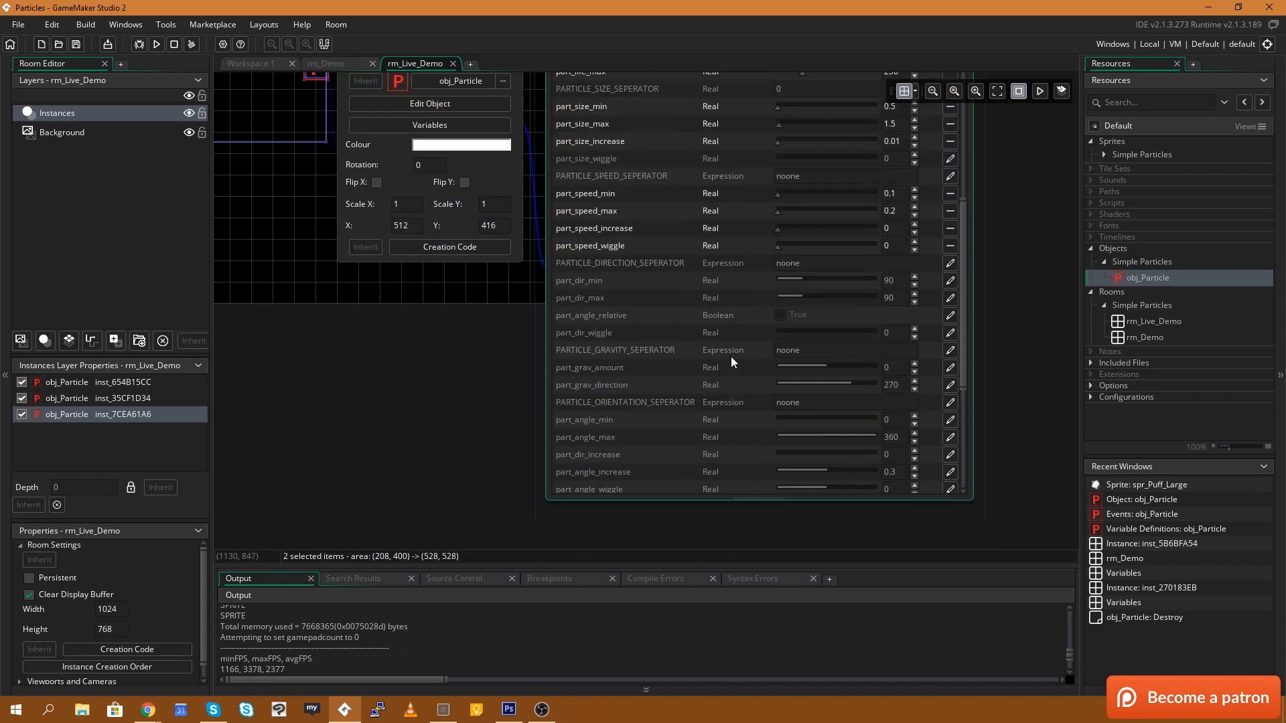
Step: Darken part_color_1 to deep navy and part_color_2 to near-black
left_click(910, 328)
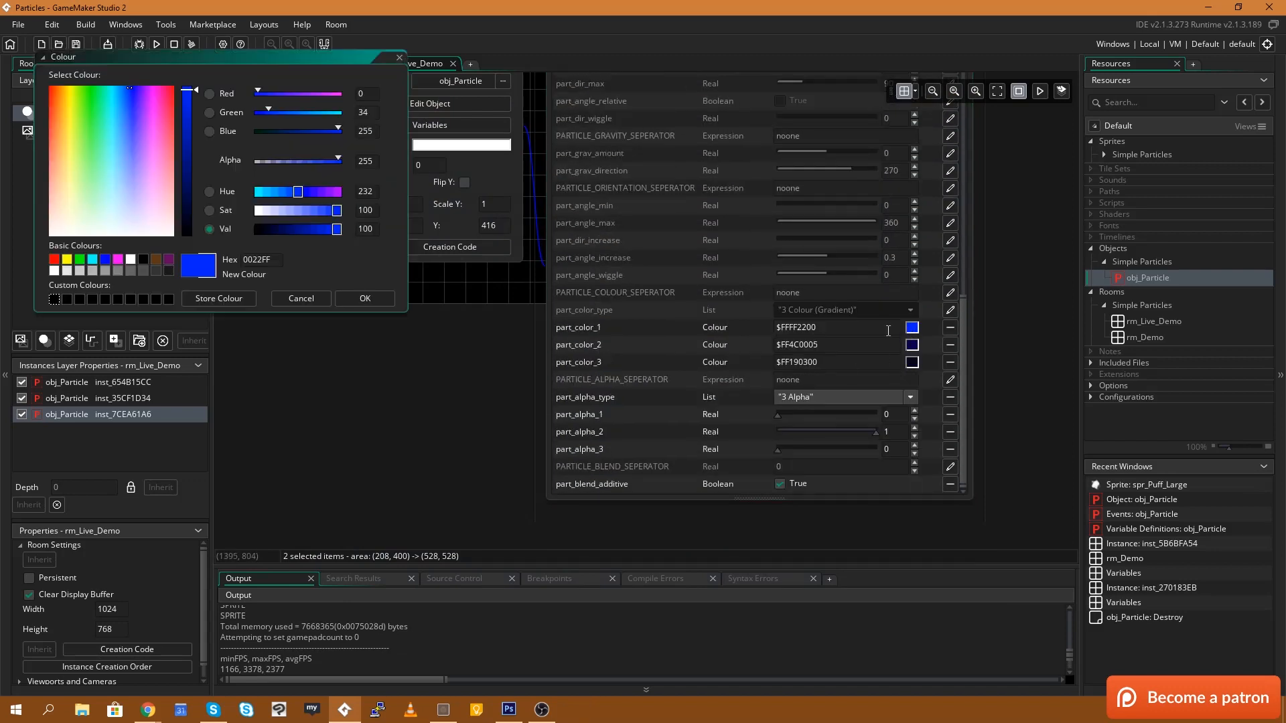
left_click_drag(332, 230, 282, 230)
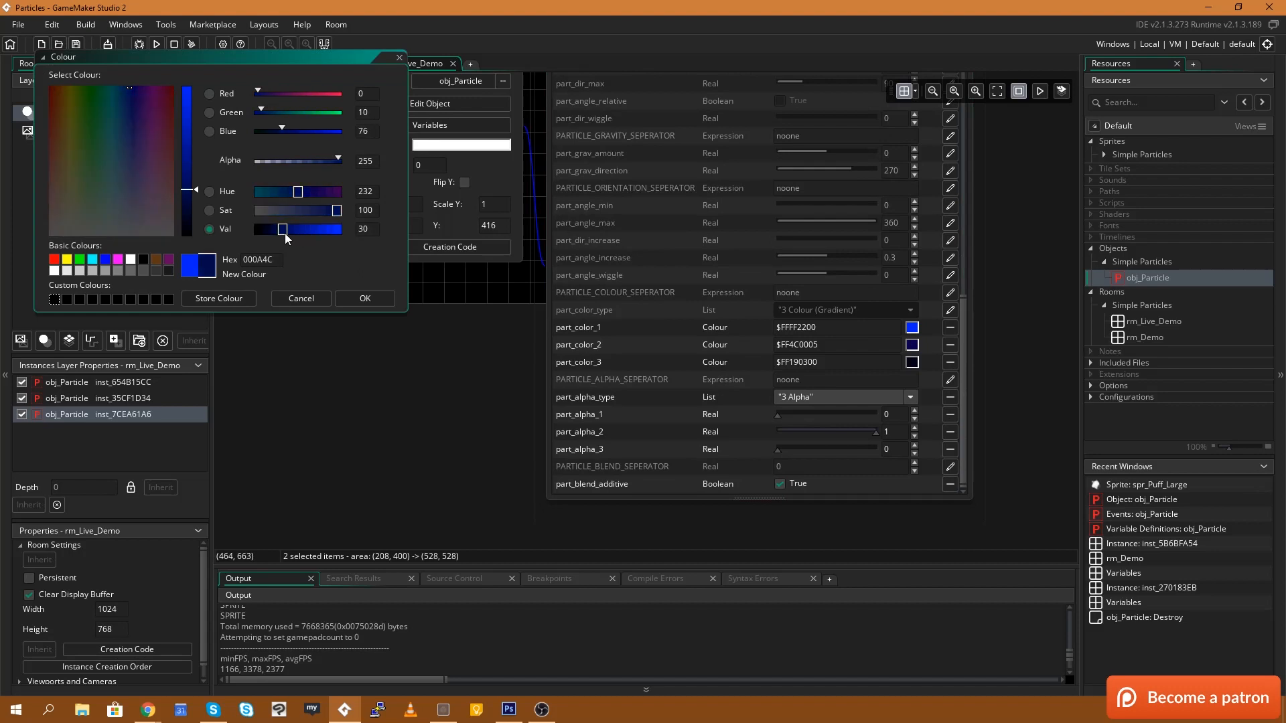
left_click(364, 297)
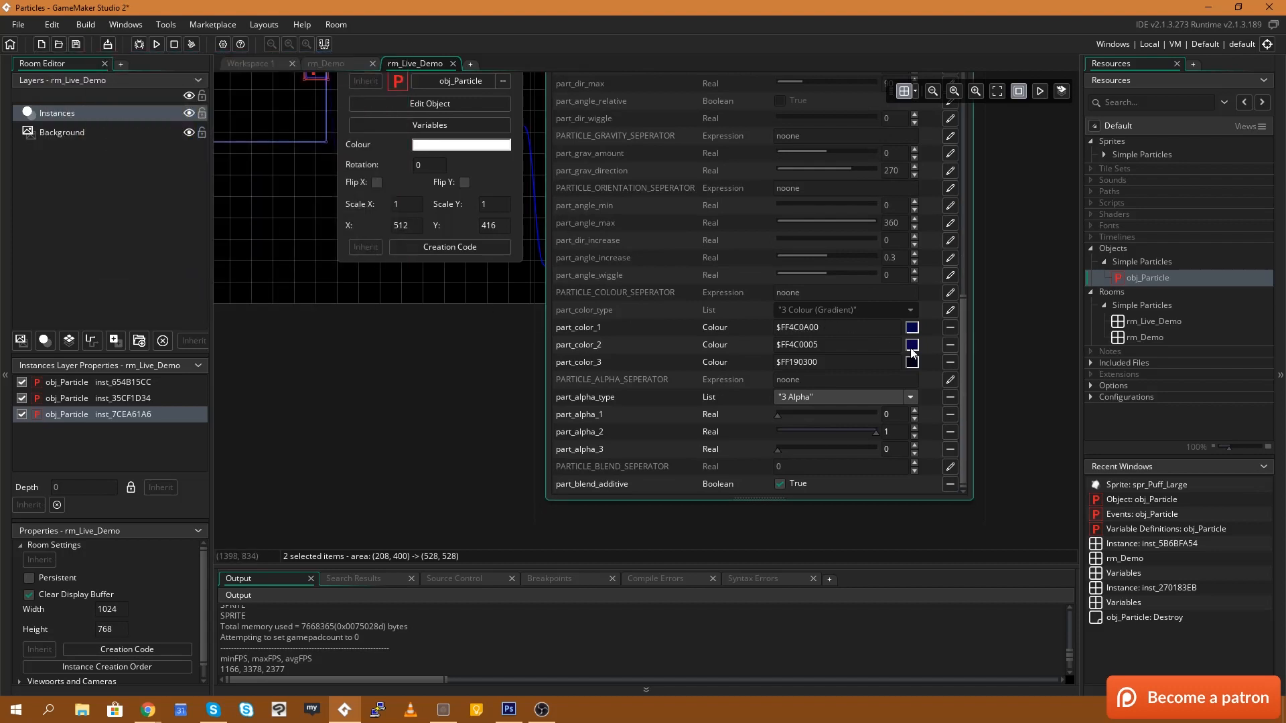
left_click(911, 362)
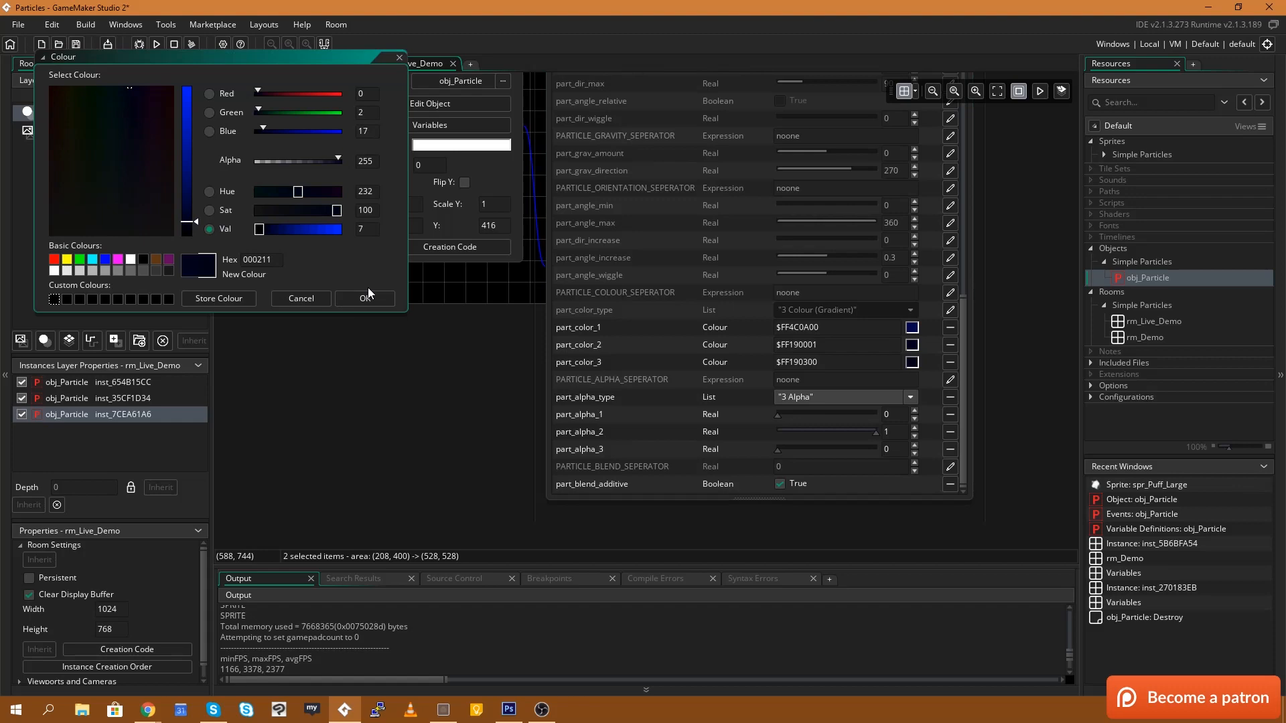
left_click(364, 297)
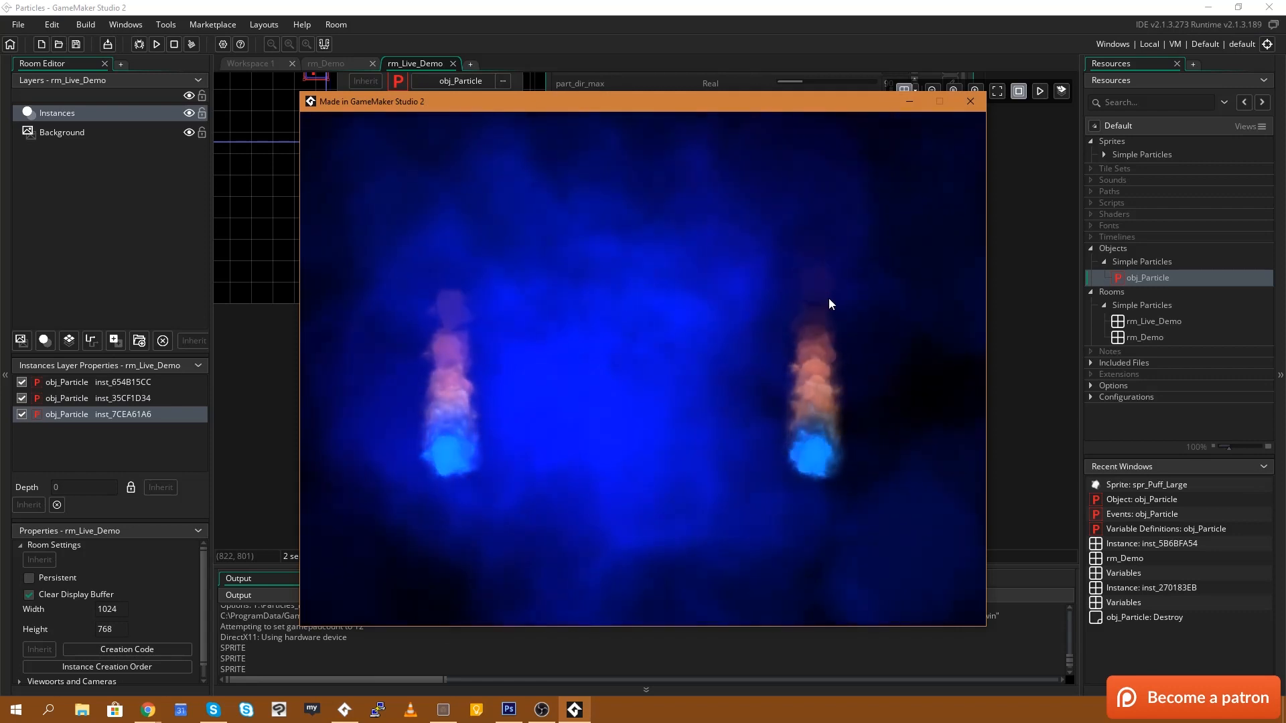
mouse_move(549, 363)
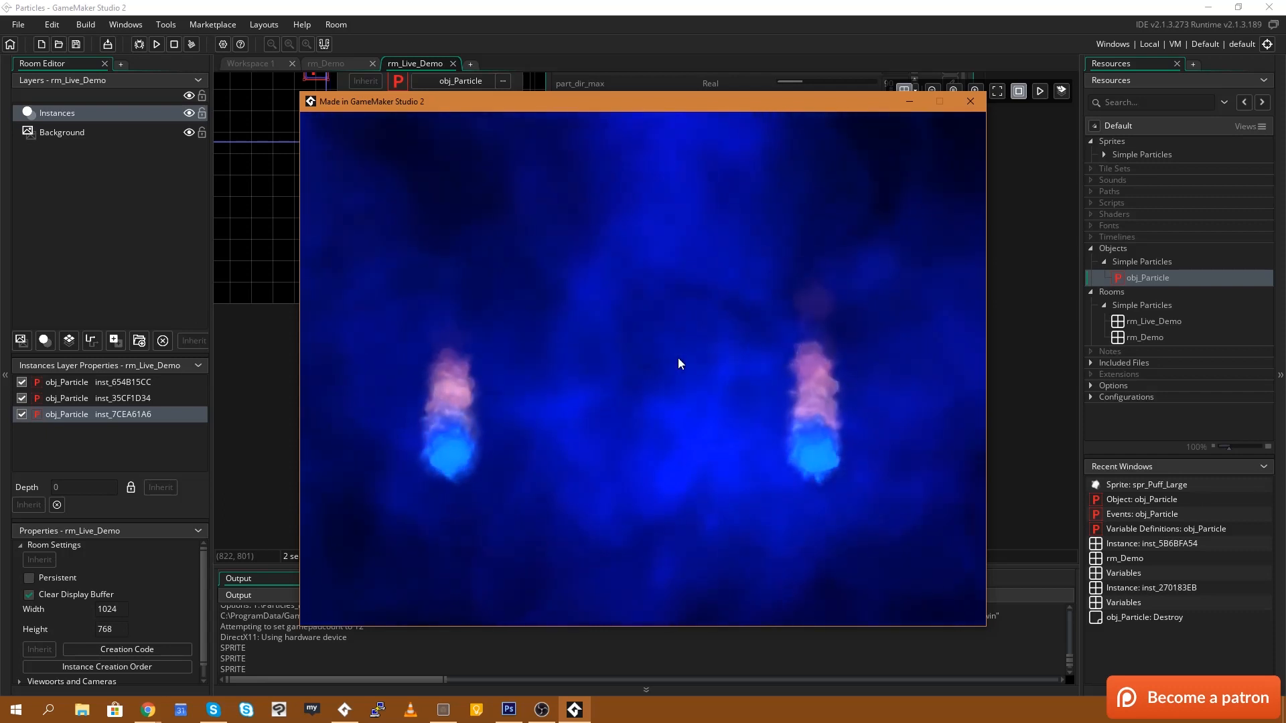
mouse_move(971, 101)
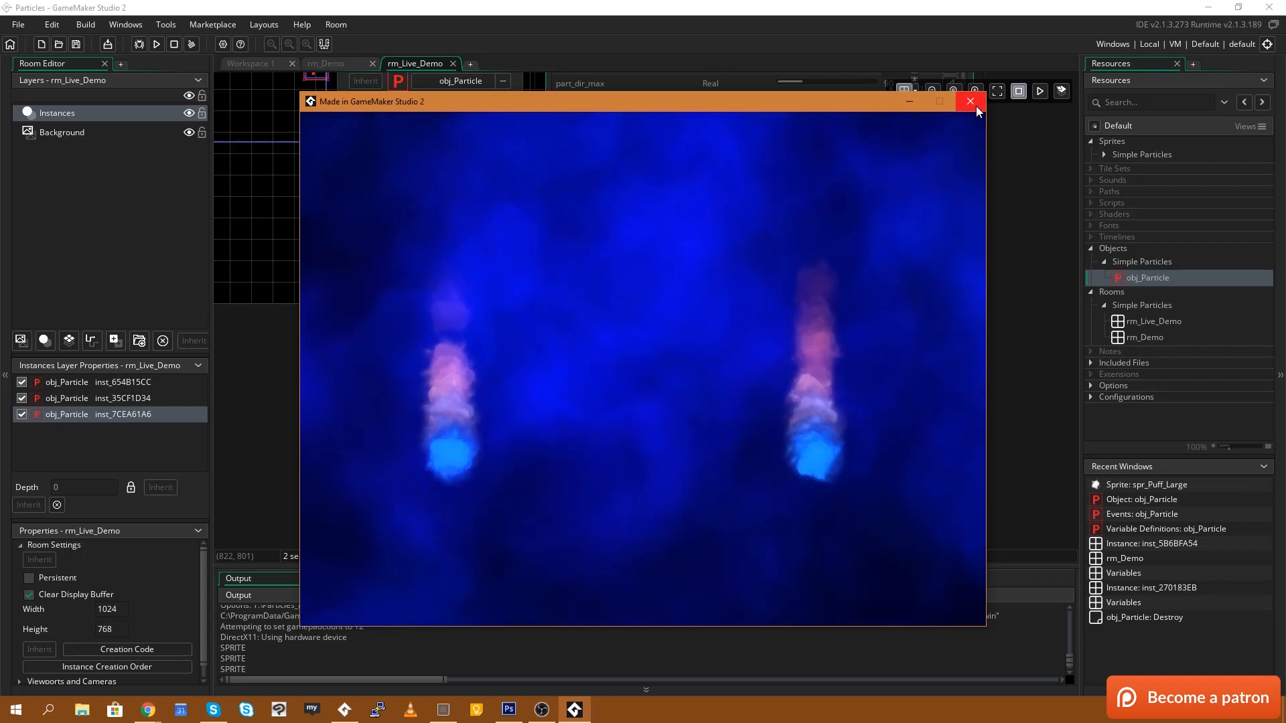
Step: Close the dark fog preview window to return to the fog instance's variables
left_click(969, 102)
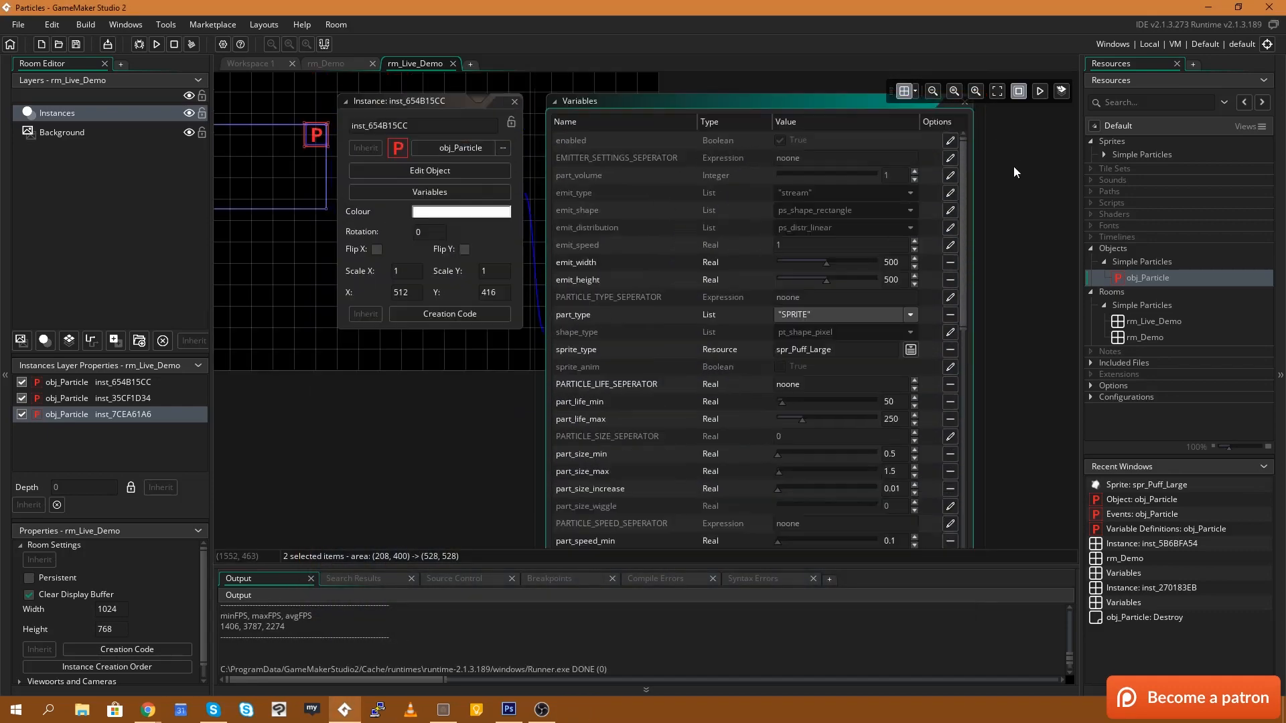
Step: Try Gaussian, then set emit_distribution to ps_distr_linear and close the test run
left_click(909, 192)
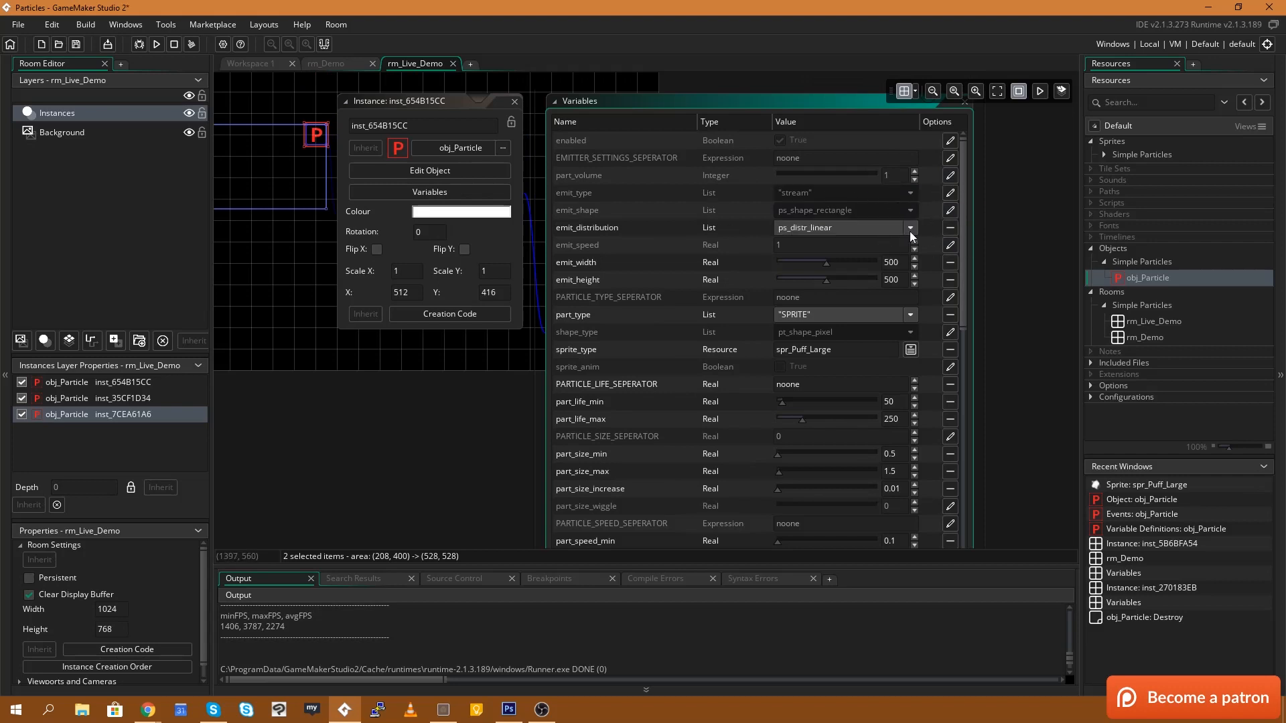
left_click(910, 228)
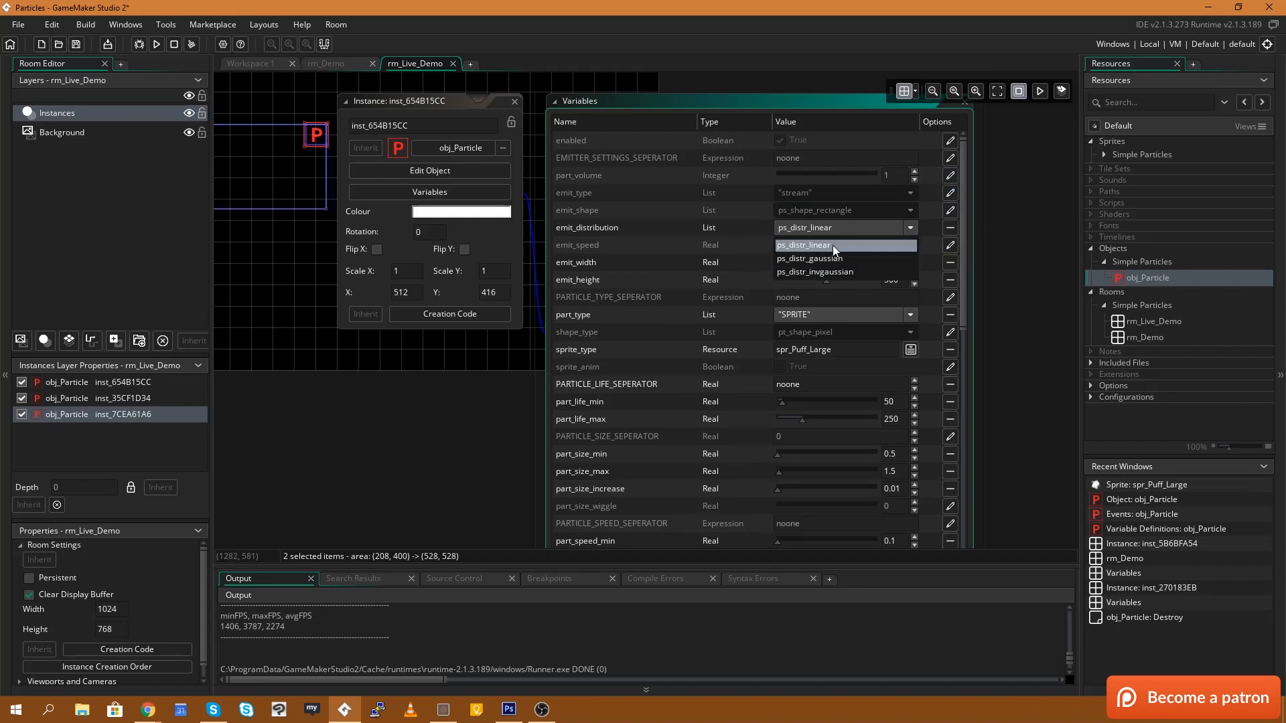
mouse_move(839, 259)
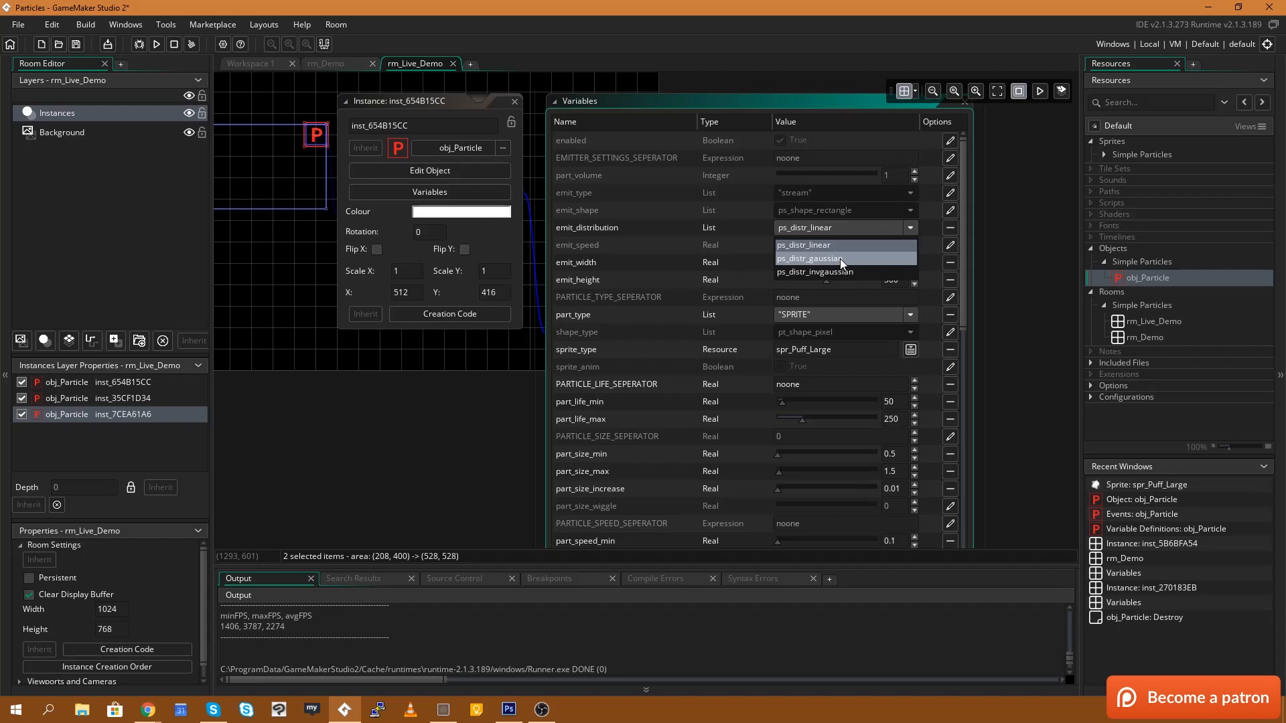
left_click(807, 258)
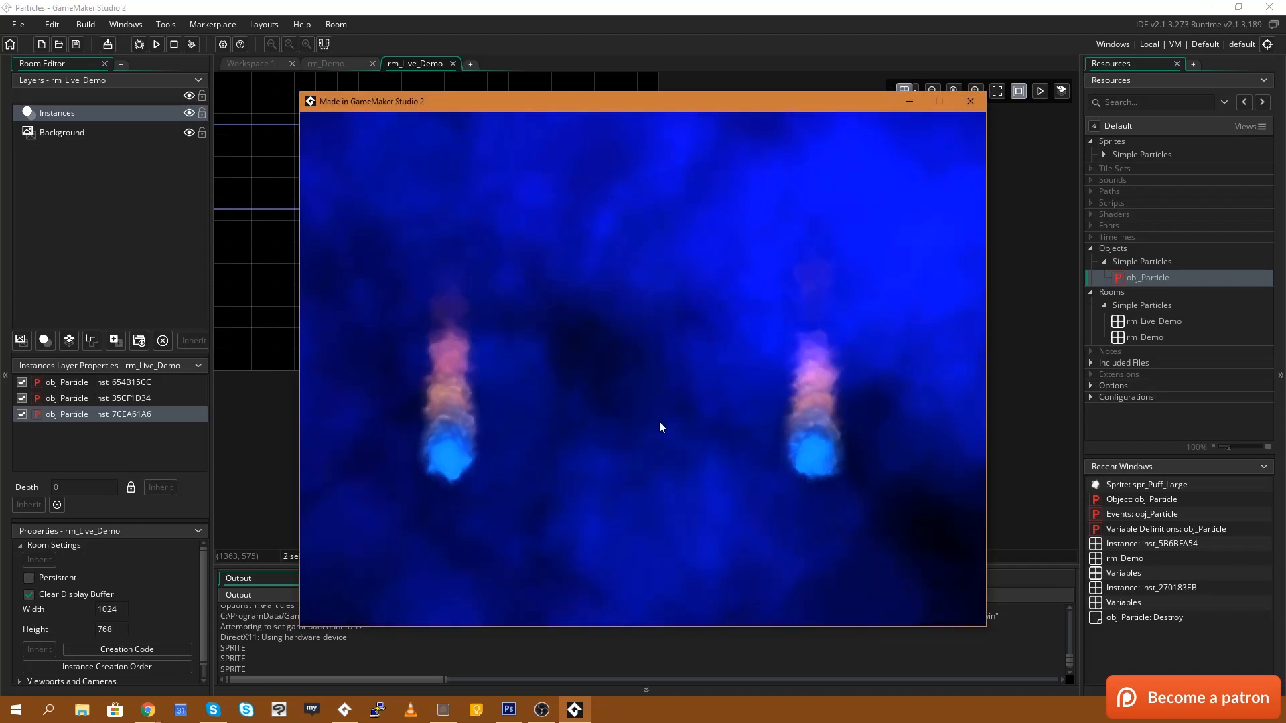
mouse_move(711, 377)
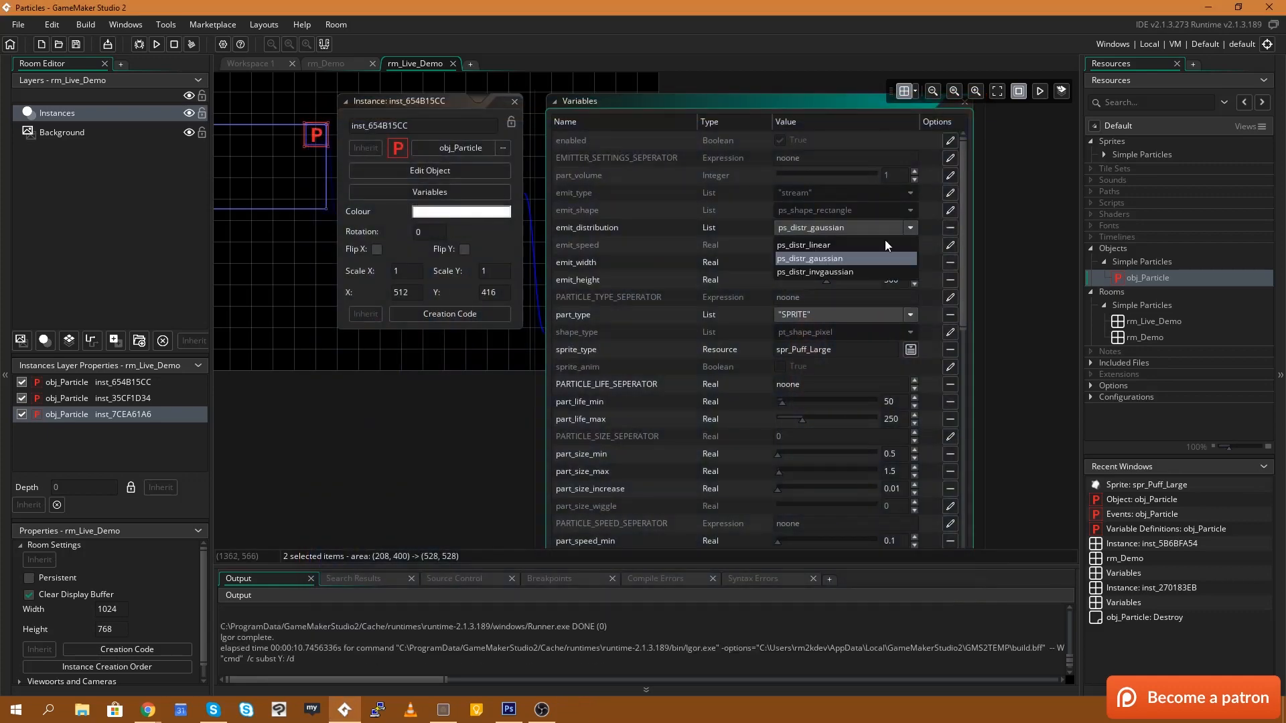
left_click(814, 271)
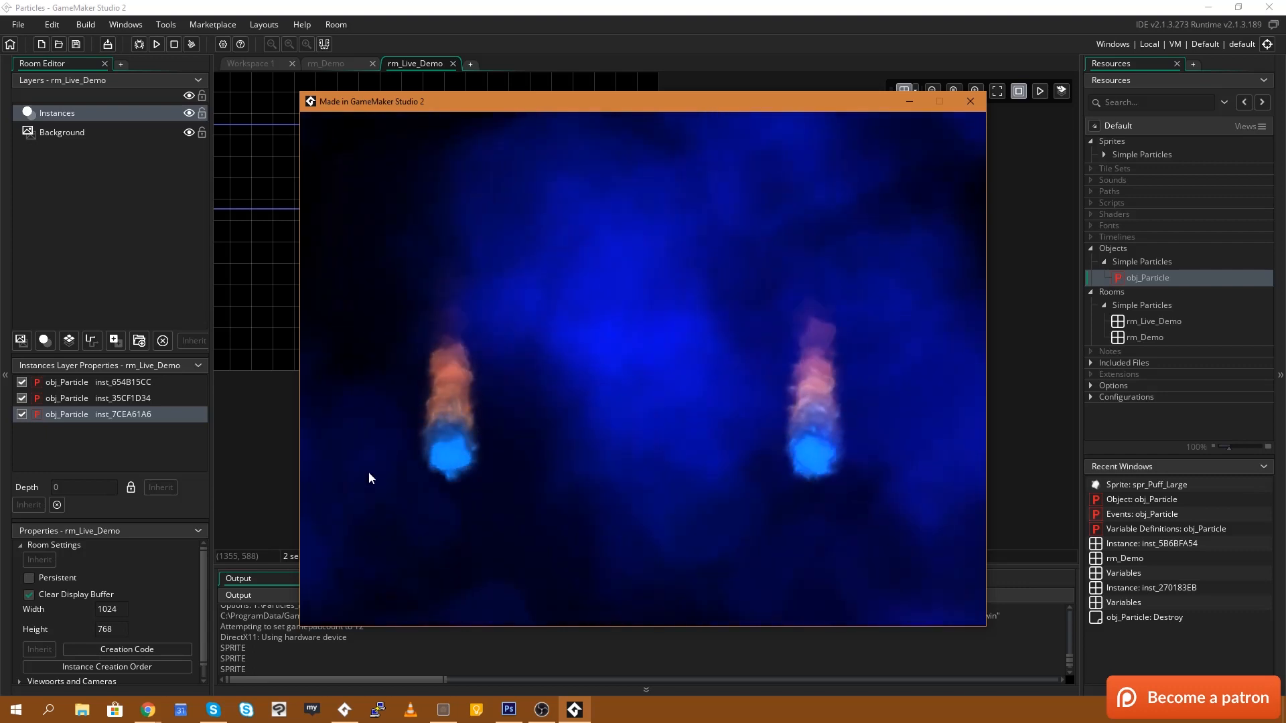
mouse_move(916, 458)
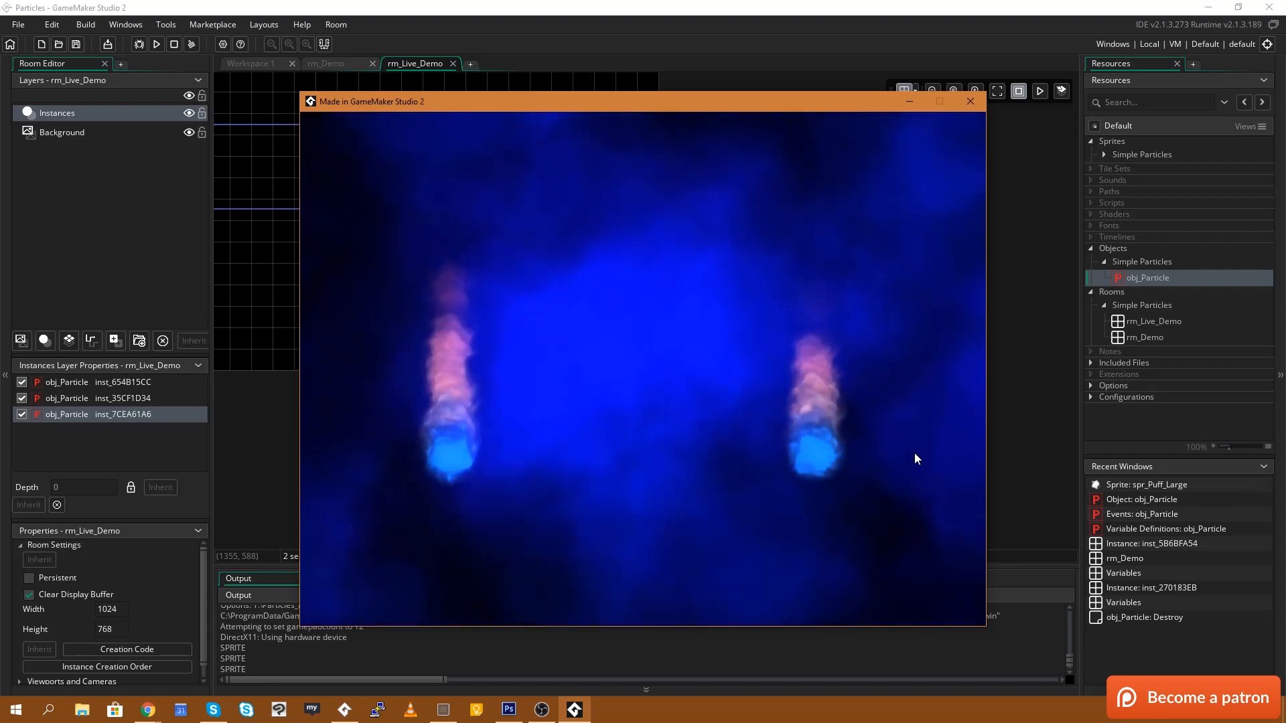
mouse_move(634, 533)
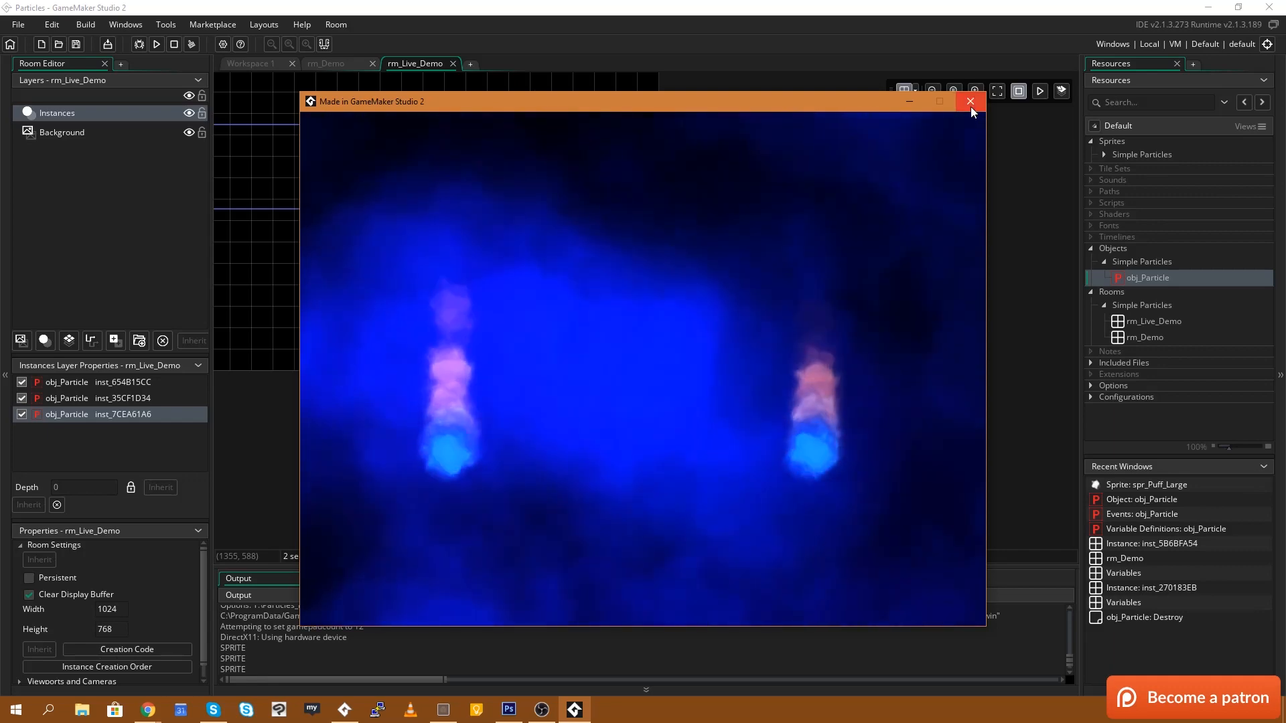
left_click(970, 101)
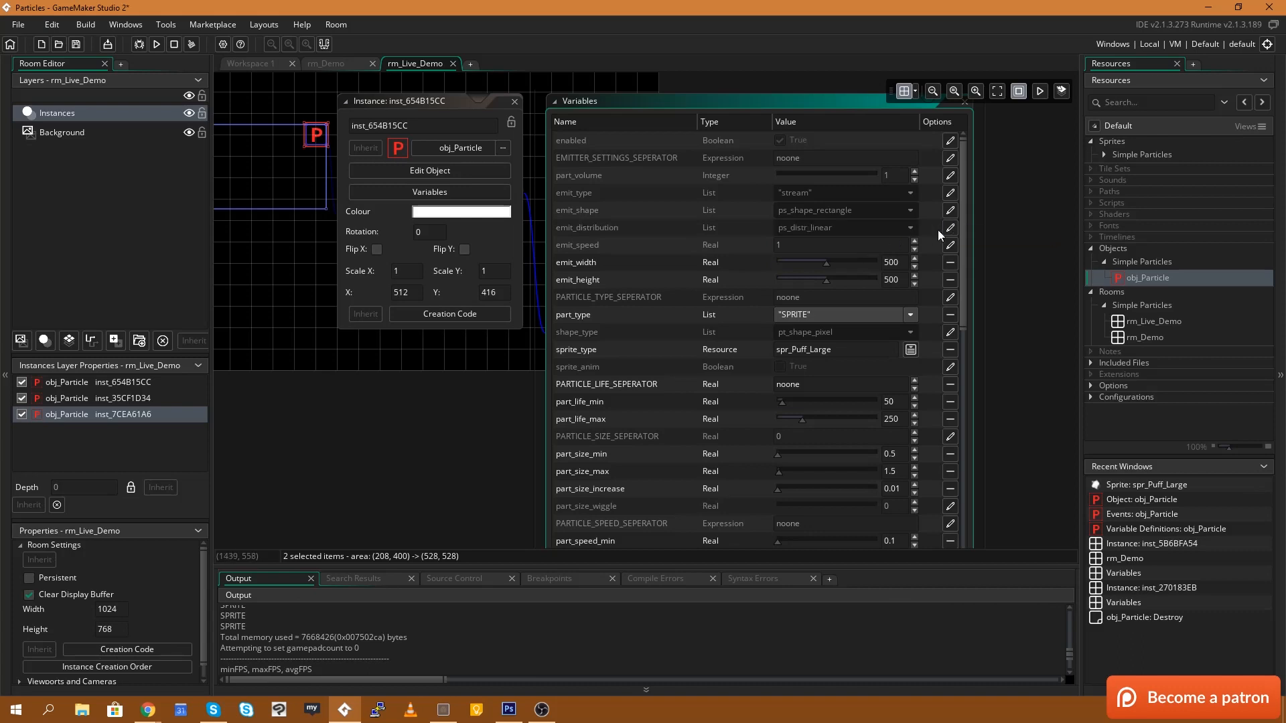
mouse_move(833, 245)
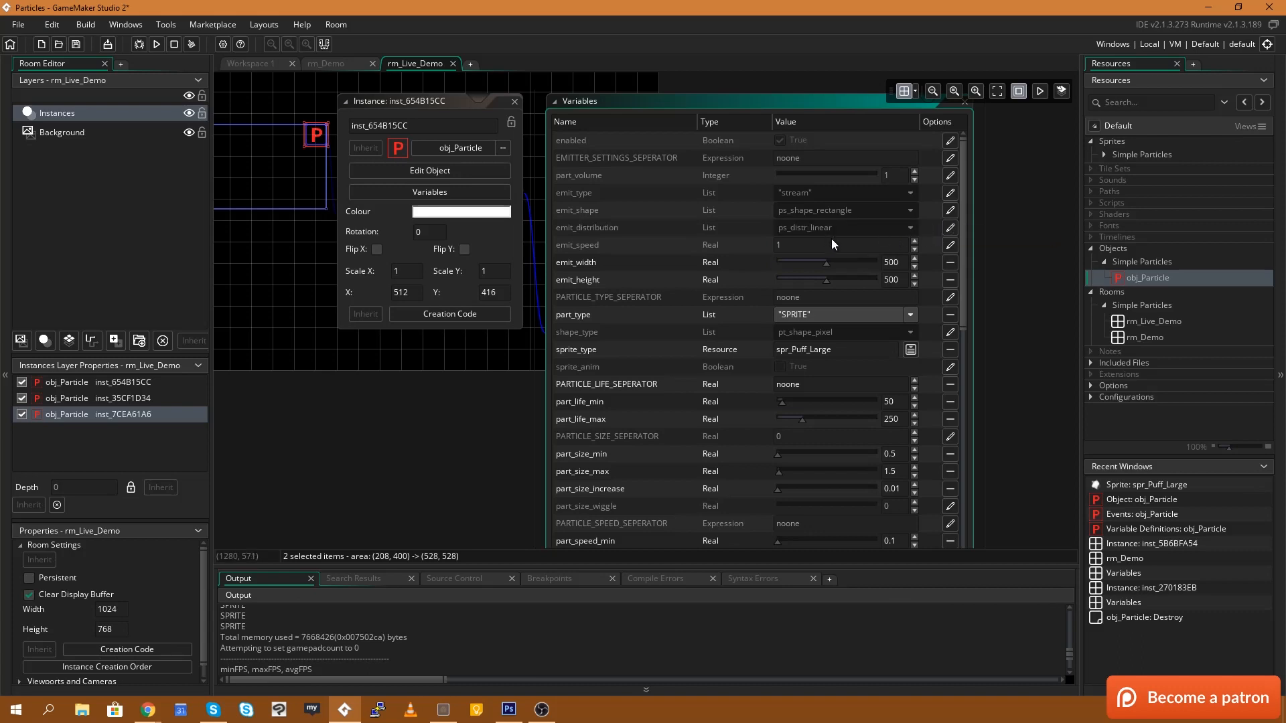
mouse_move(822, 285)
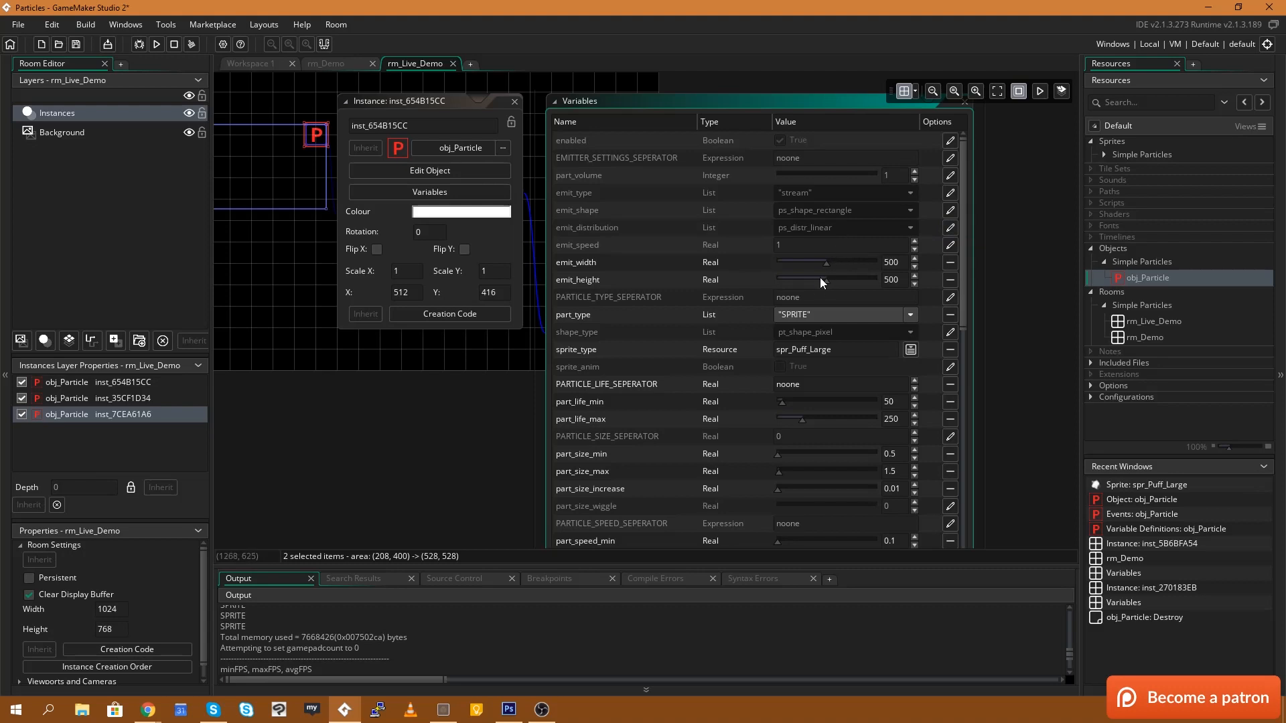
Step: Scroll the Variables list down to the fog particles' direction settings
scroll("down", 3)
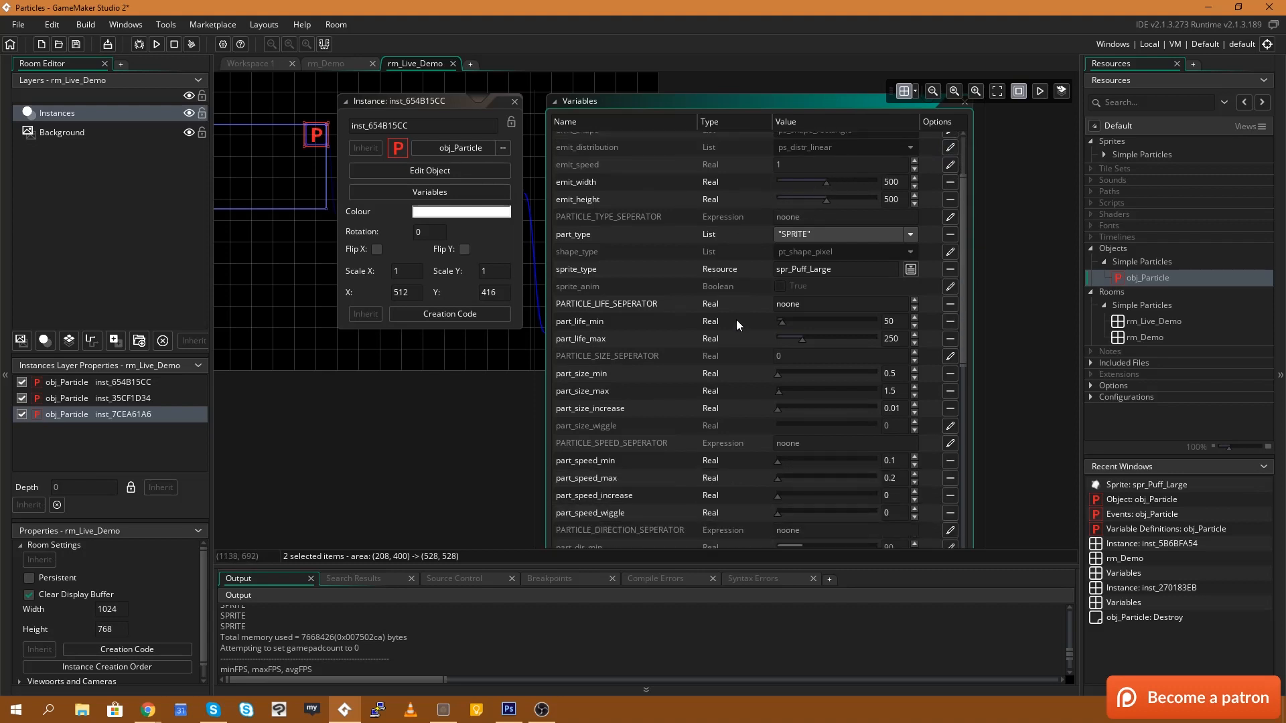
scroll("down", 3)
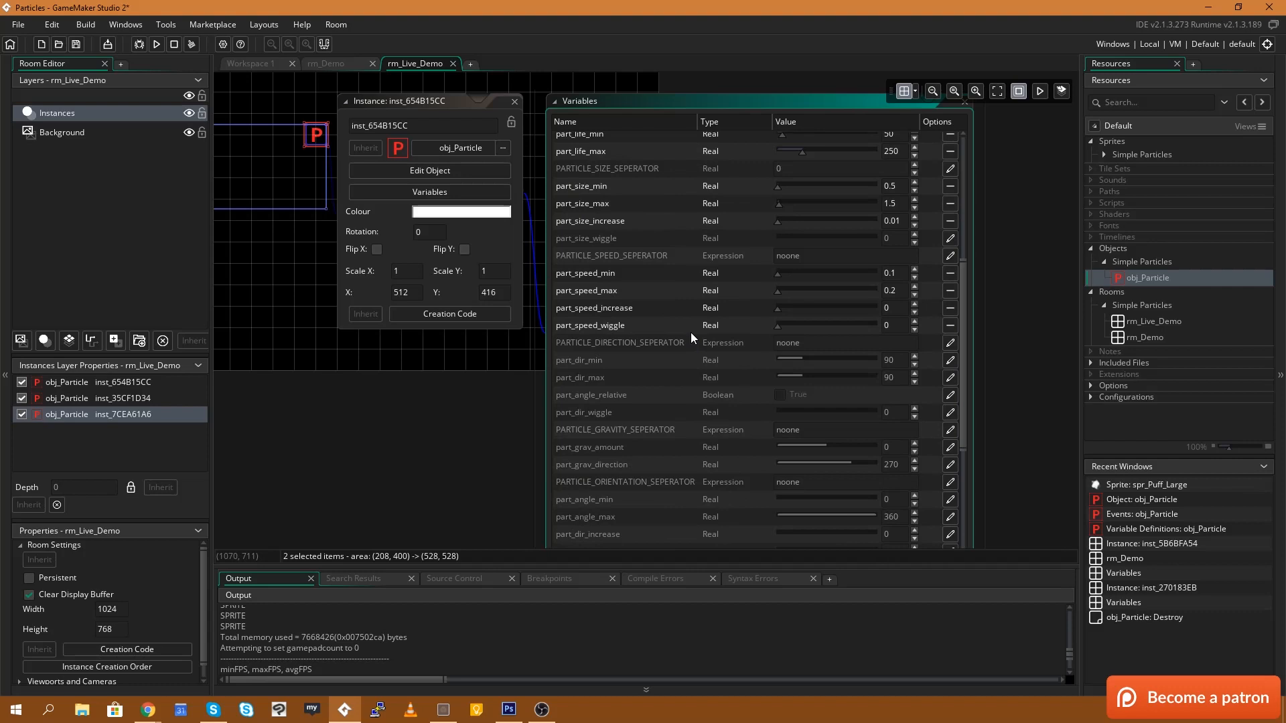
scroll("down", 3)
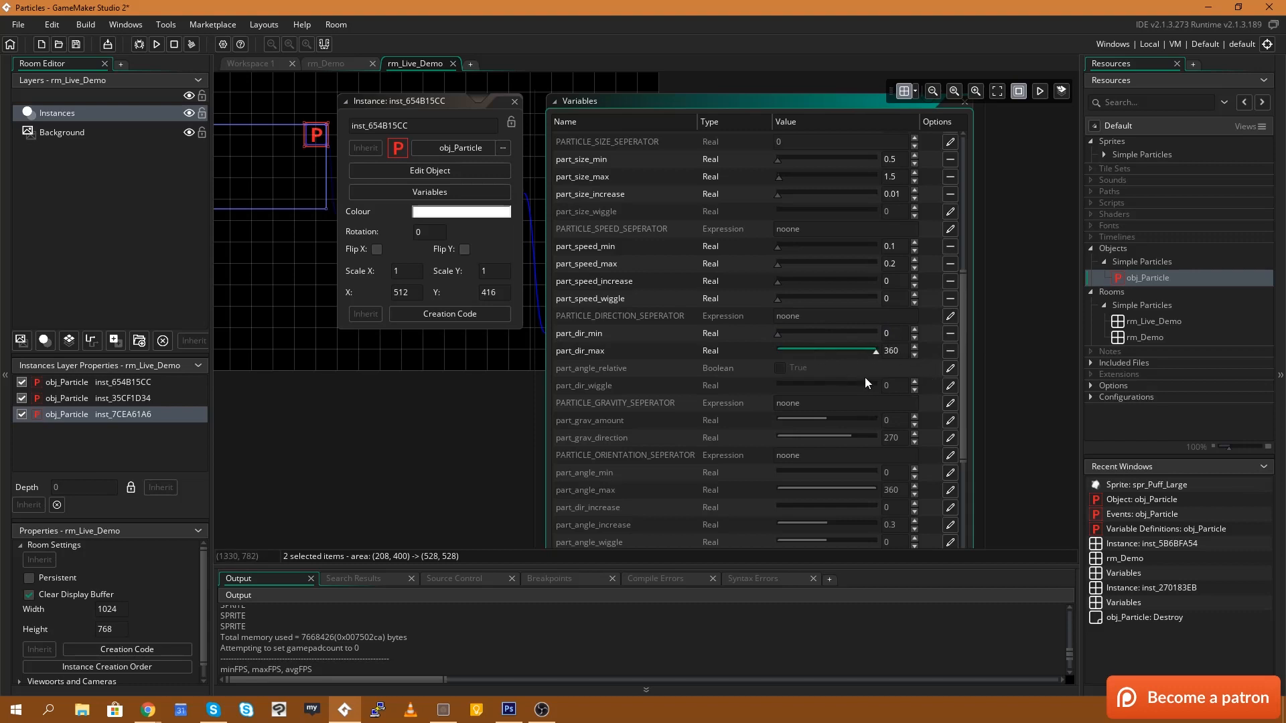
mouse_move(865, 369)
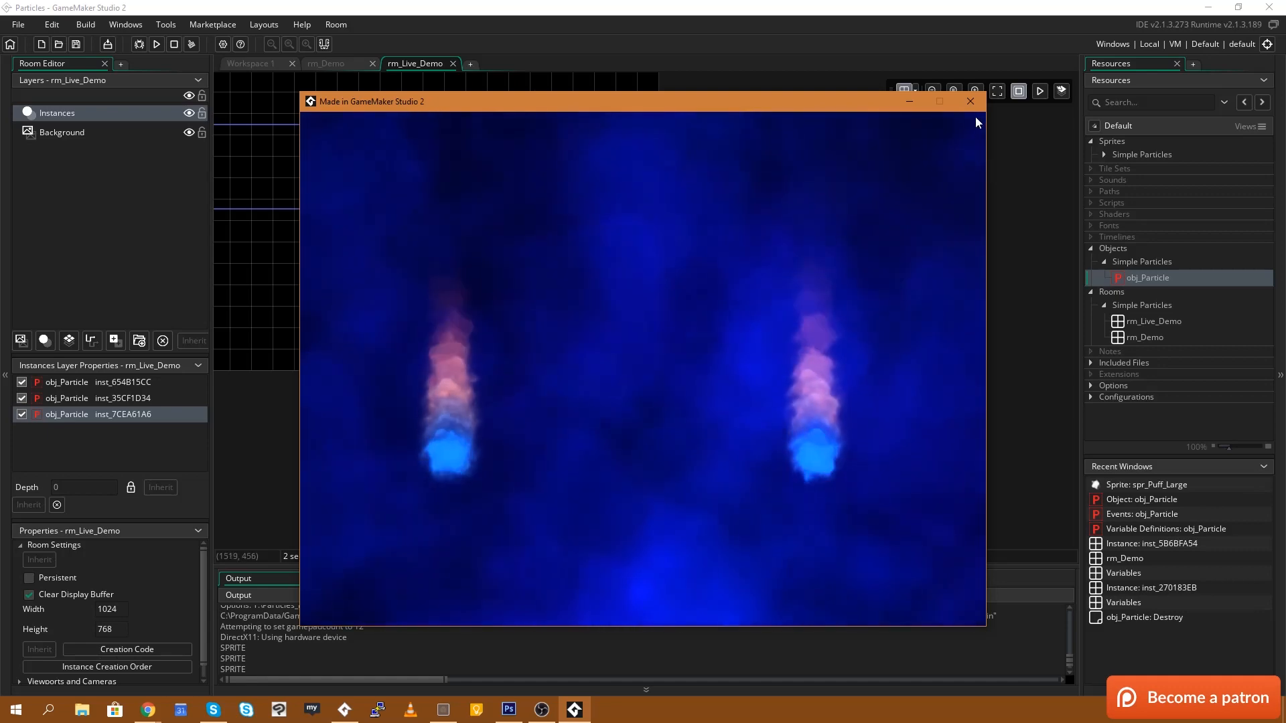
Step: Stop the test run and scroll the Variables list to review part_color_1–3
left_click(971, 101)
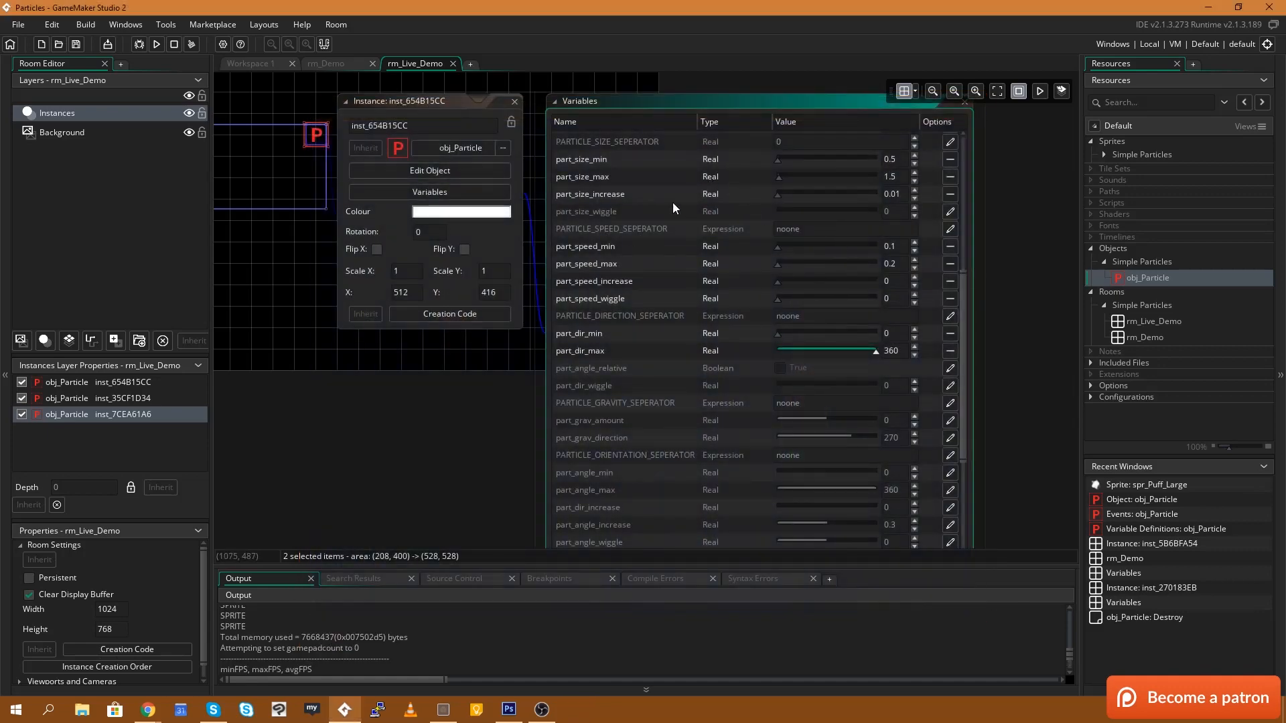
scroll("down", 3)
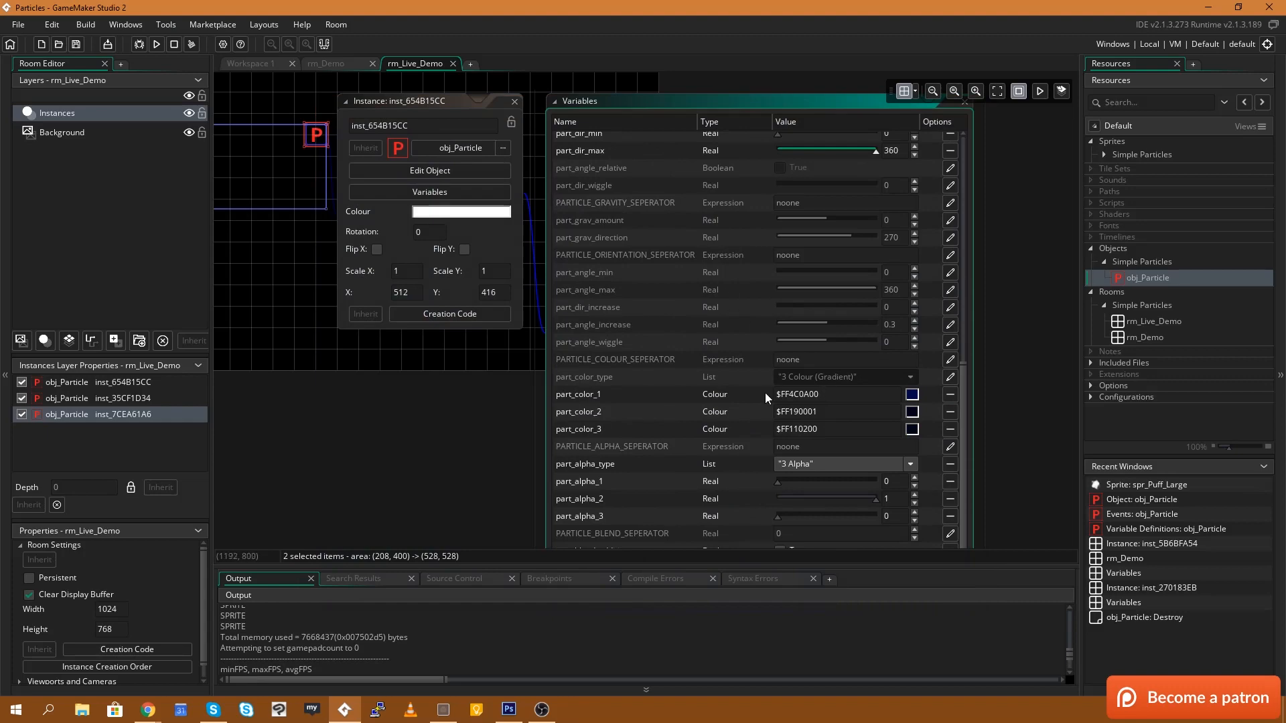
scroll("up", 3)
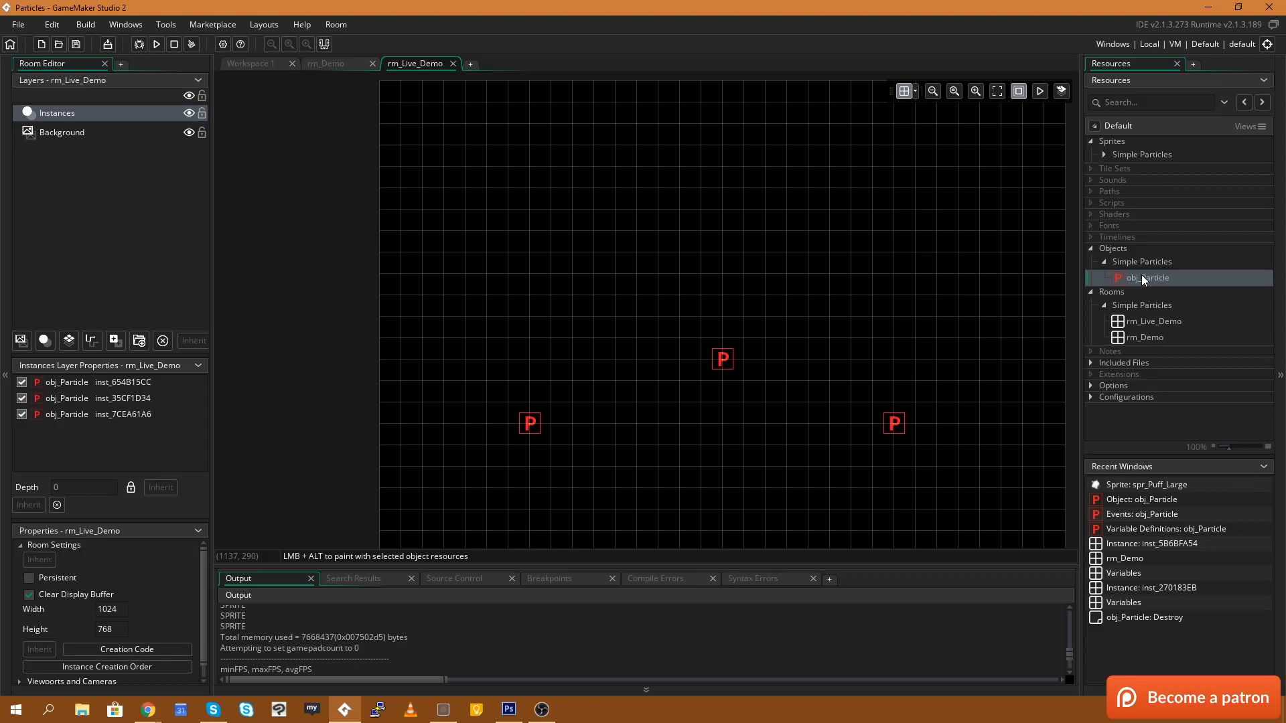
mouse_move(1144, 278)
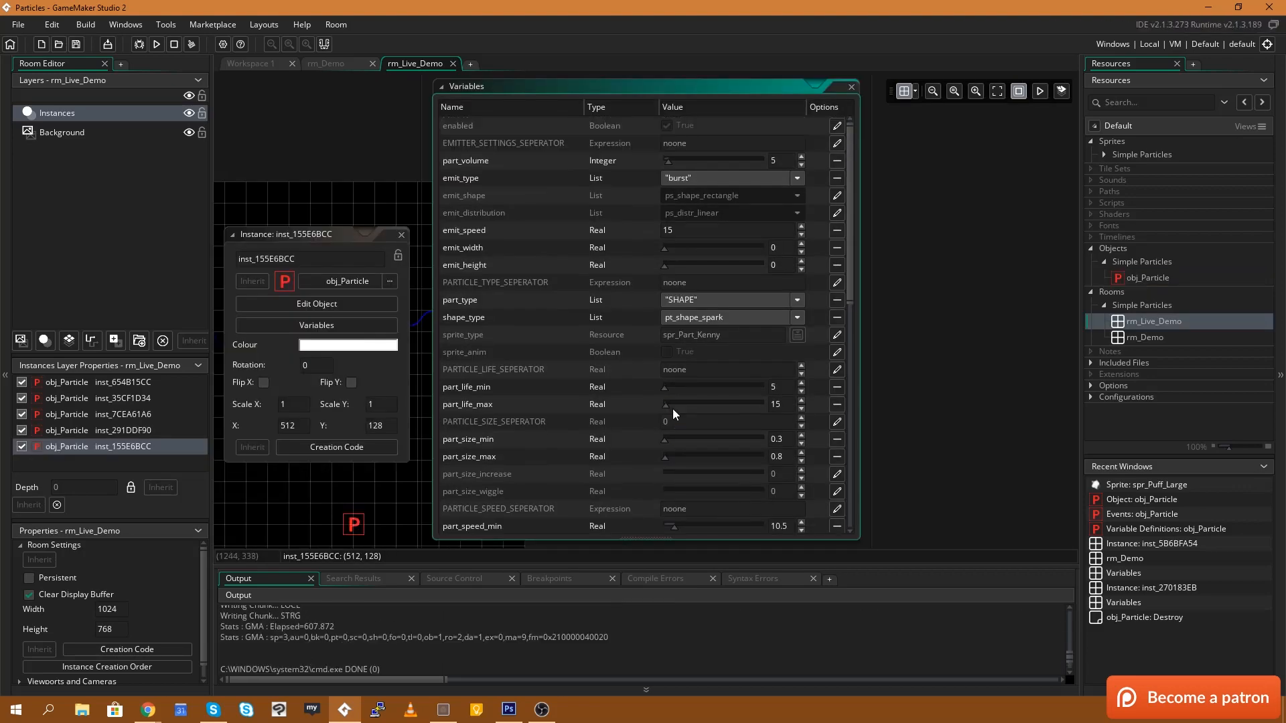
Step: Test-run the room to see the yellow spark bursts, then stop the run
left_click(154, 45)
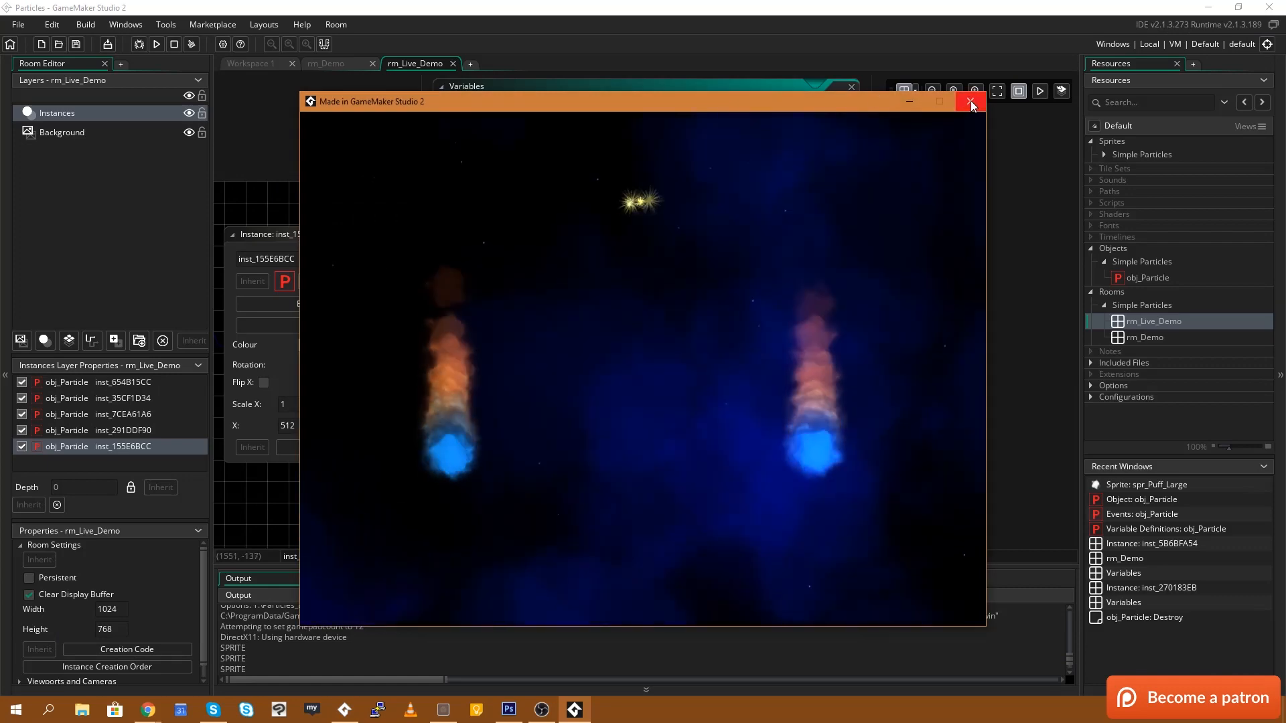
left_click(971, 101)
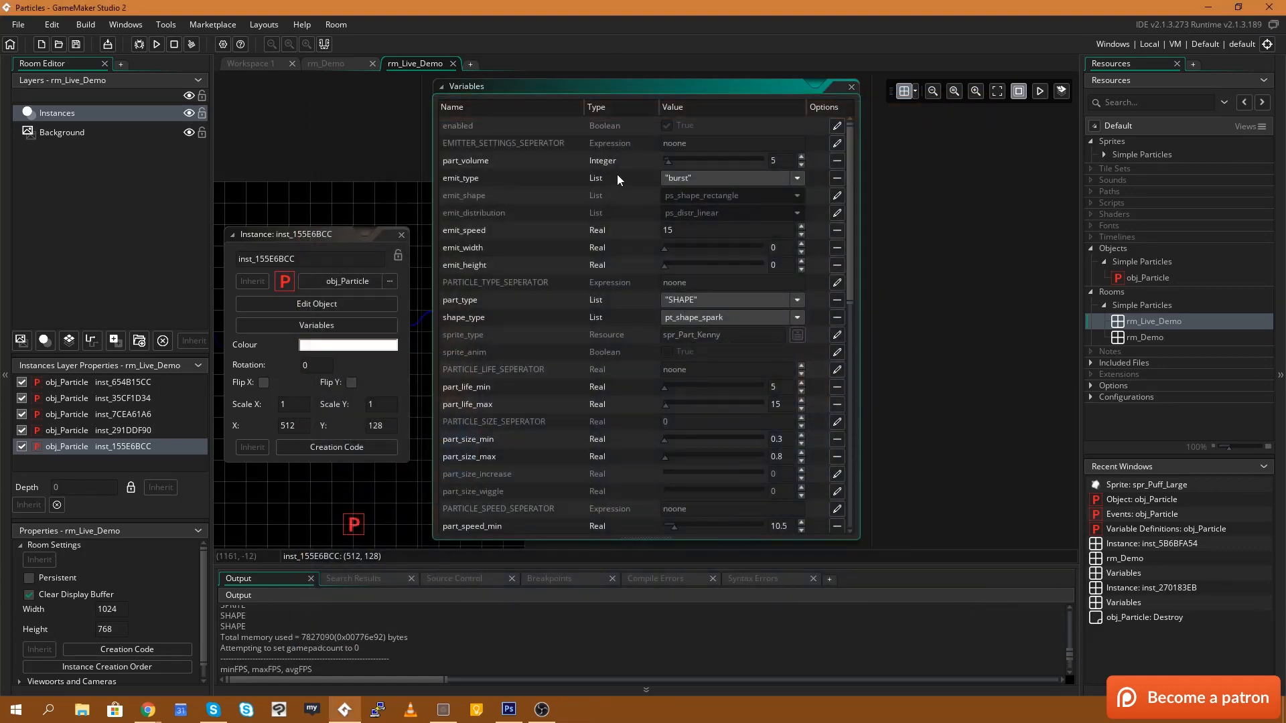
scroll("down", 3)
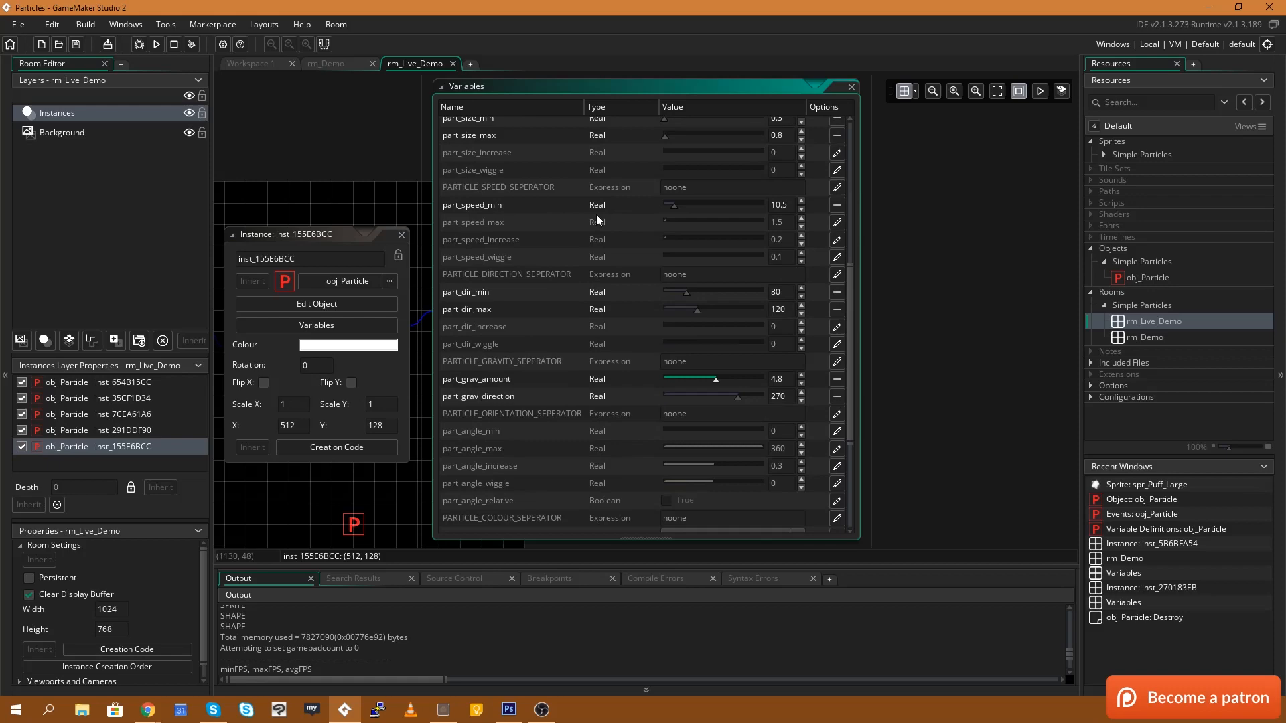
scroll("up", 3)
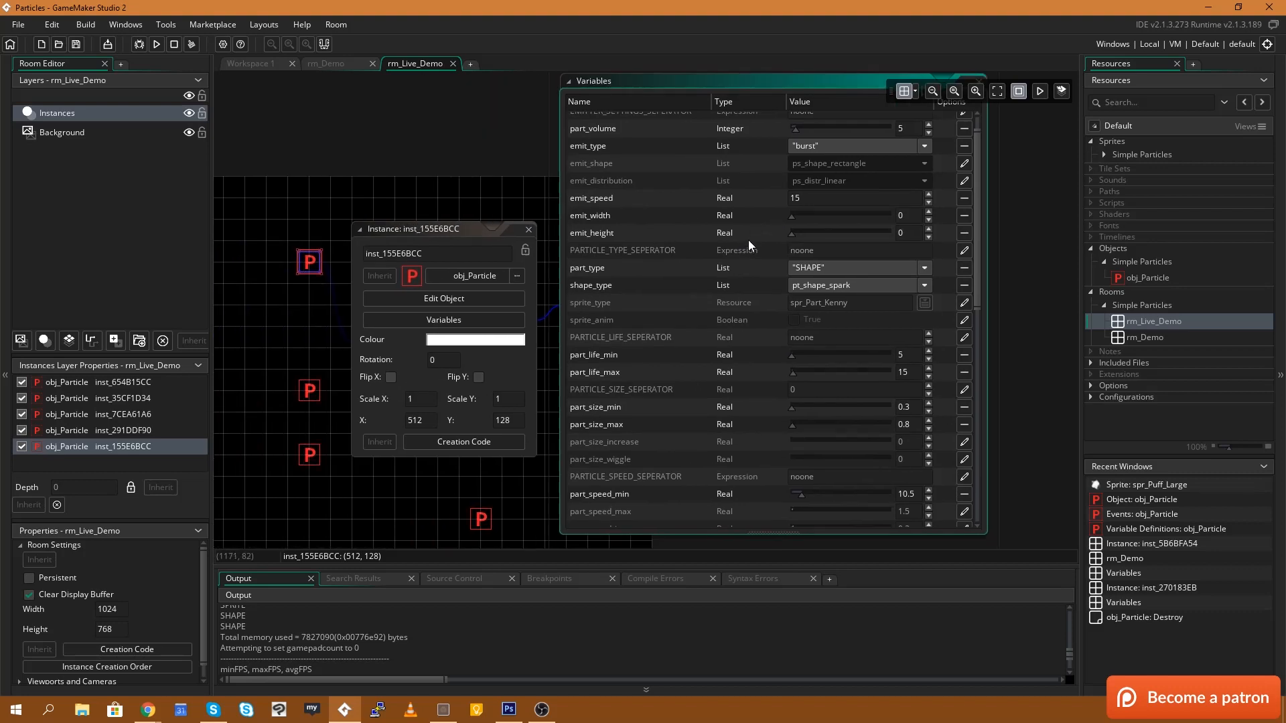
Step: Scroll to the shape settings and open the spark particle shape_type dropdown
scroll("up", 3)
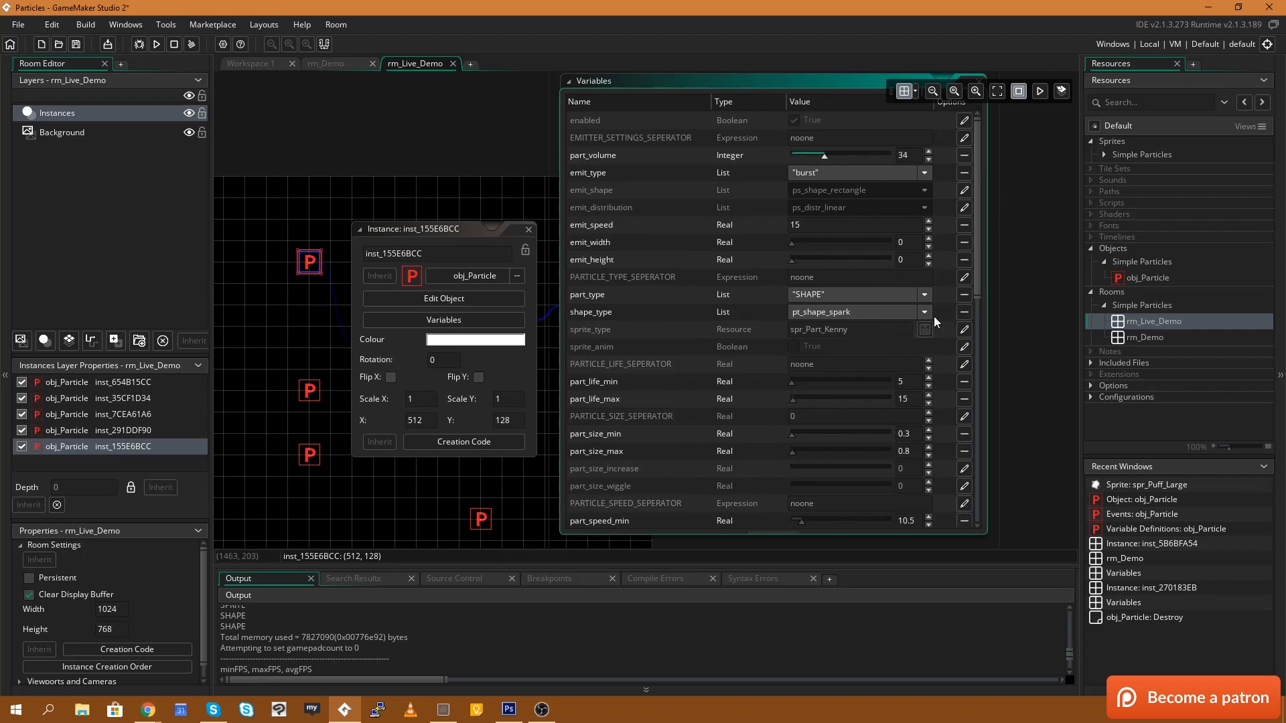
left_click(923, 313)
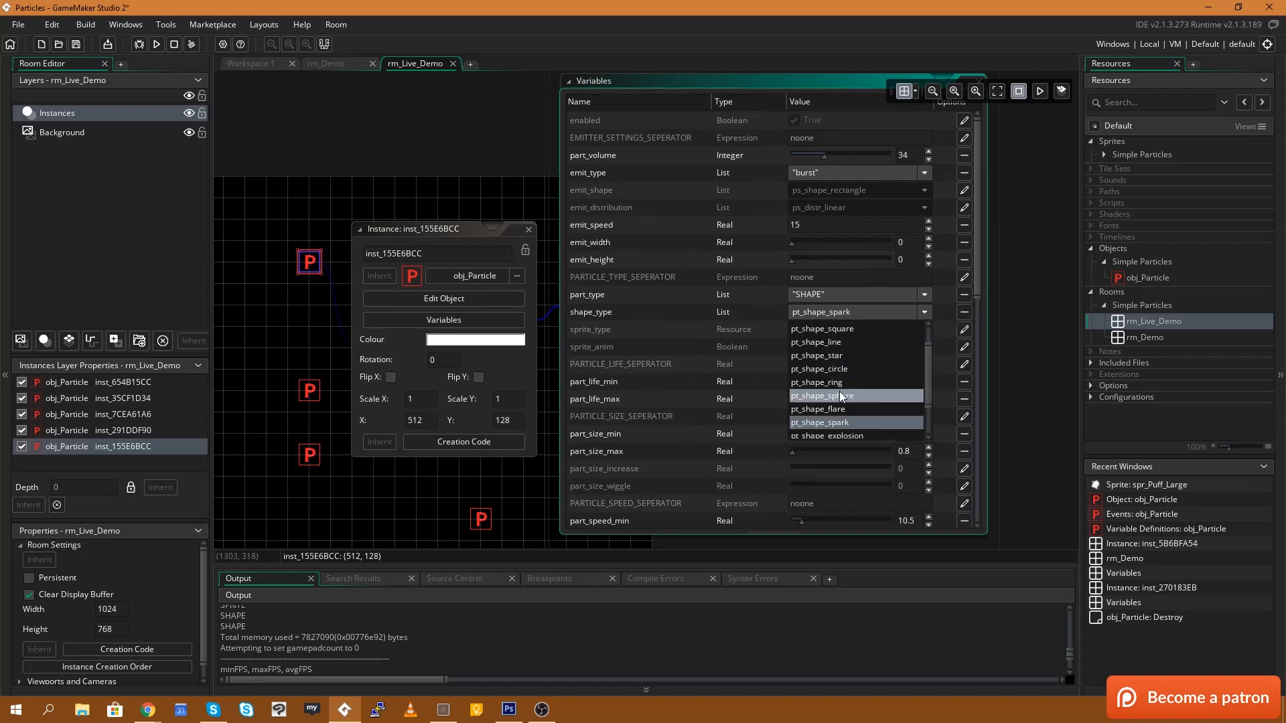
scroll("up", 3)
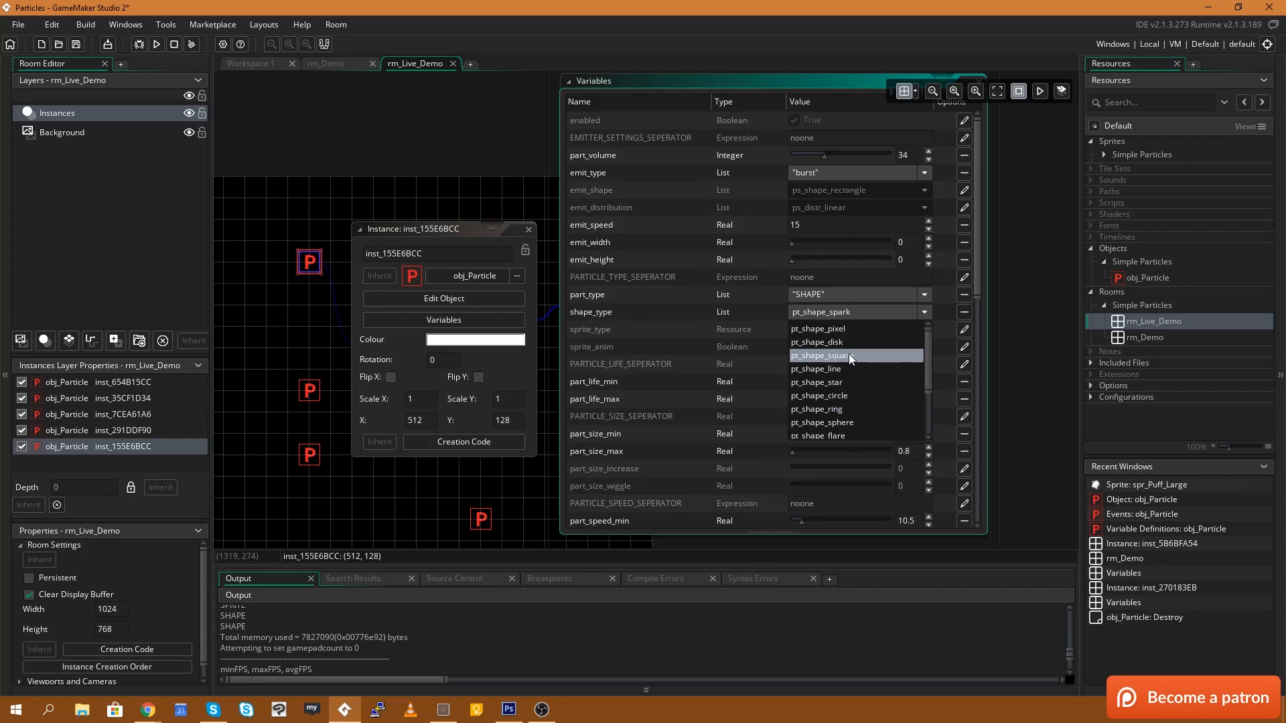